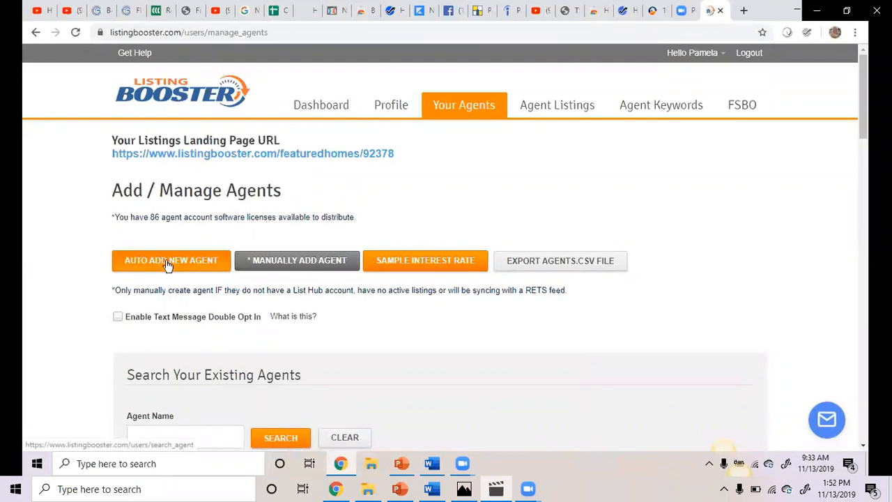
Search the Auto Add New Agent list for agents with last name 'mandell'
click(170, 260)
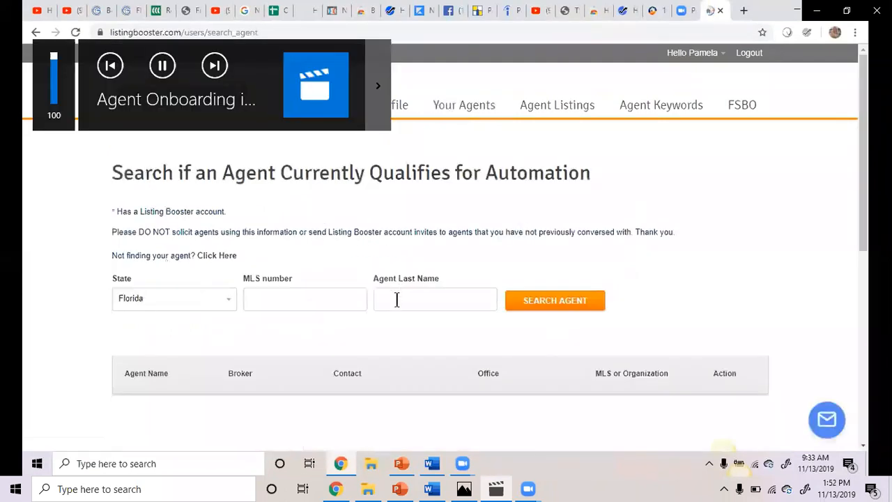
click(435, 299)
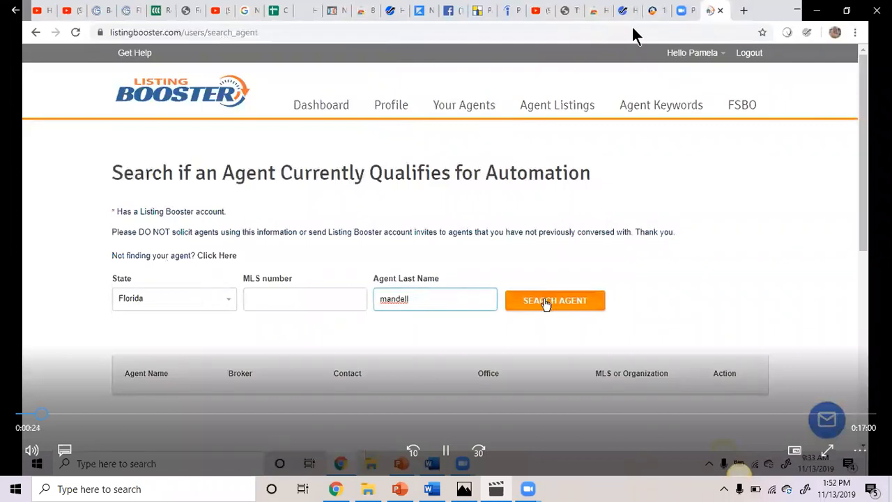
click(555, 301)
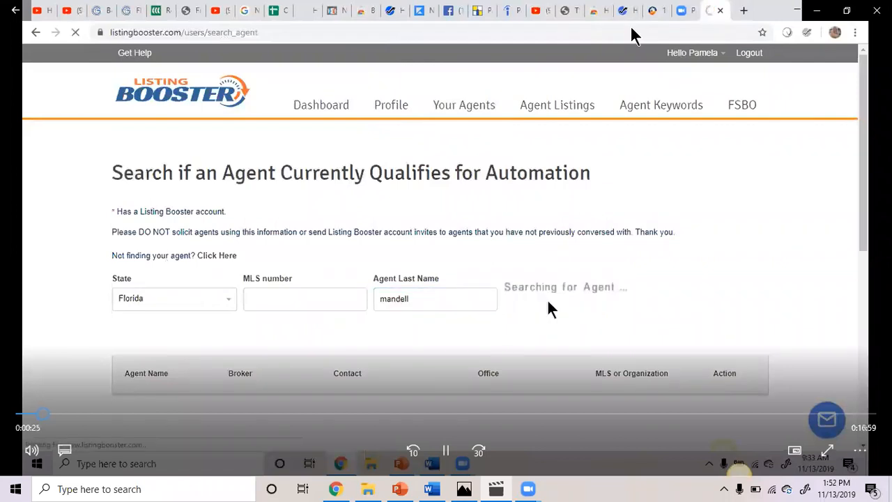
click(555, 300)
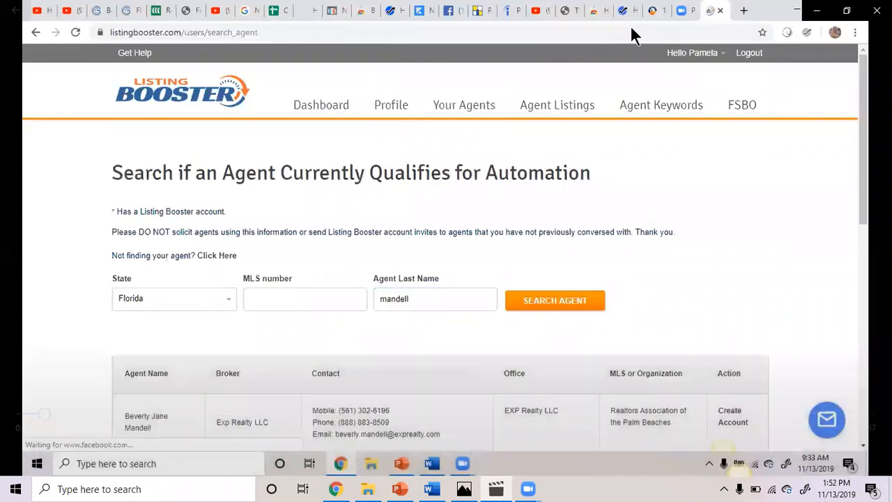
Create a Listing Booster account for the first matching Mandell agent
scroll(down, 3)
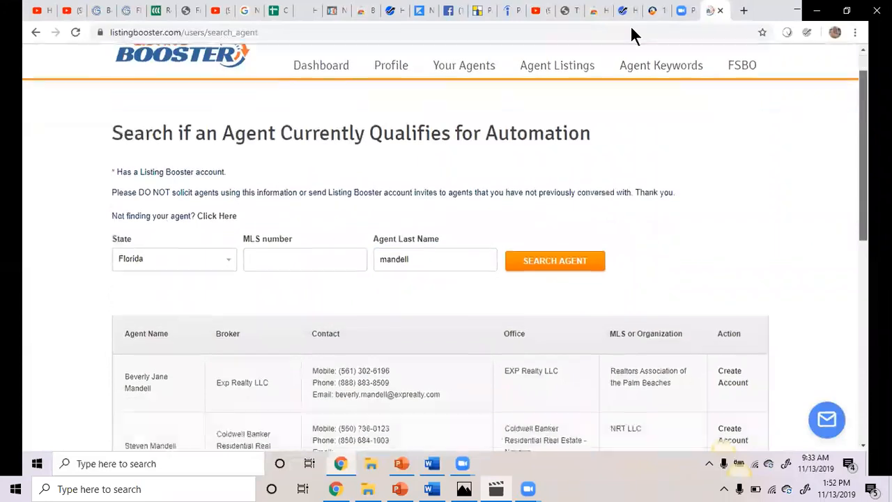
scroll(down, 3)
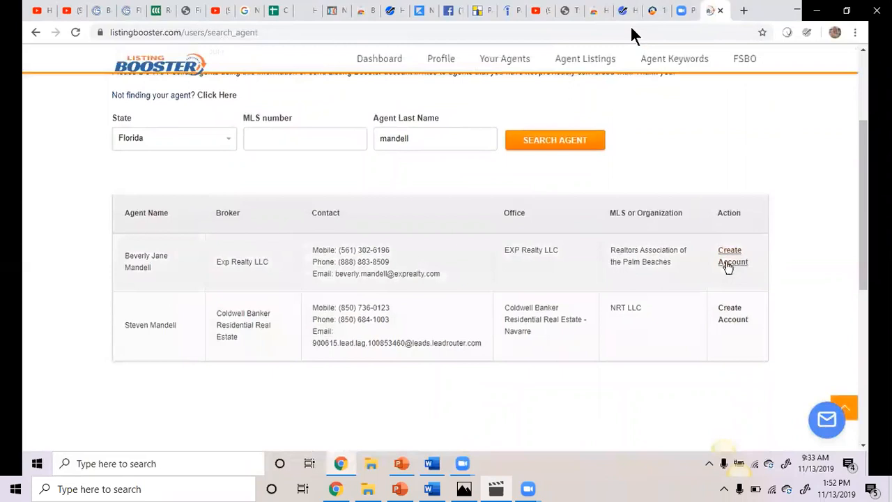
click(730, 256)
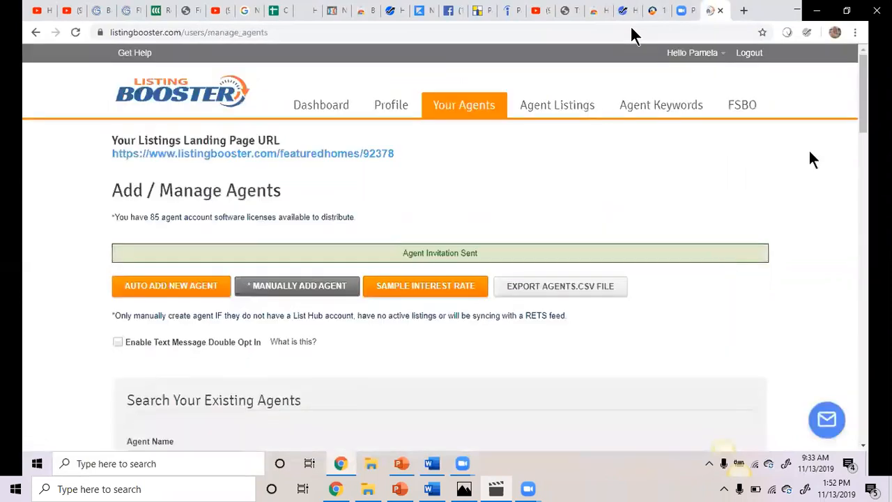
mouse_move(465, 272)
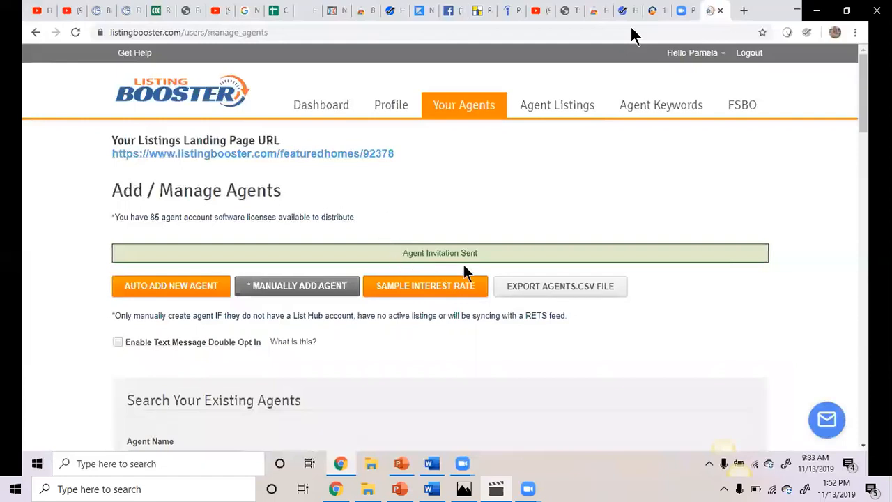
mouse_move(523, 251)
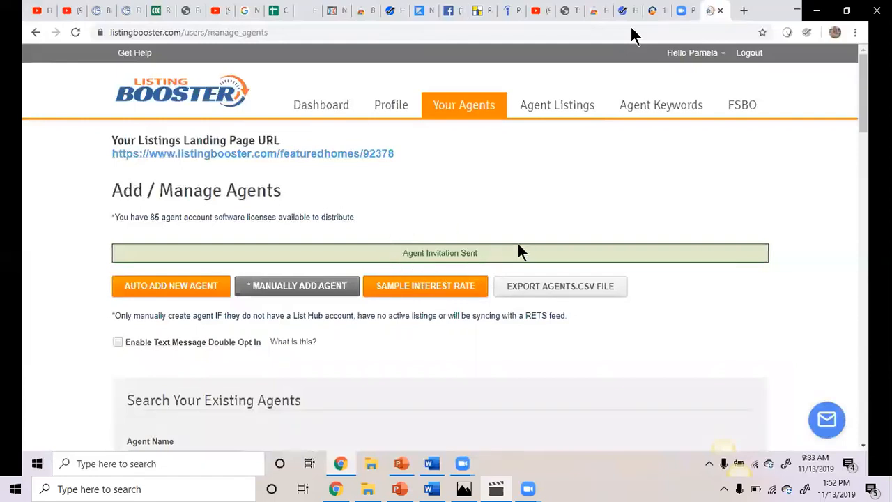
mouse_move(551, 236)
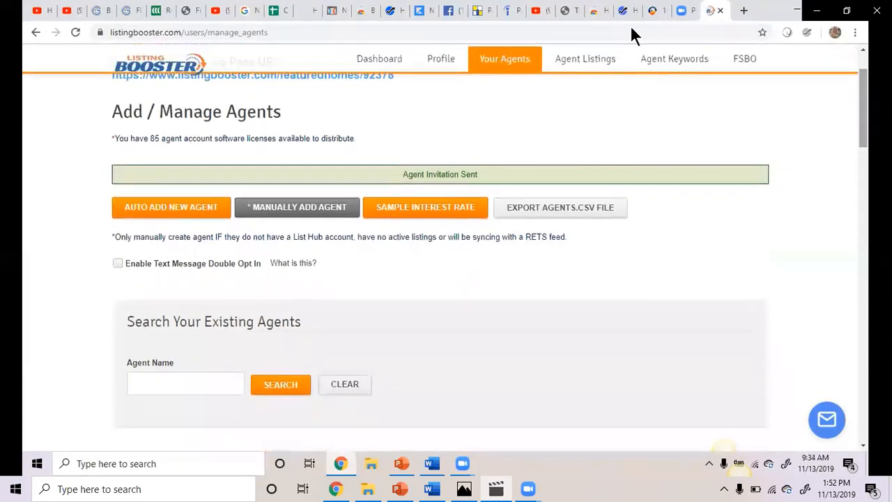
scroll(down, 3)
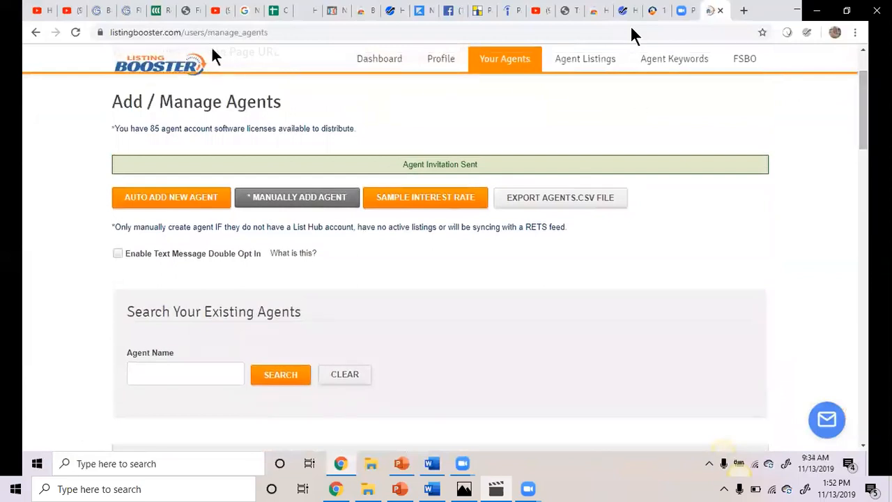
click(75, 32)
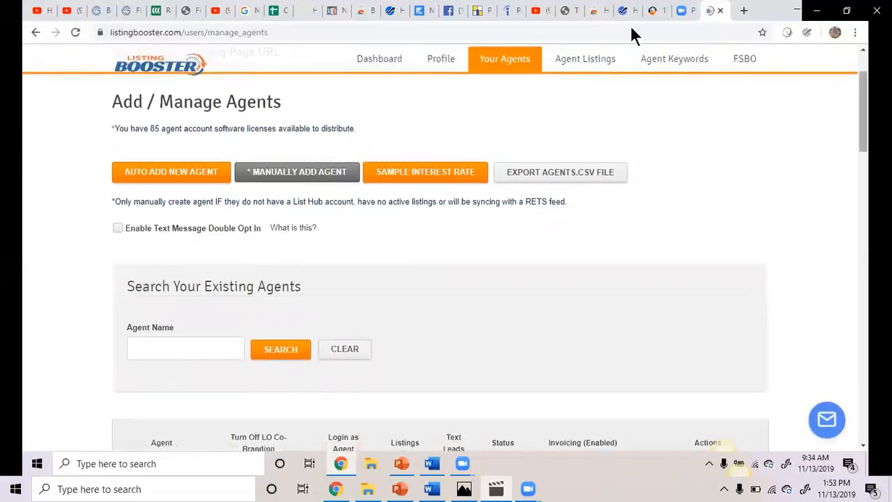
Log in as the newly invited agent from her row in the agents table
scroll(down, 3)
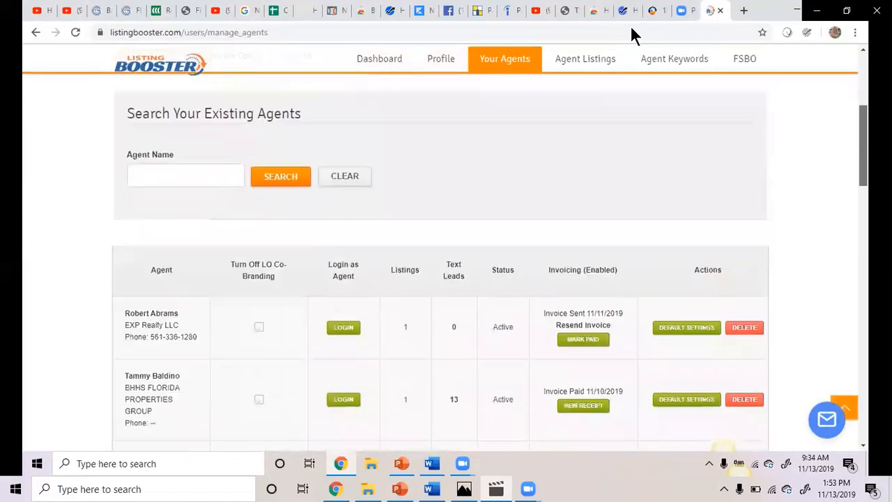
scroll(down, 3)
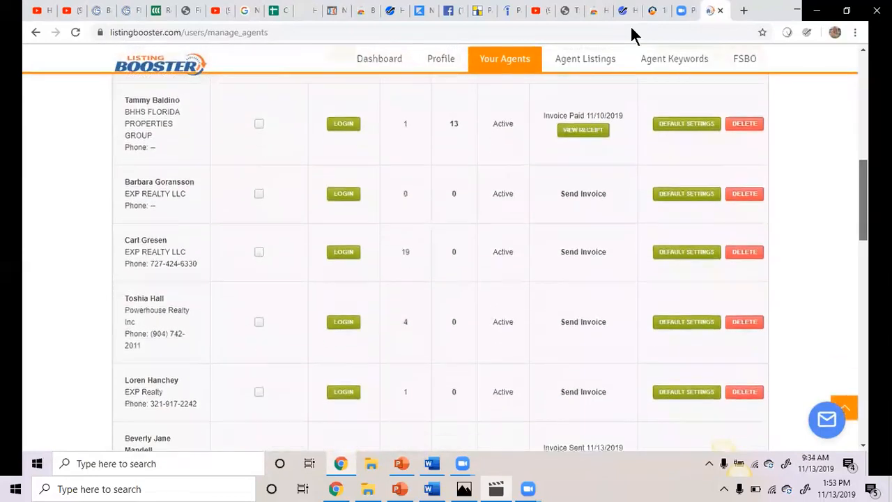
scroll(down, 3)
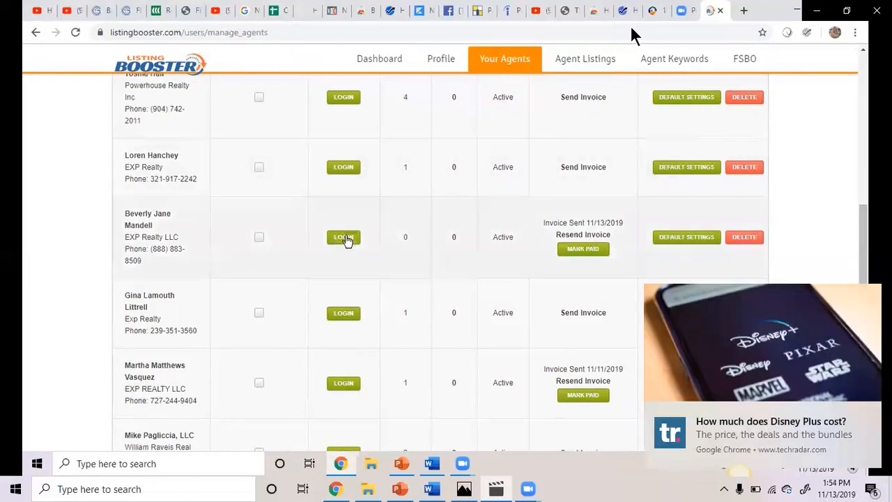
click(343, 237)
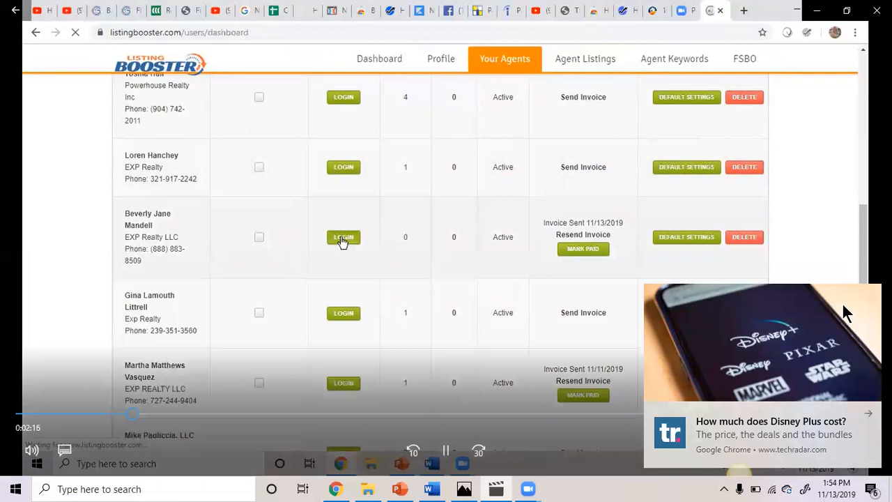
Show the Agent Profile page from the agent Dashboard
click(343, 237)
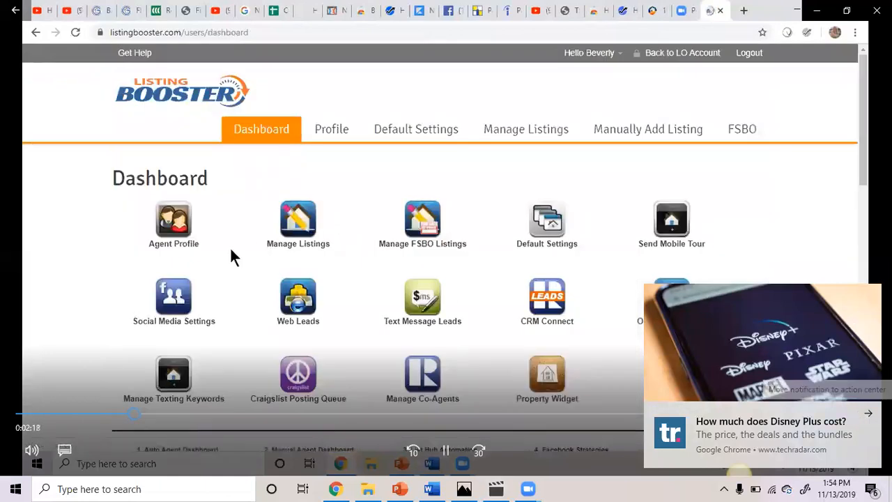
click(332, 128)
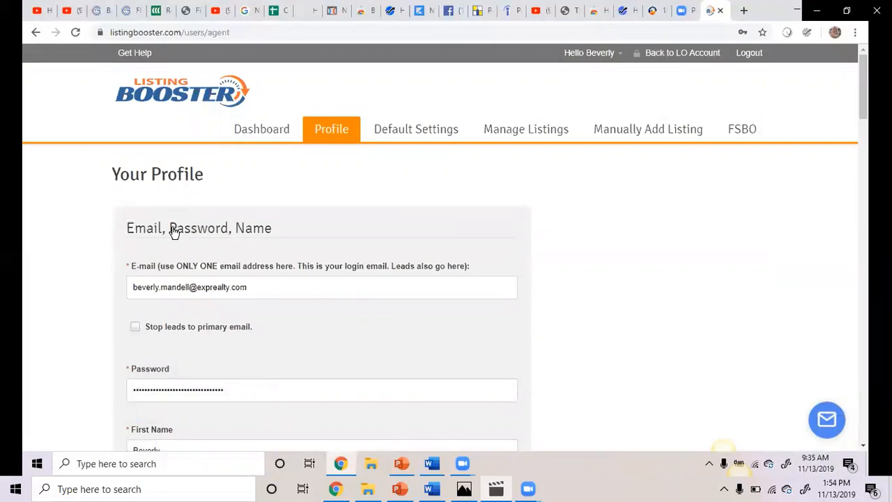
mouse_move(745, 216)
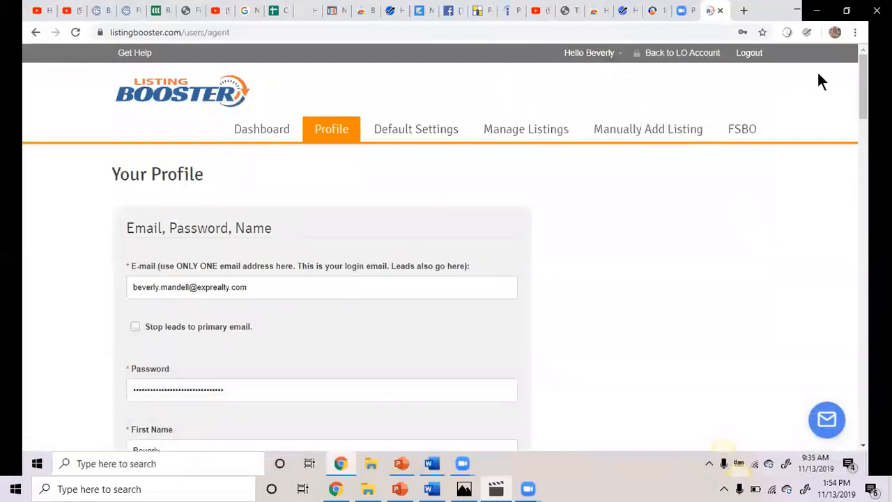
mouse_move(825, 85)
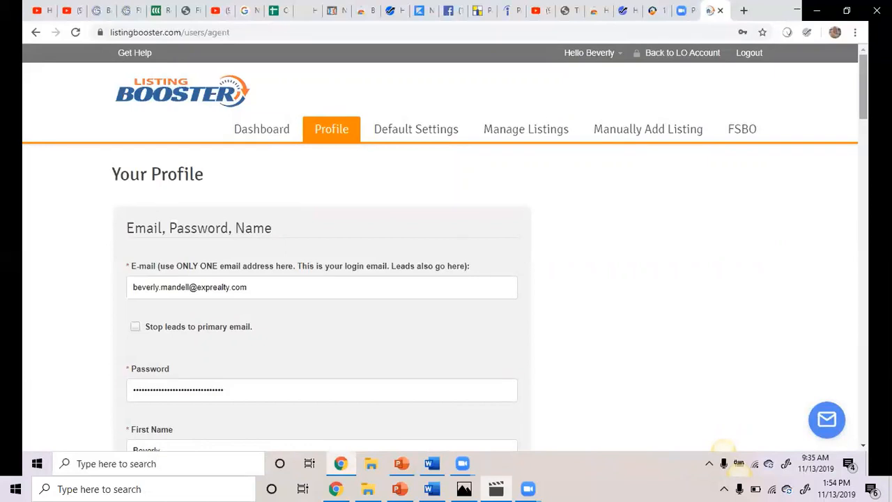
scroll(down, 3)
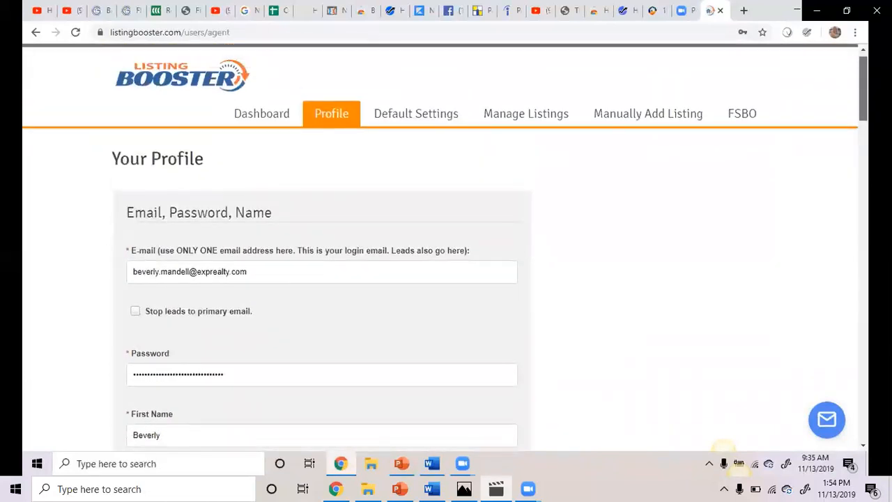
Move 'Jane' out of Last Name, try it in First Name, then remove it entirely
scroll(down, 3)
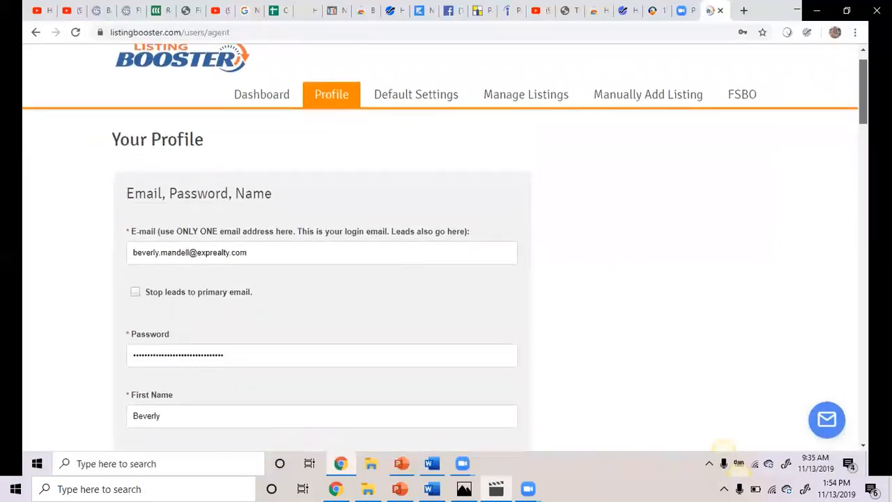
scroll(down, 3)
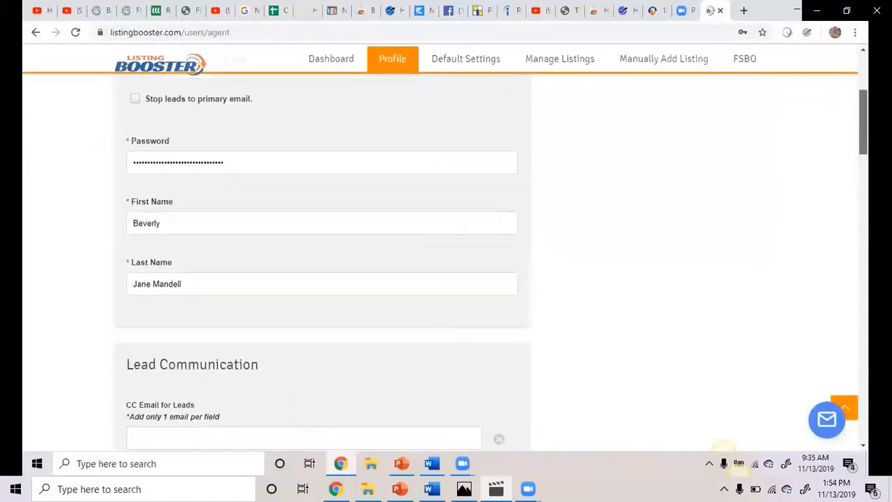
scroll(down, 3)
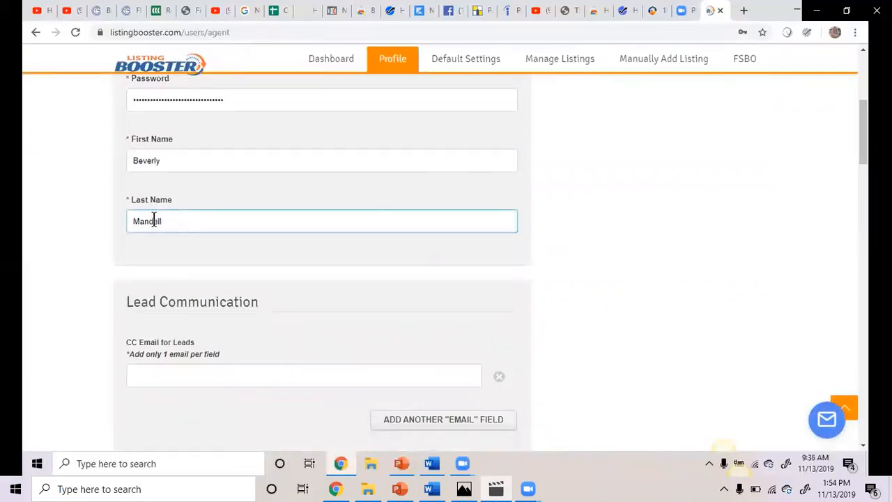
click(198, 160)
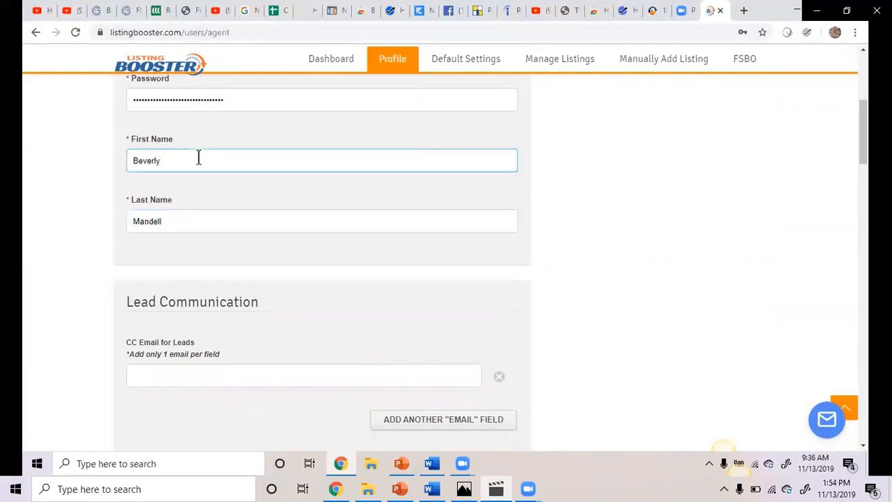
text(Jane)
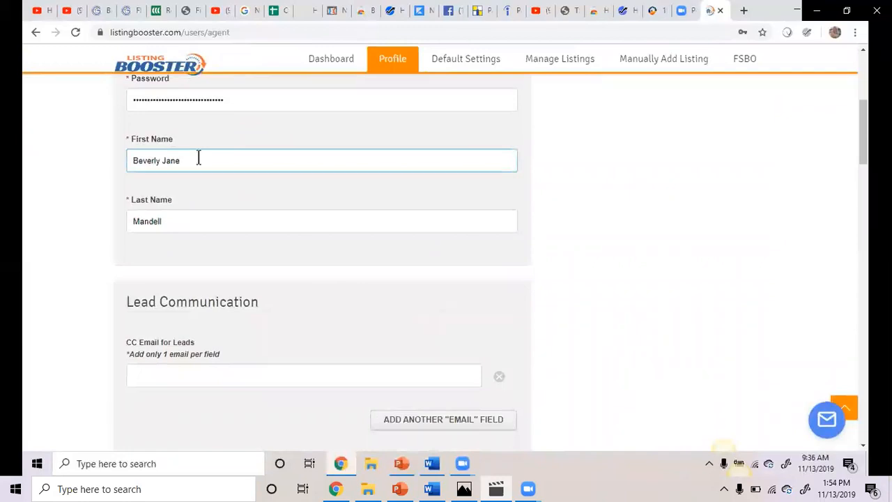
key(Backspace)
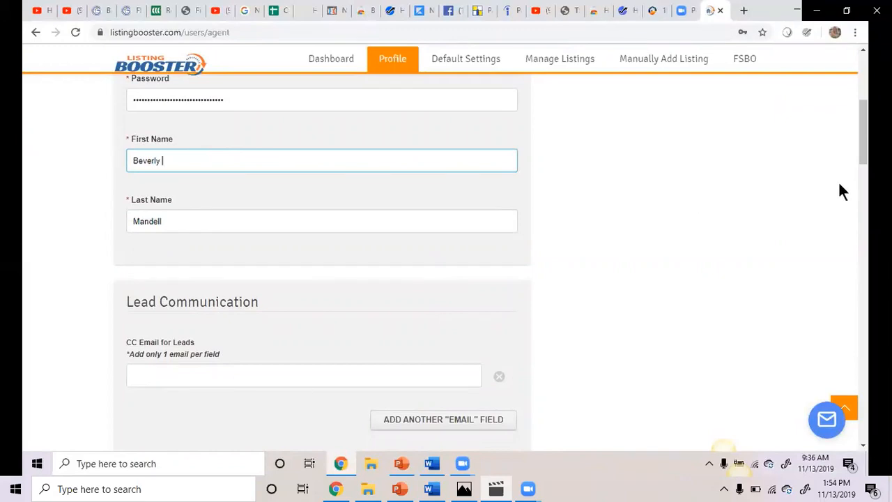
scroll(down, 3)
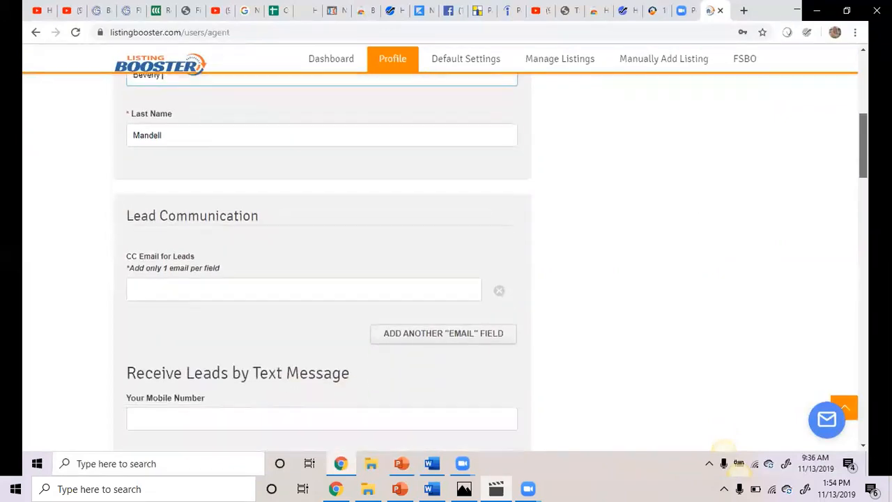
scroll(down, 3)
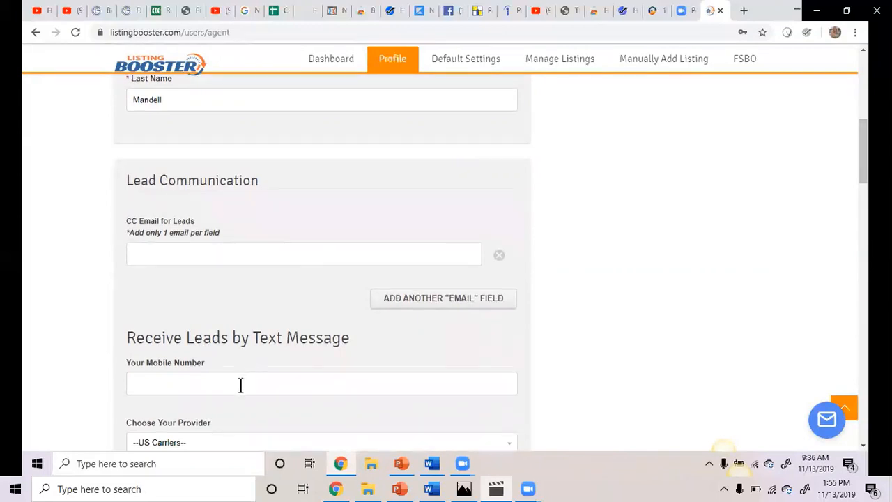
click(321, 383)
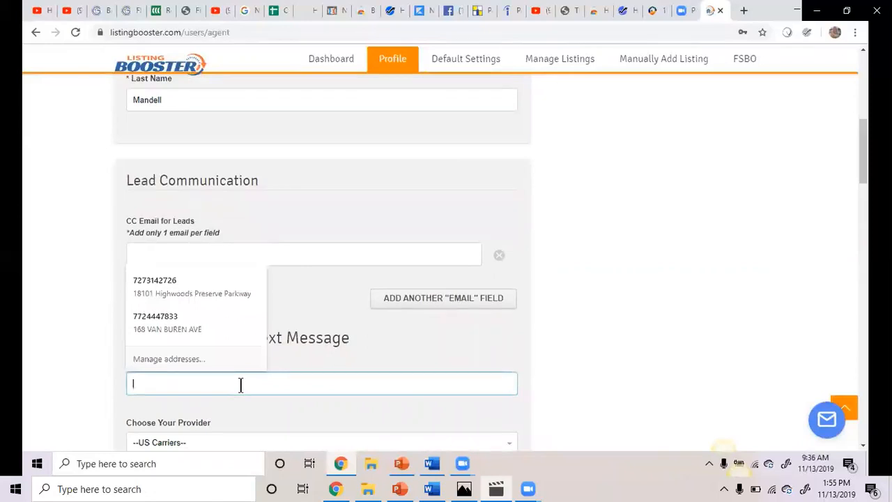
text(561302)
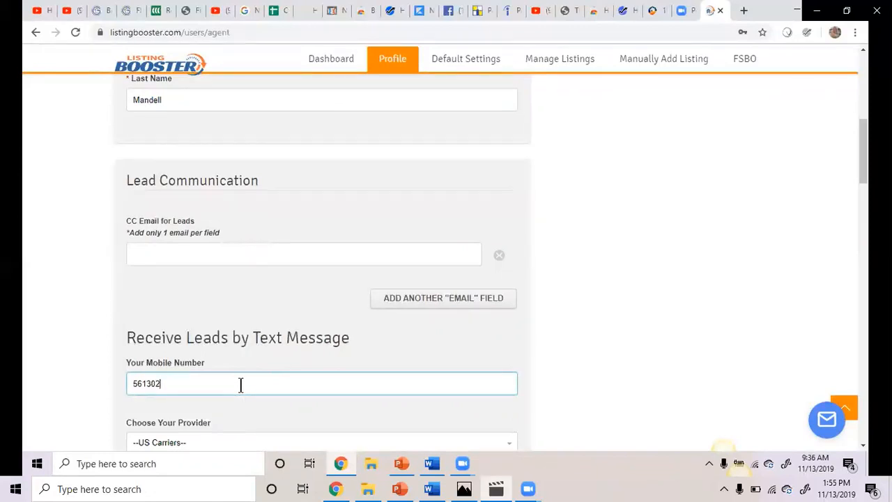
text(6196)
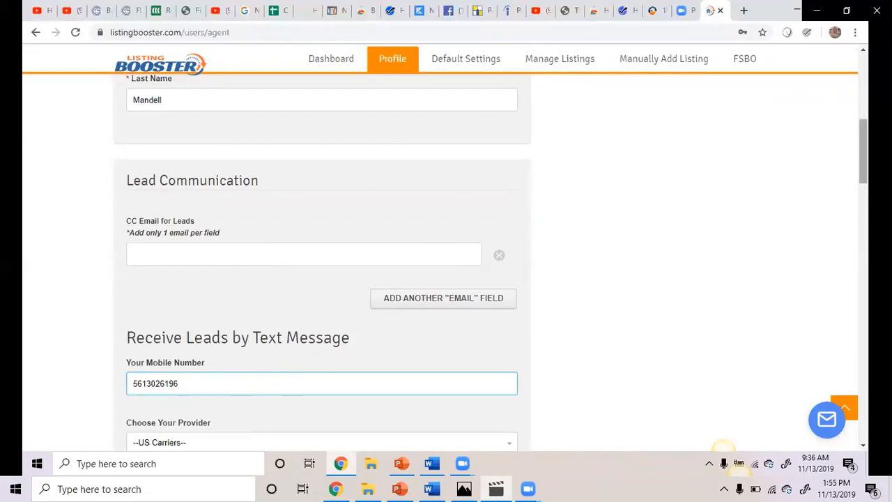
scroll(down, 3)
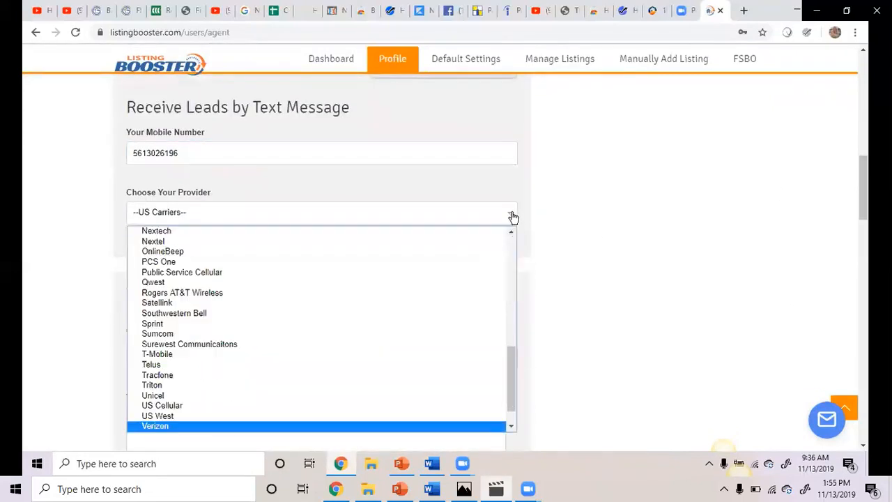
click(155, 426)
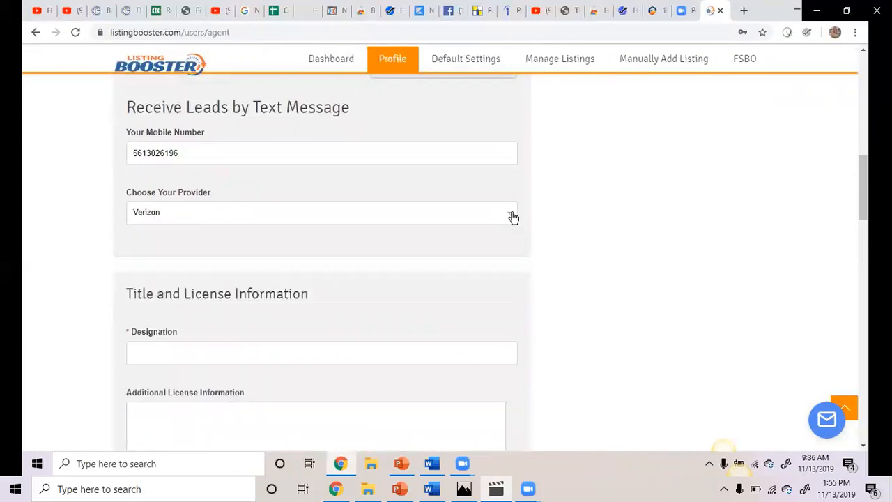
click(321, 351)
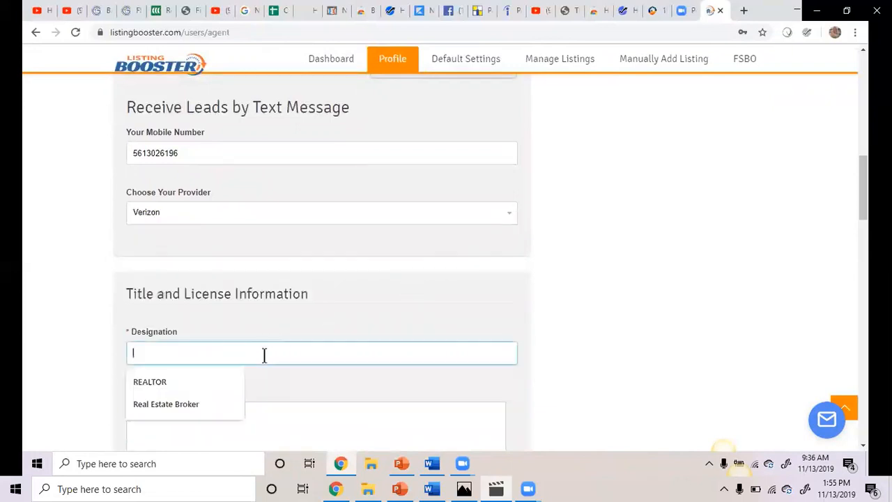
Set the Designation to REALTOR and move down to Company Information
click(151, 382)
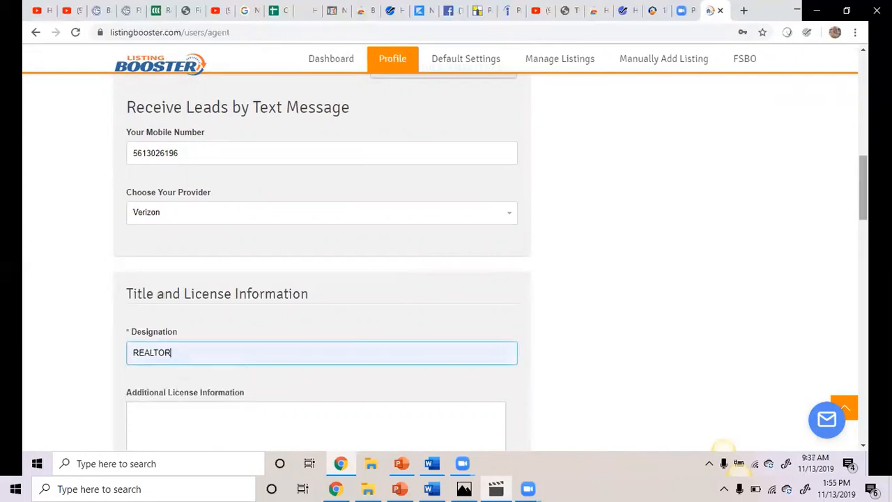
scroll(down, 3)
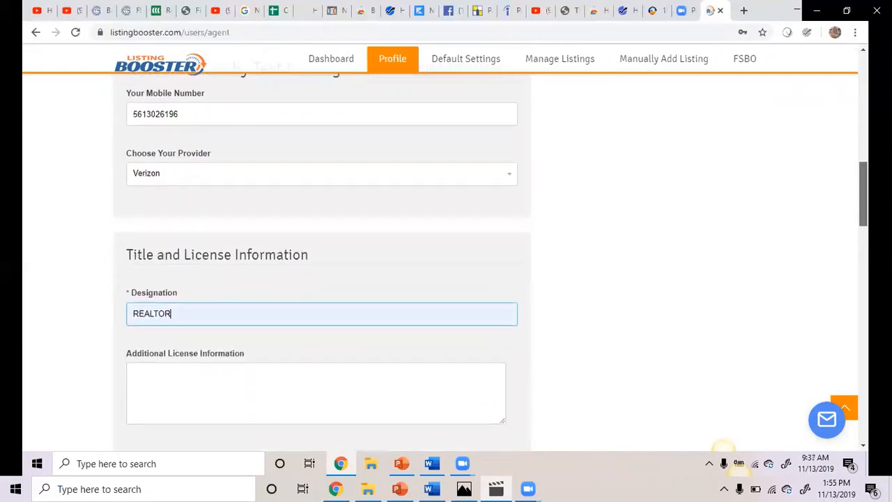
scroll(down, 3)
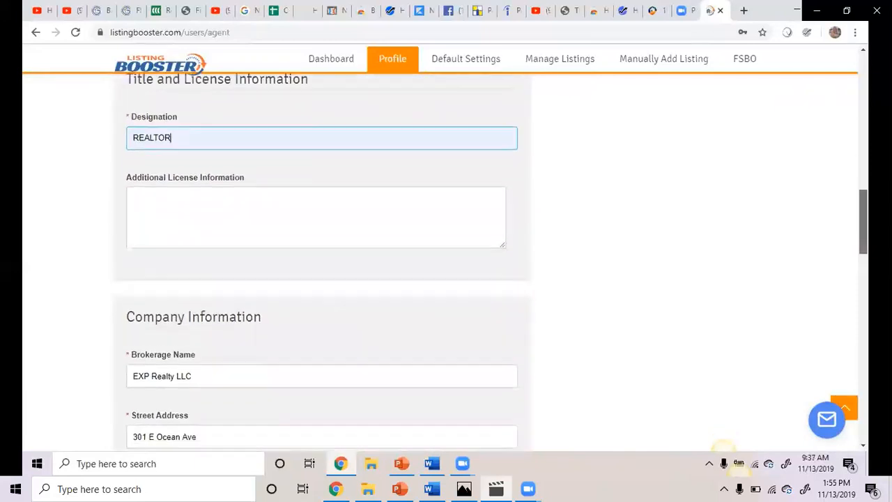
scroll(down, 3)
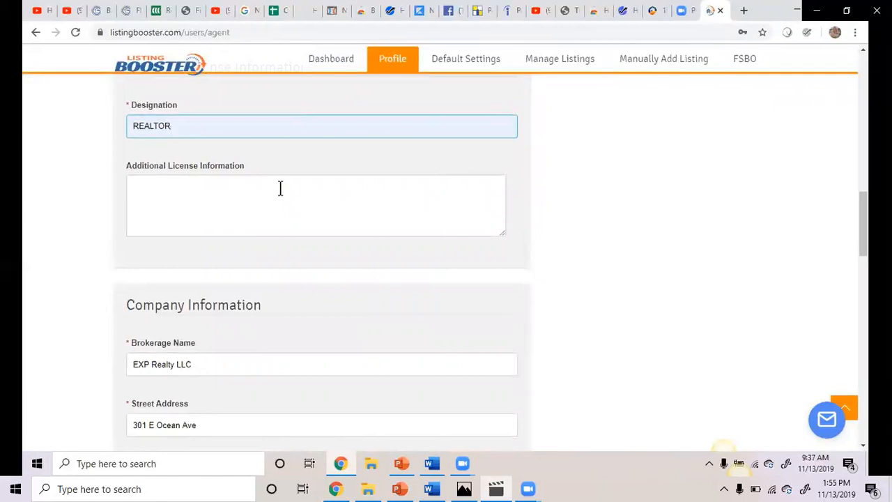
mouse_move(822, 184)
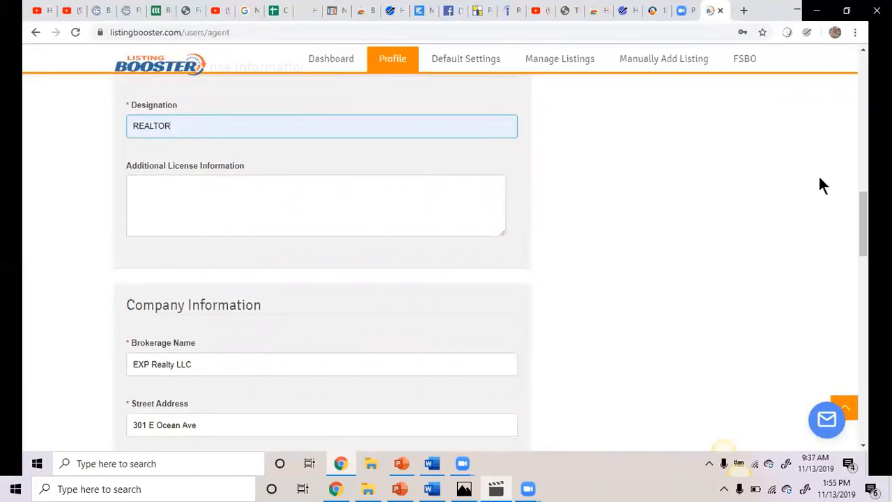
scroll(down, 3)
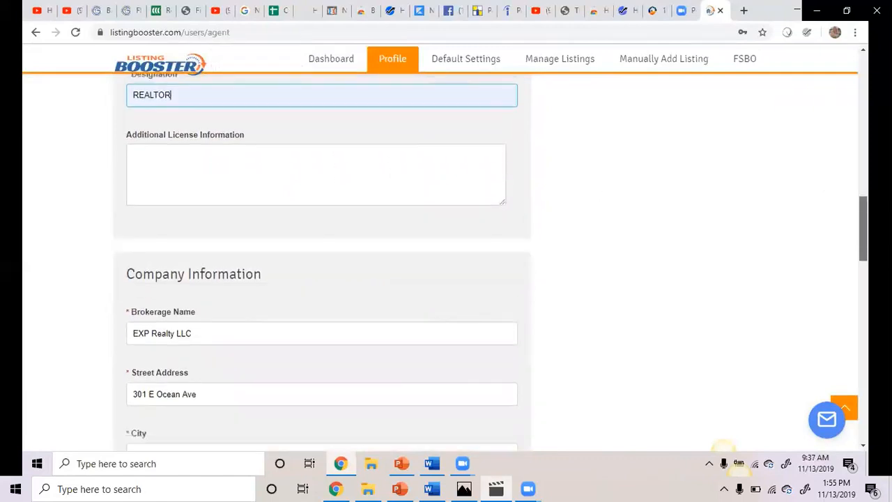
scroll(down, 3)
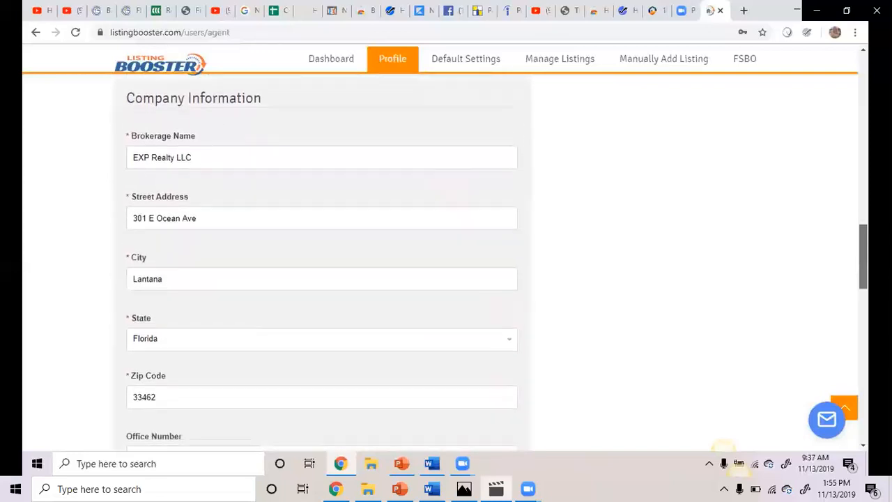
scroll(down, 3)
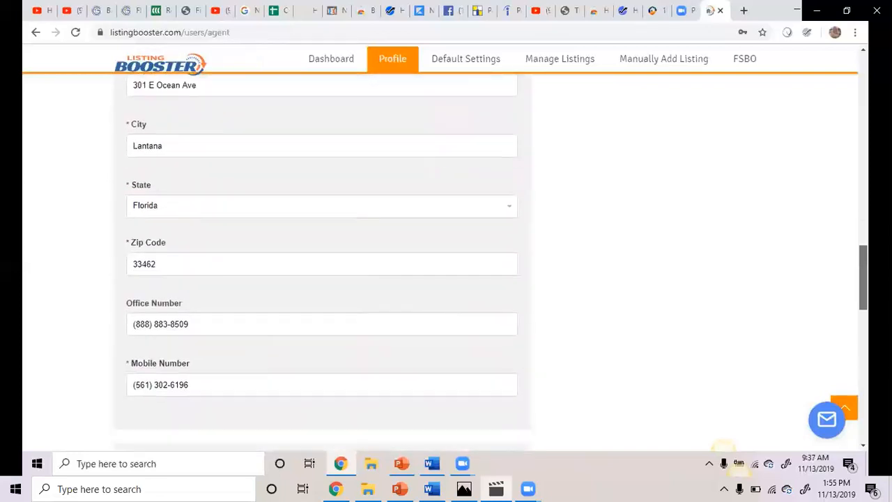
scroll(down, 3)
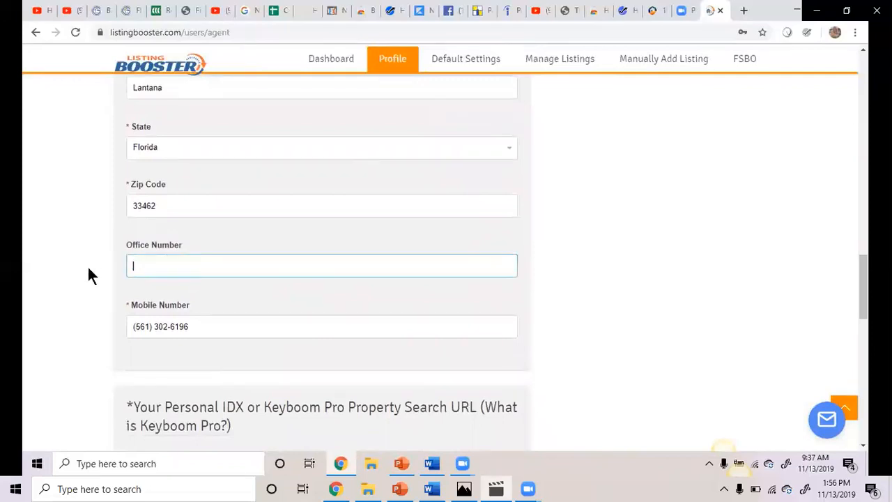
Copy the Mobile Number and paste it into the Office Number field
triple_click(321, 326)
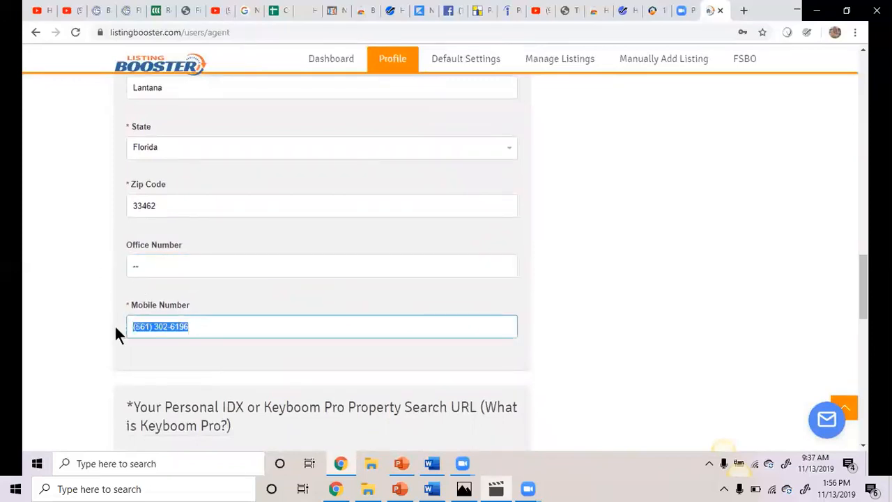
right_click(161, 326)
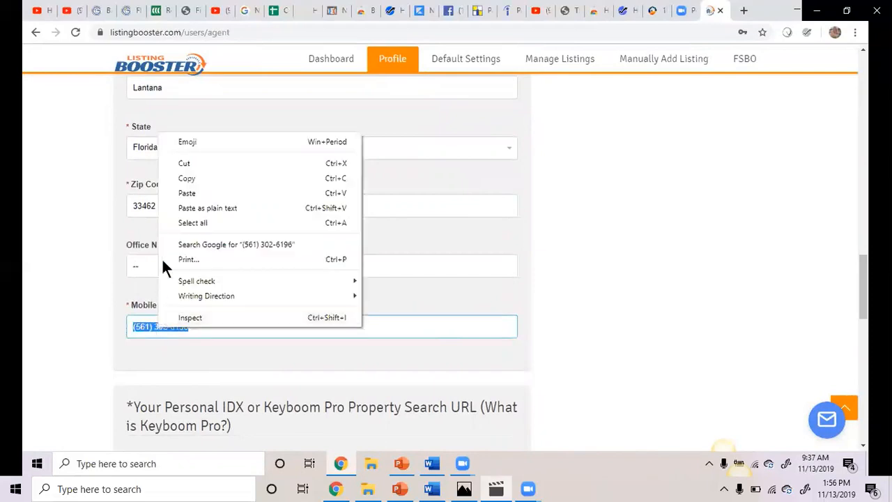
click(156, 264)
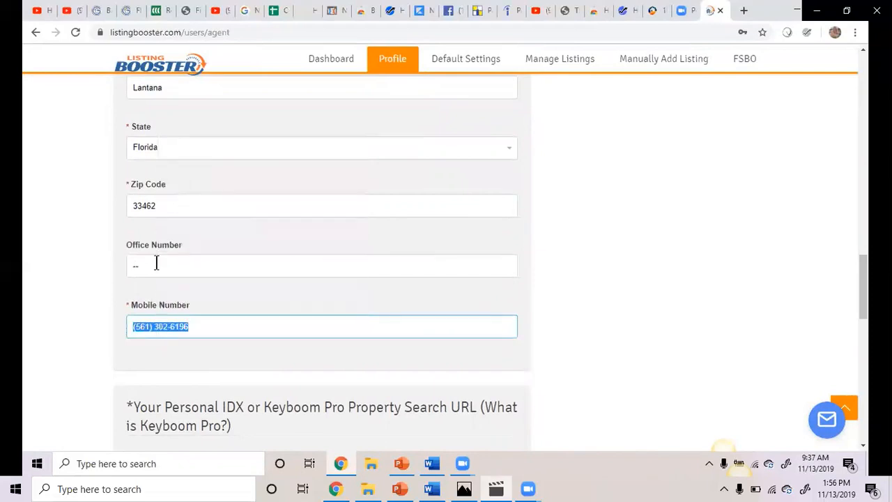
right_click(157, 264)
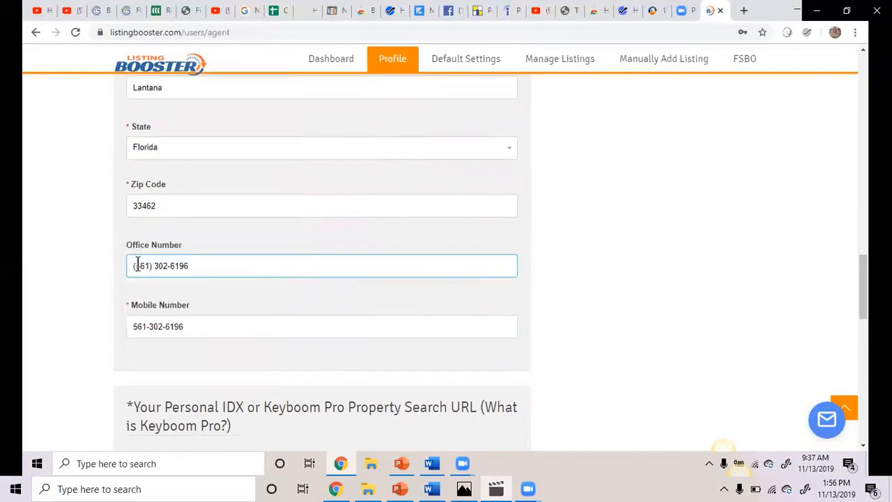
scroll(down, 3)
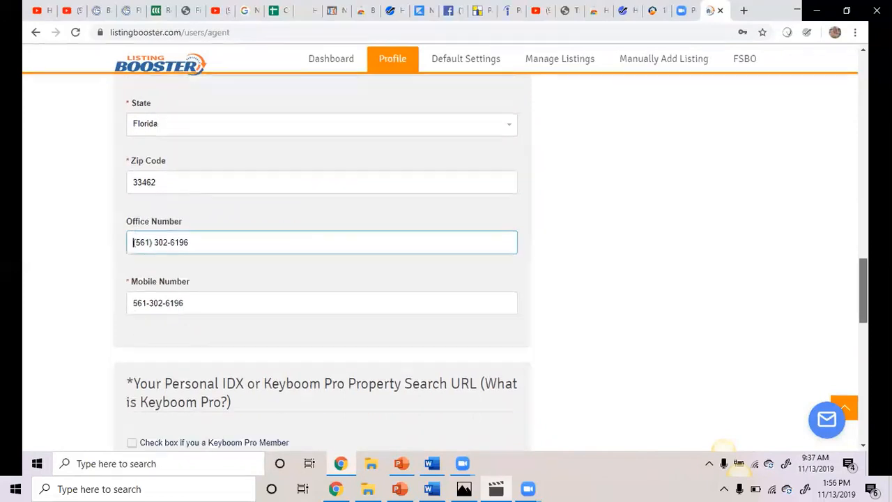
scroll(down, 3)
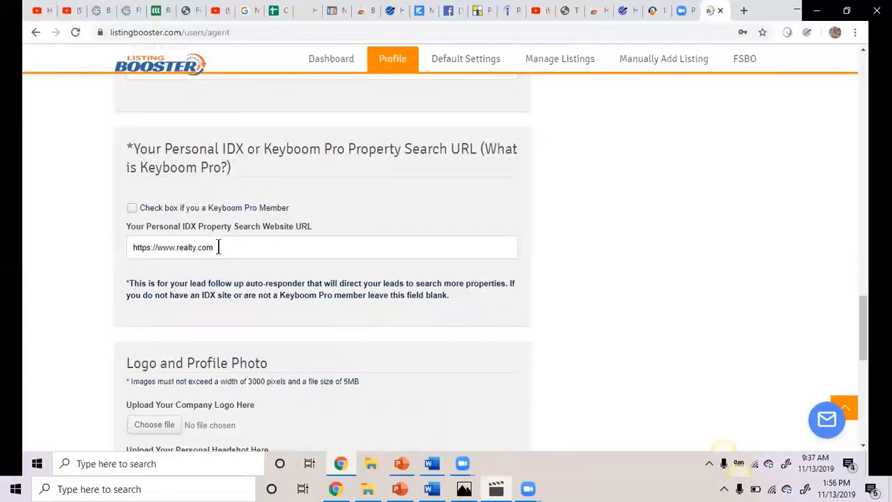
Change the IDX search URL to BMandell.com and go to it to test
double_click(194, 246)
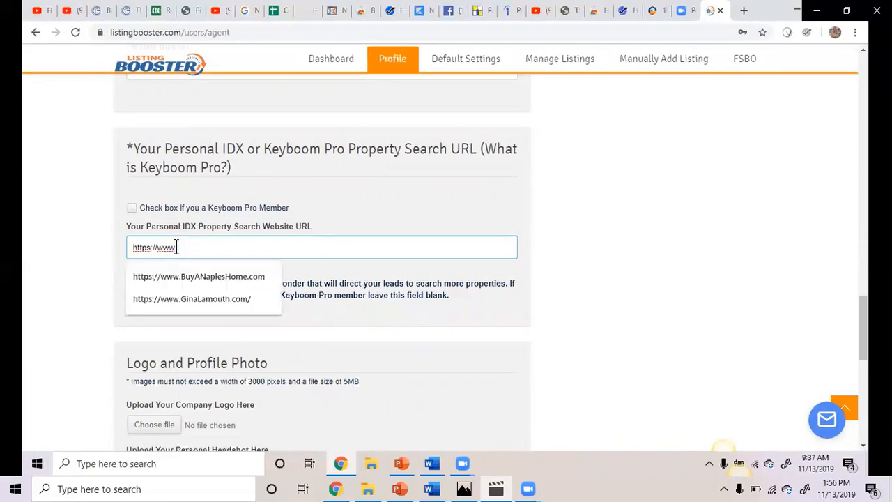
text(3)
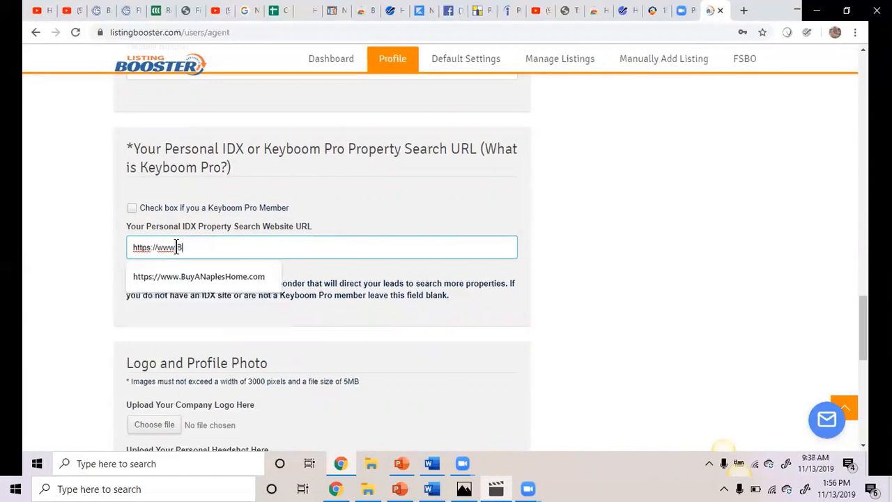
text(Mandell.com)
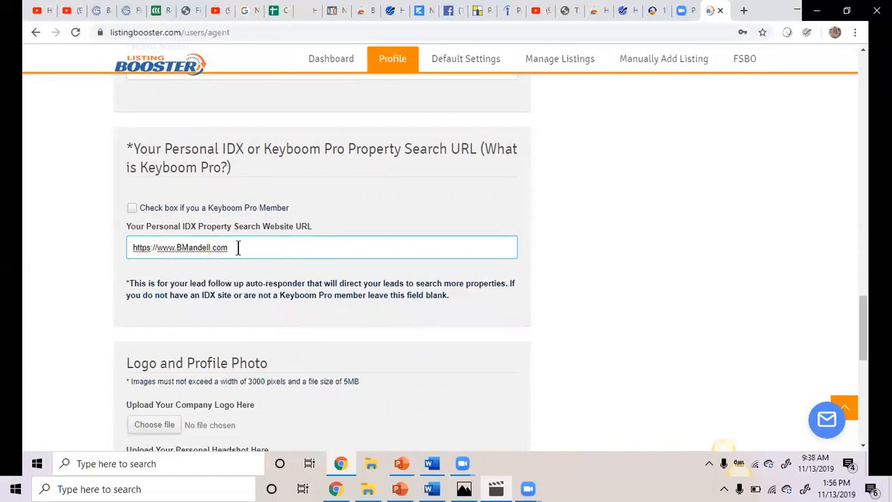
triple_click(180, 248)
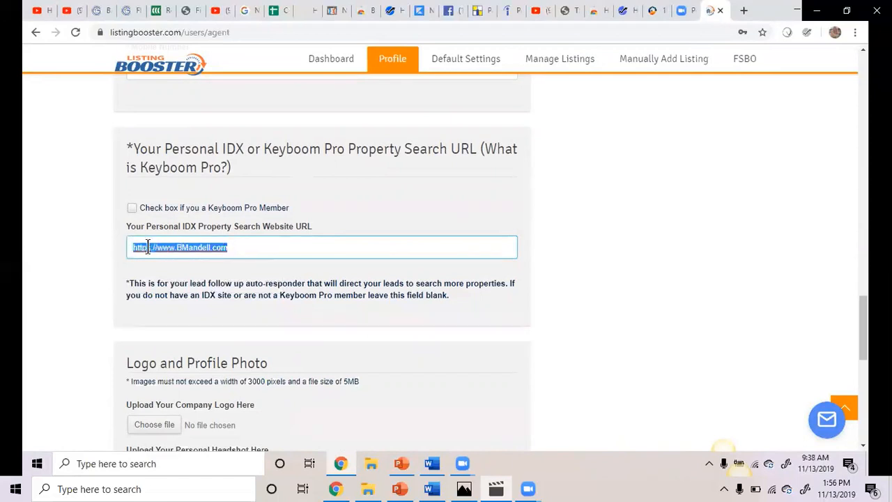
right_click(180, 247)
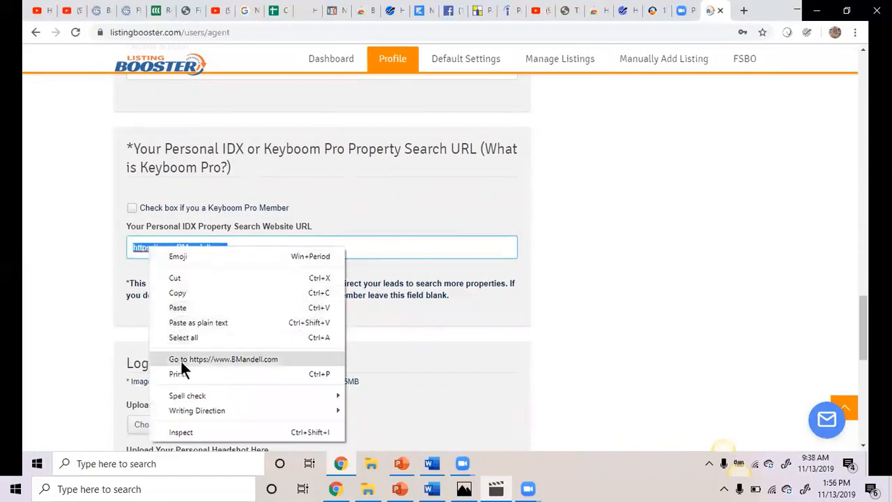
click(223, 360)
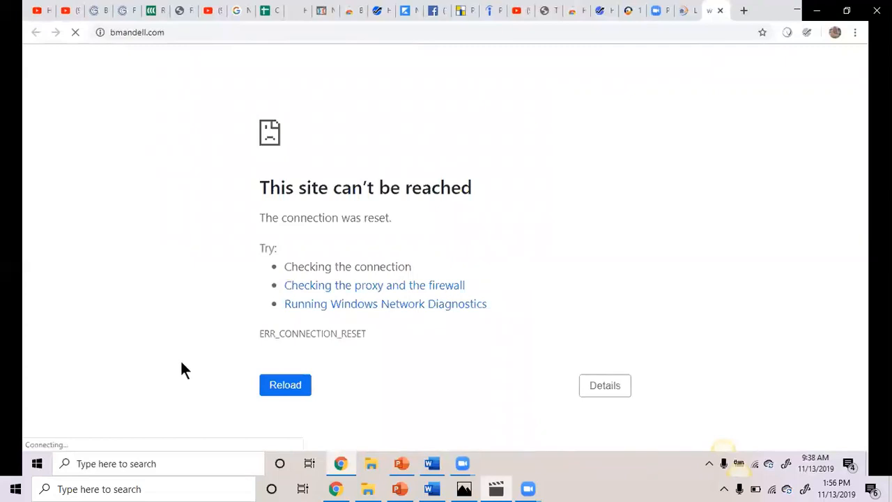
Load the agent's beverlym exprealty.com site in Chrome and copy its address
click(284, 385)
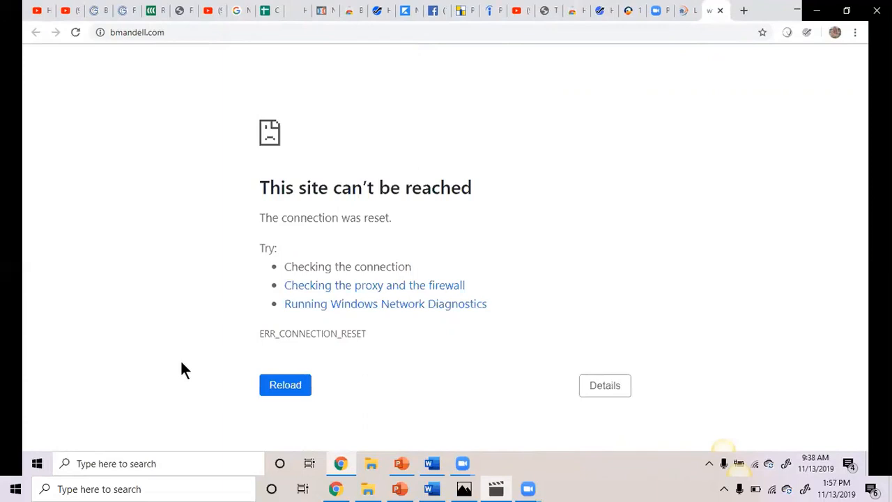
click(284, 385)
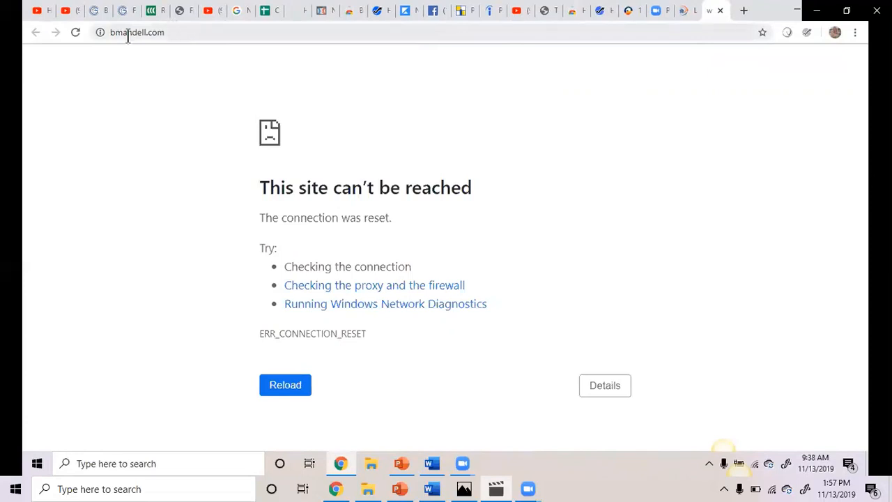
click(136, 32)
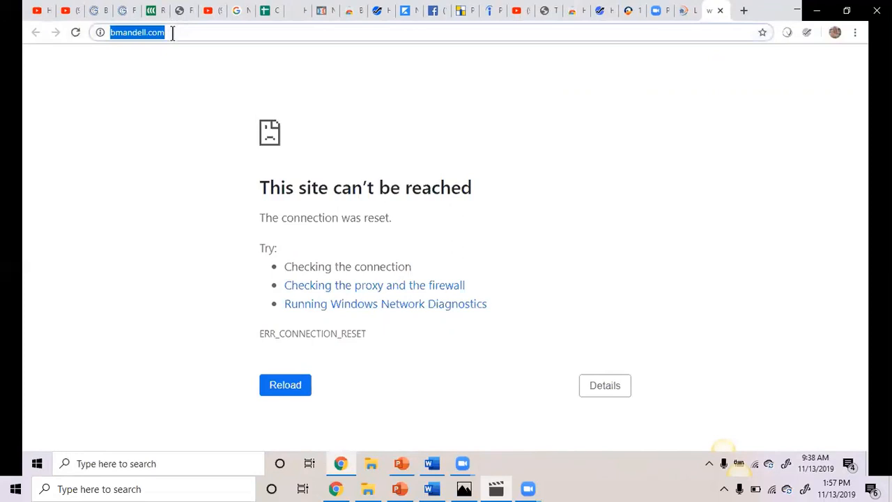
text(bestcredit.repair)
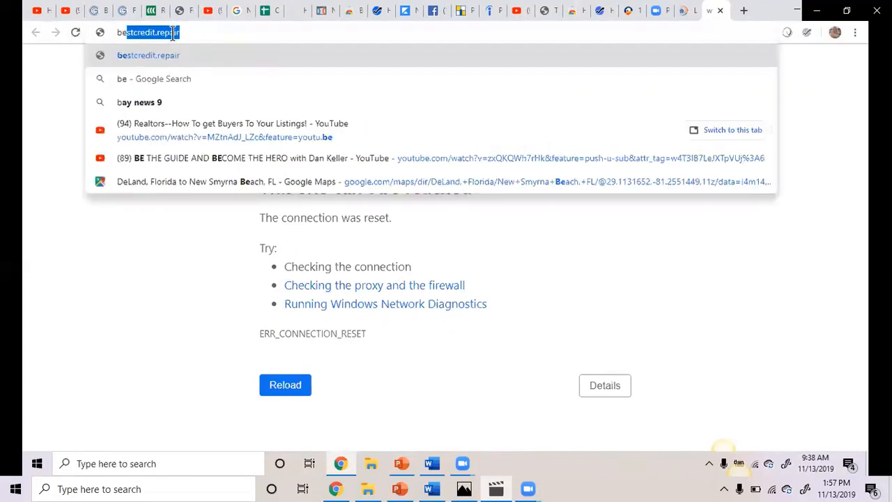
text(beverlymandell.exprealty.com)
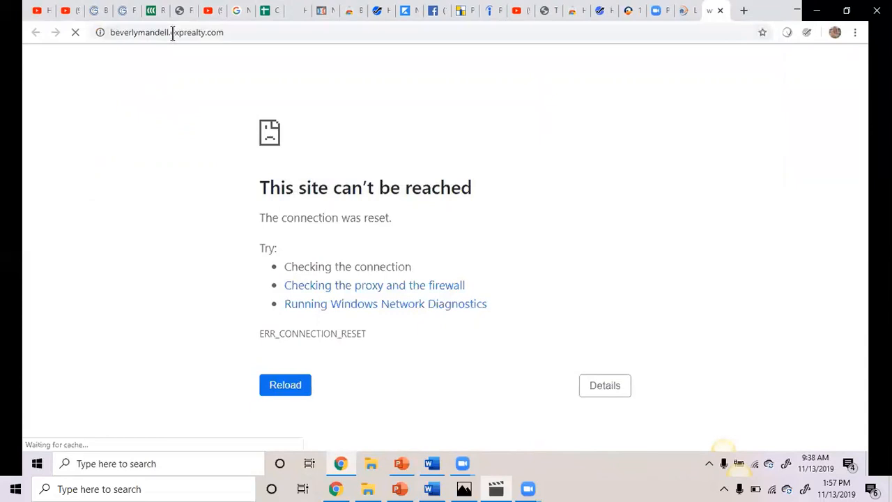
click(284, 385)
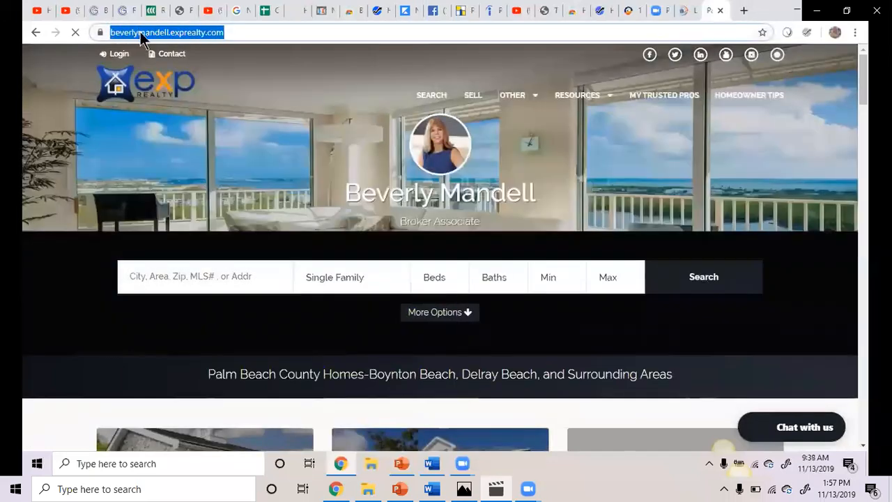
right_click(167, 32)
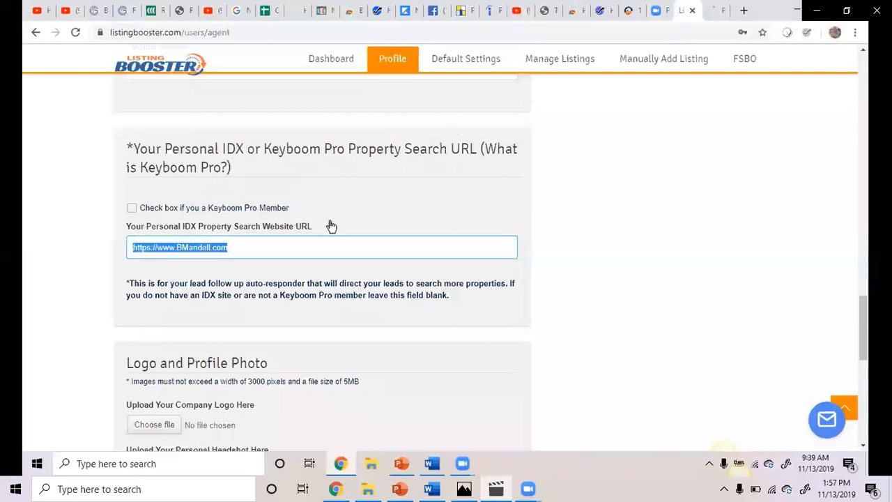
Paste beverlymandell.exprealty.com into the IDX Property Search Website URL field
click(232, 247)
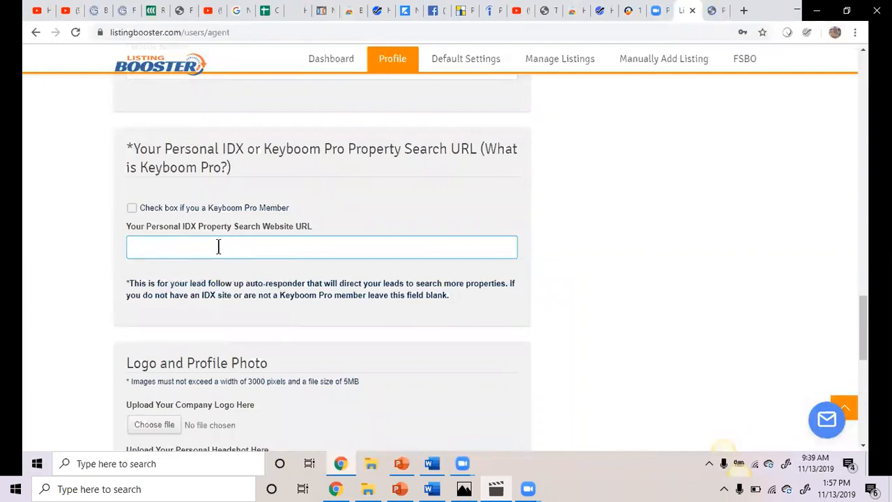
right_click(217, 246)
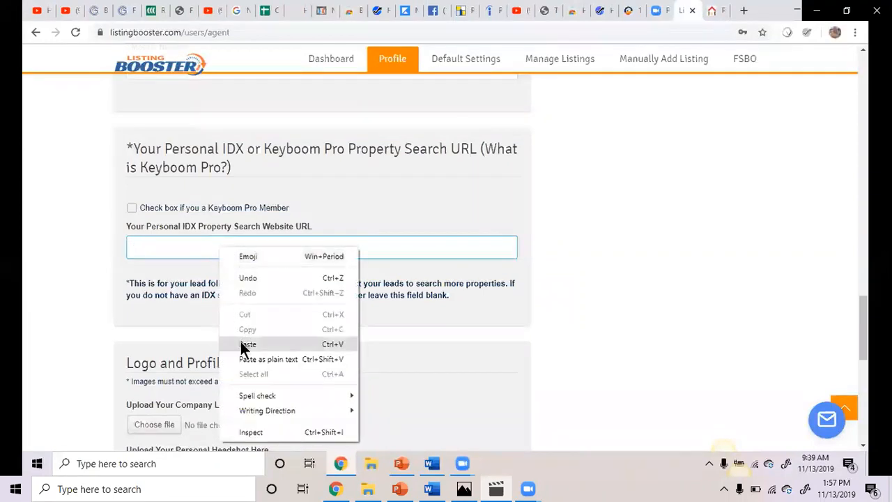
click(248, 344)
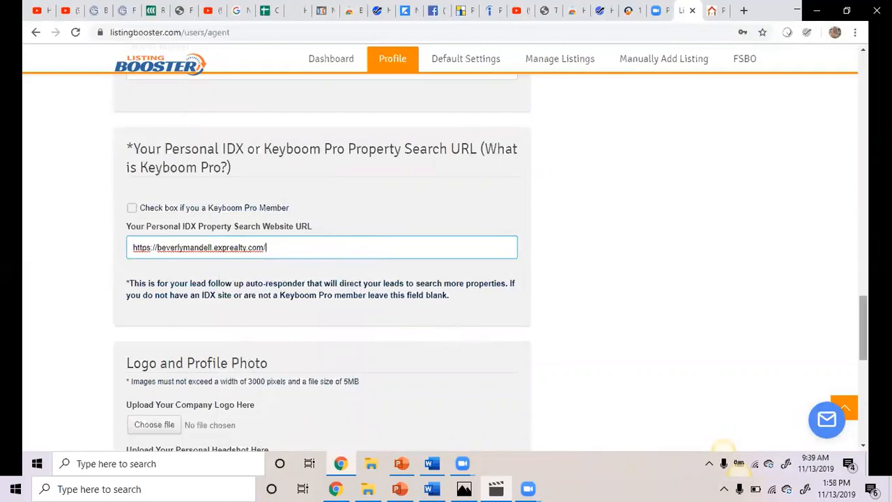
scroll(down, 3)
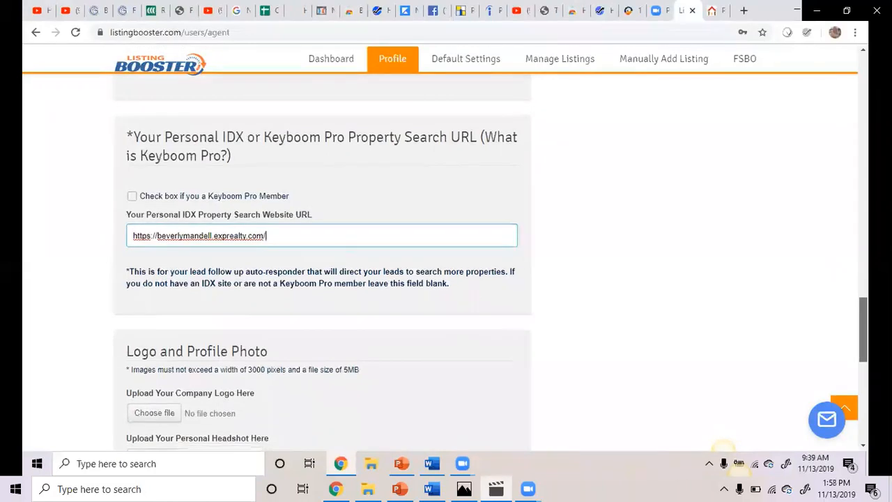
scroll(down, 3)
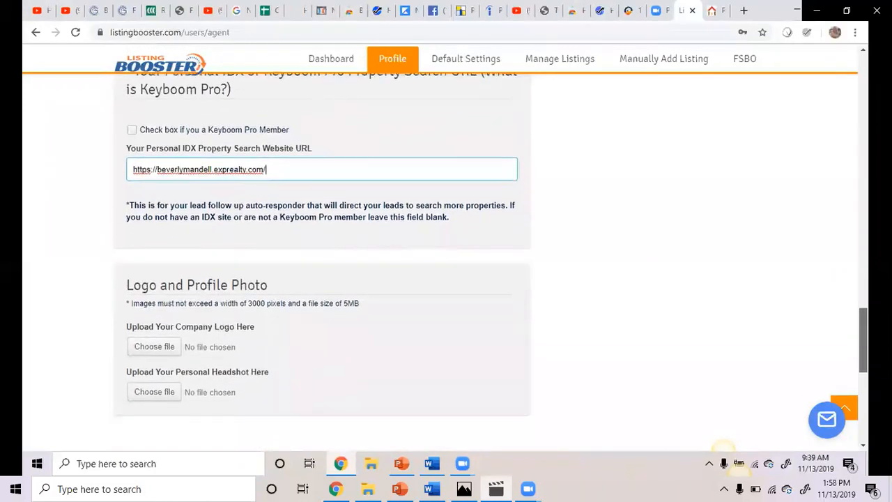
scroll(down, 3)
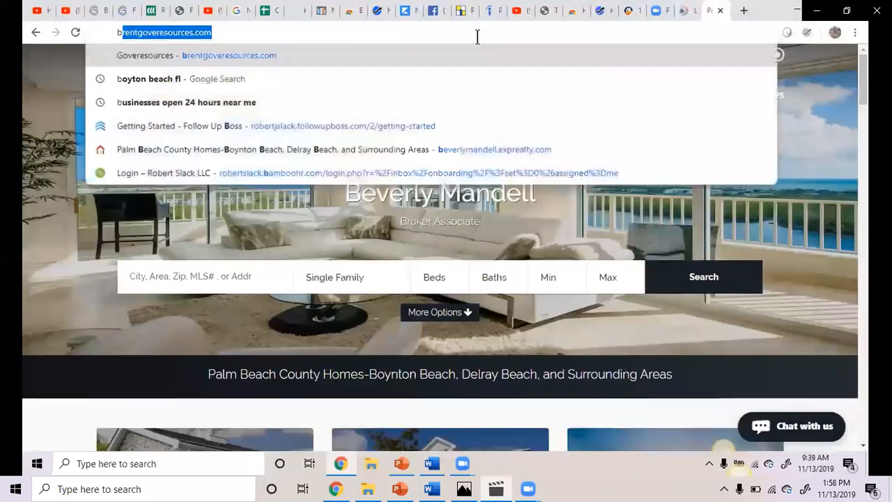
Return from the agent's website tab to the Listing Booster profile
text(bmandell.c)
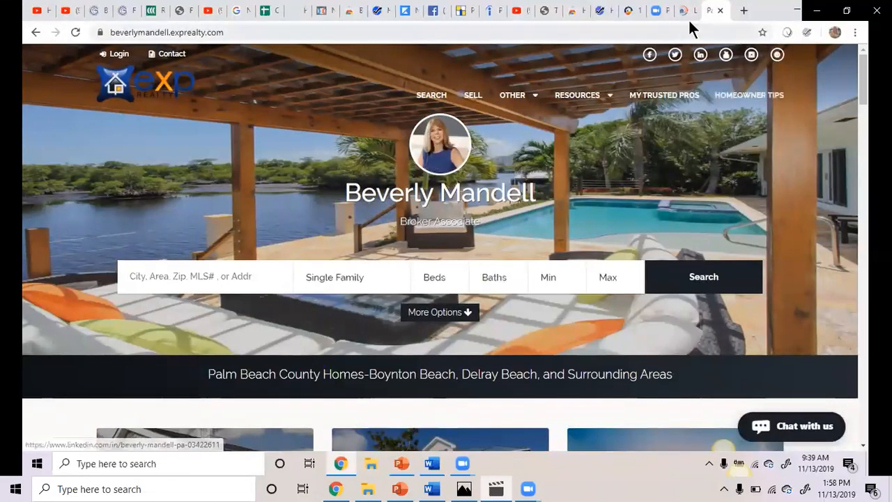
click(676, 11)
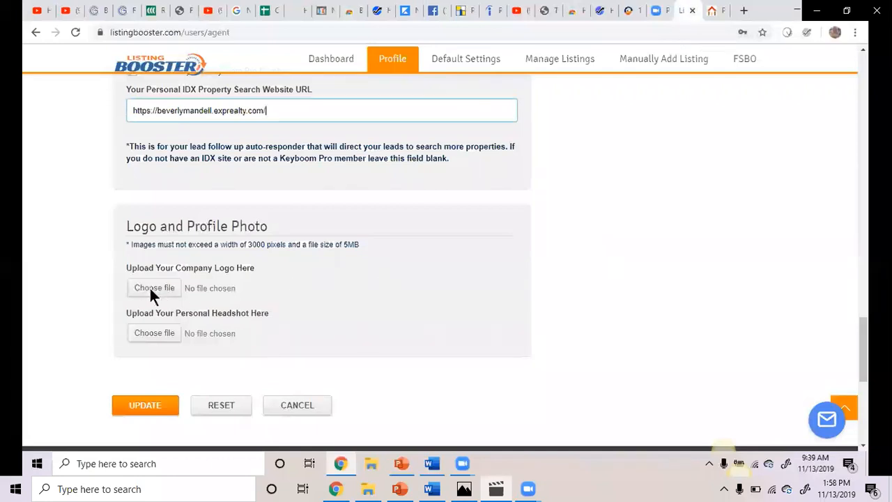
mouse_move(388, 314)
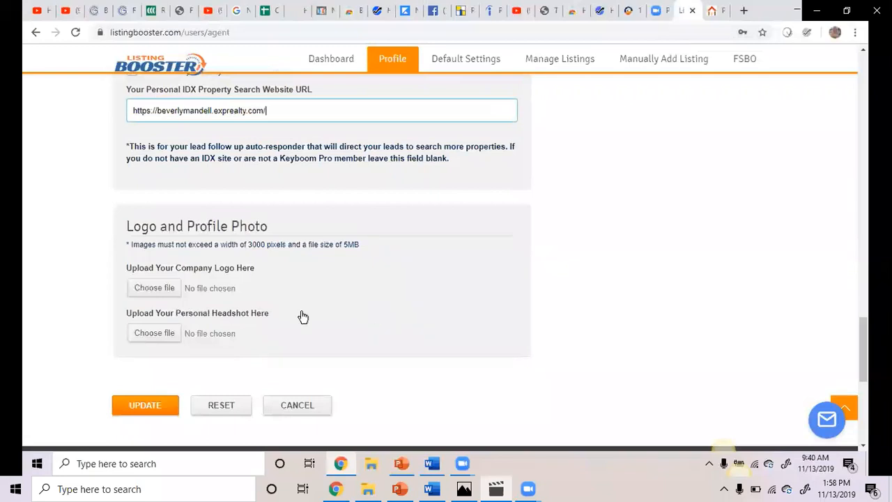
mouse_move(263, 310)
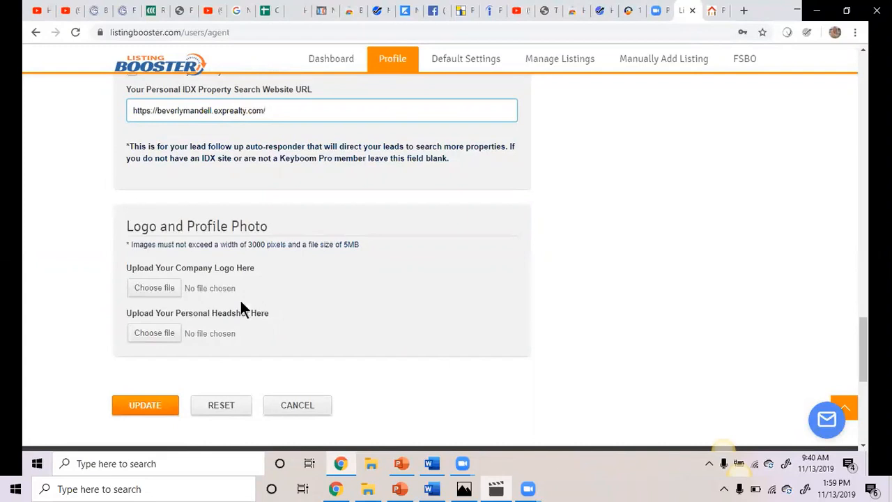
mouse_move(716, 11)
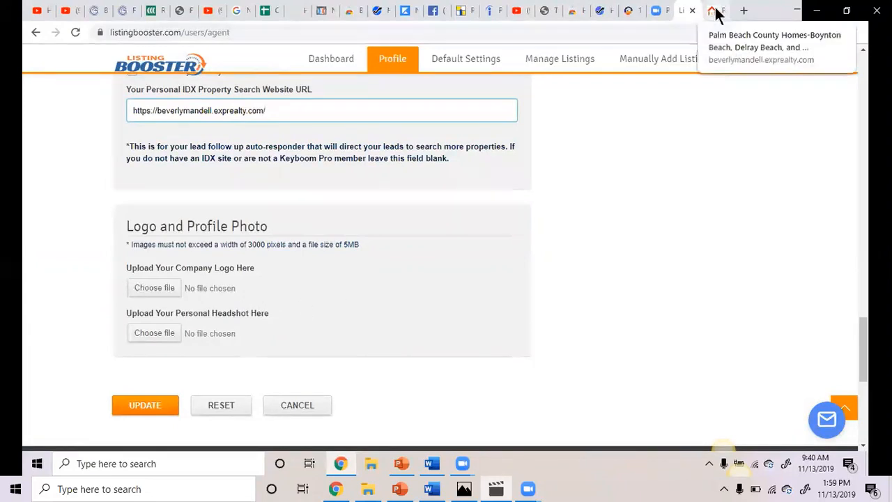
Switch to the agent's Palm Beach County Homes website, leaving logo and headshot empty
click(717, 11)
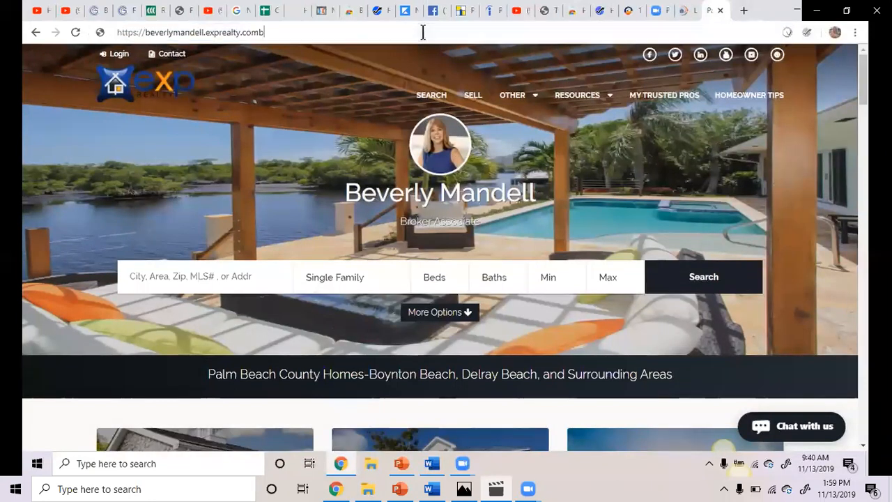
Search Google Images for Beverly and preview a headshot photo of the agent
key(Backspace)
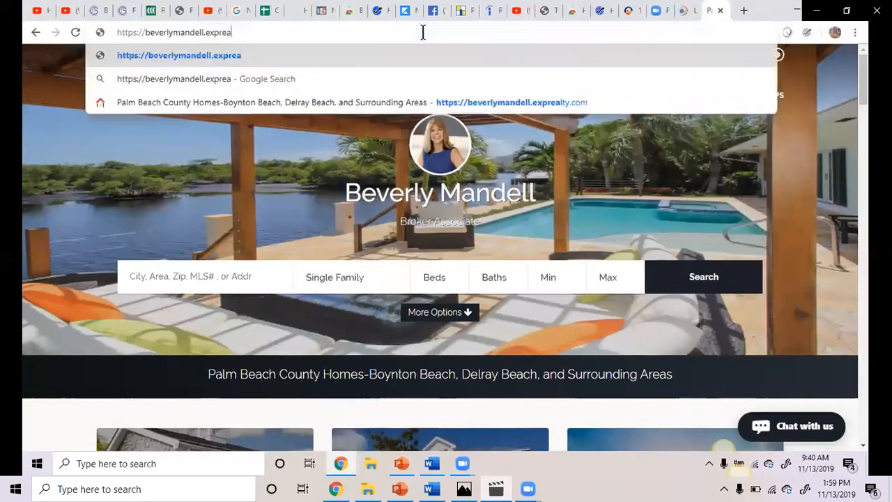
text(bb)
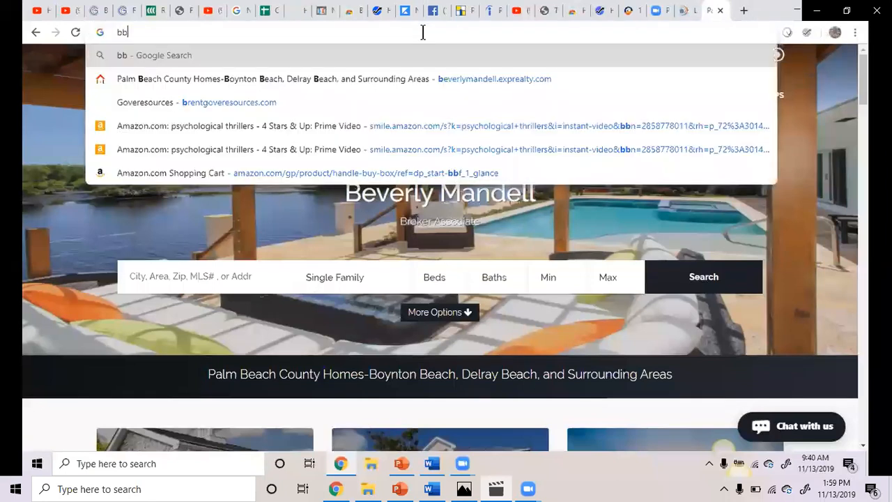
text(everly)
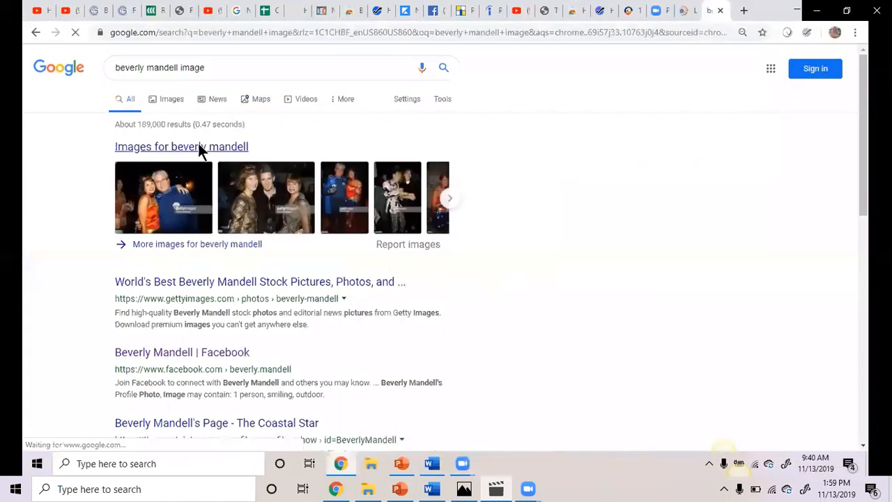
click(171, 98)
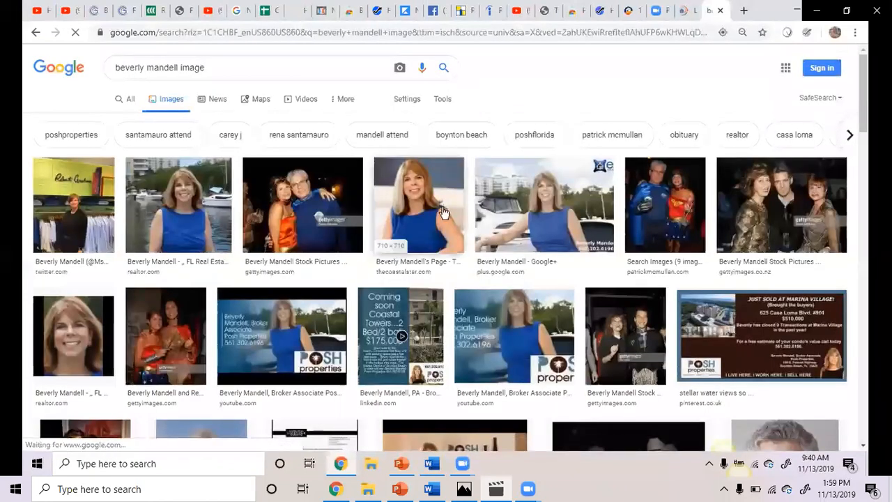
click(419, 203)
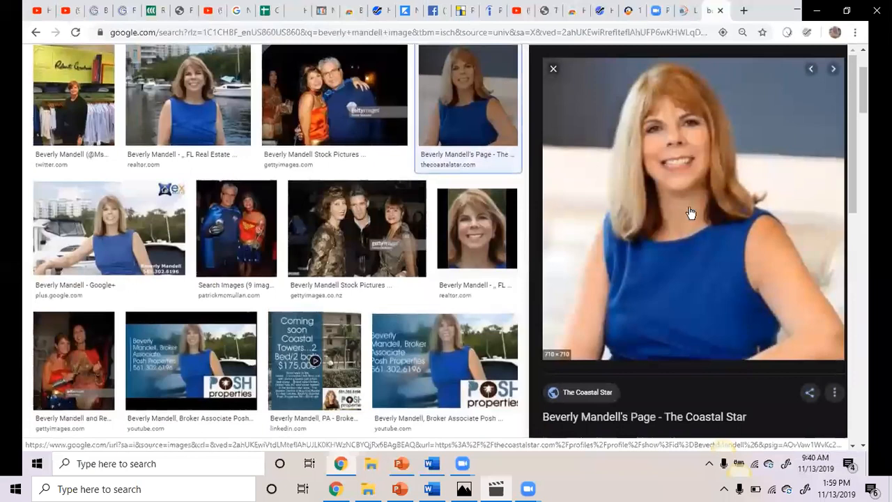
right_click(690, 212)
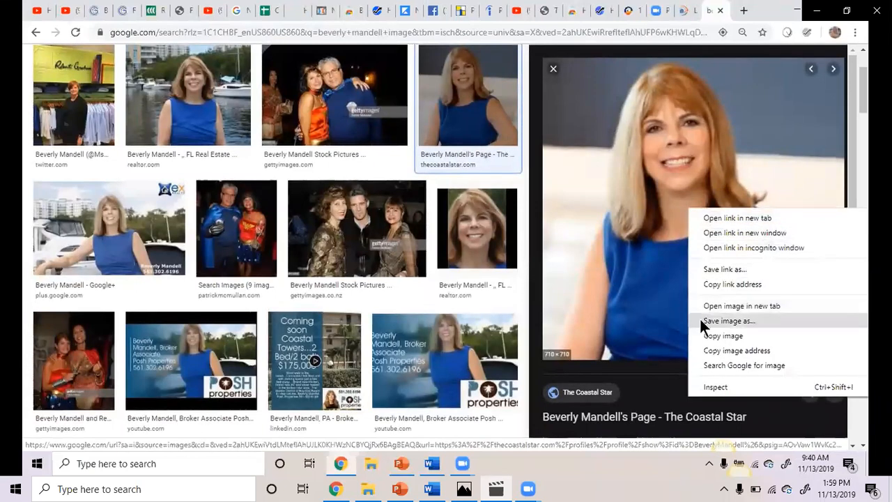
click(730, 321)
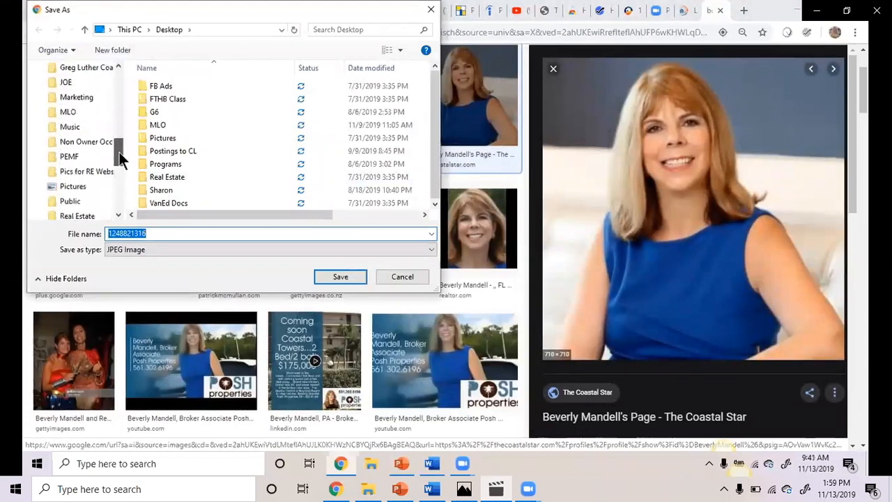
double_click(67, 112)
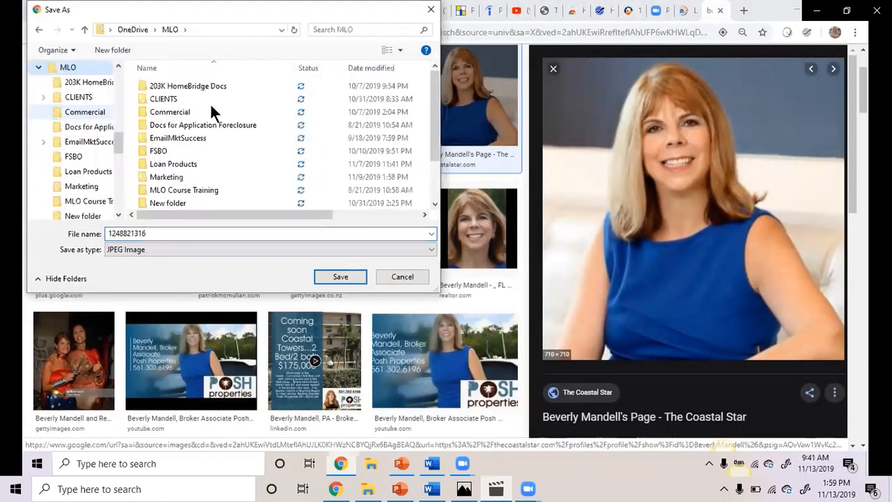
scroll(down, 3)
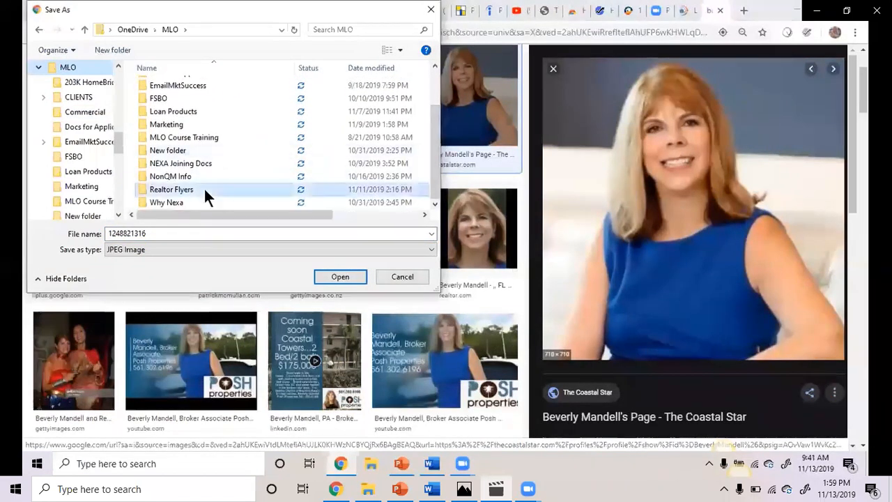
double_click(170, 190)
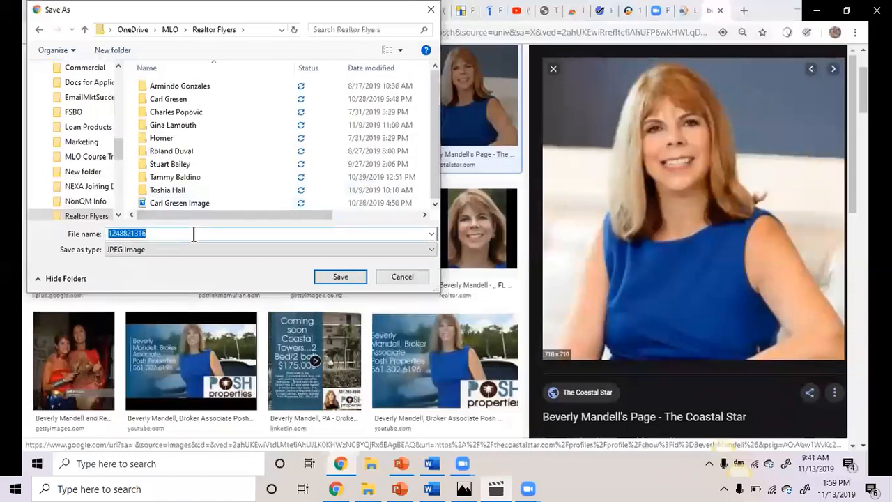
text(Beverly)
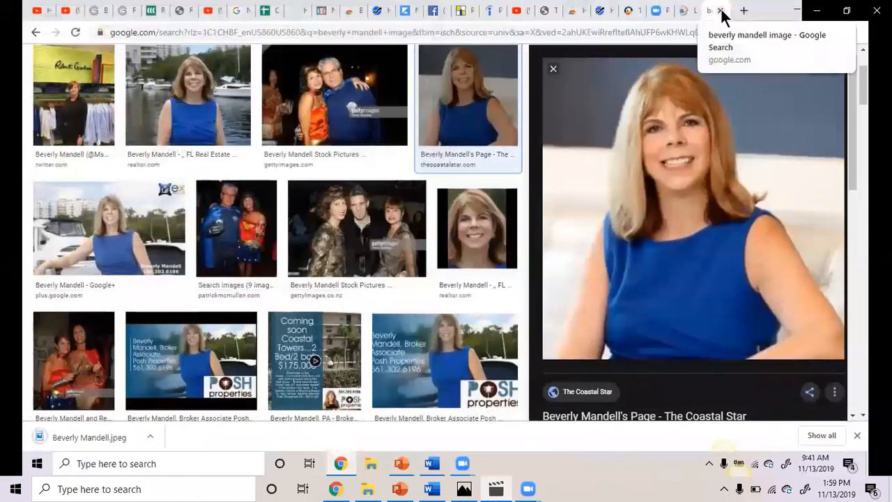
click(713, 12)
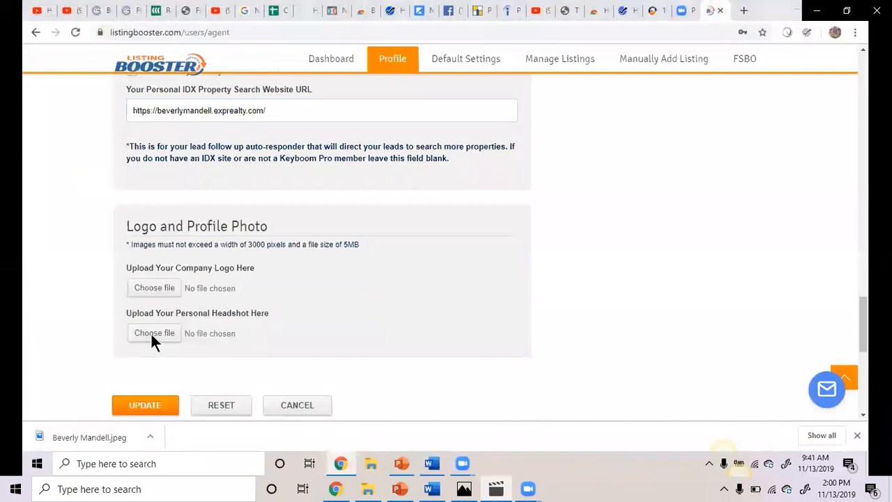
click(153, 333)
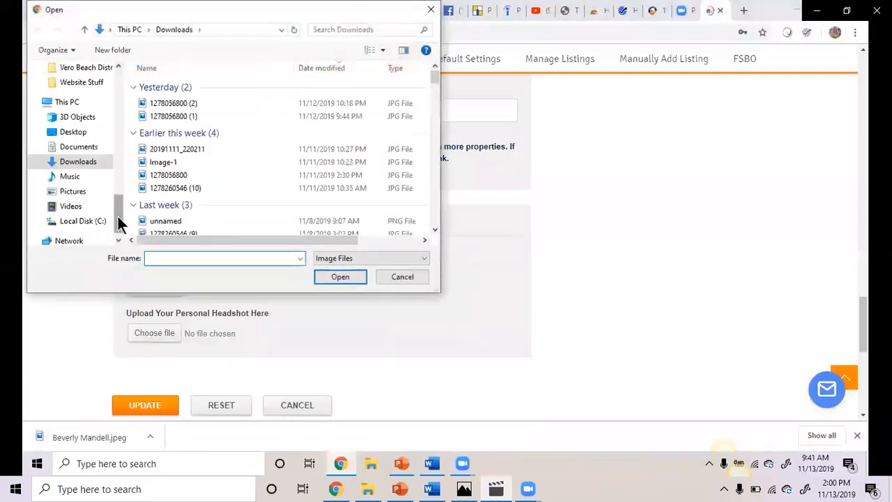
scroll(down, 3)
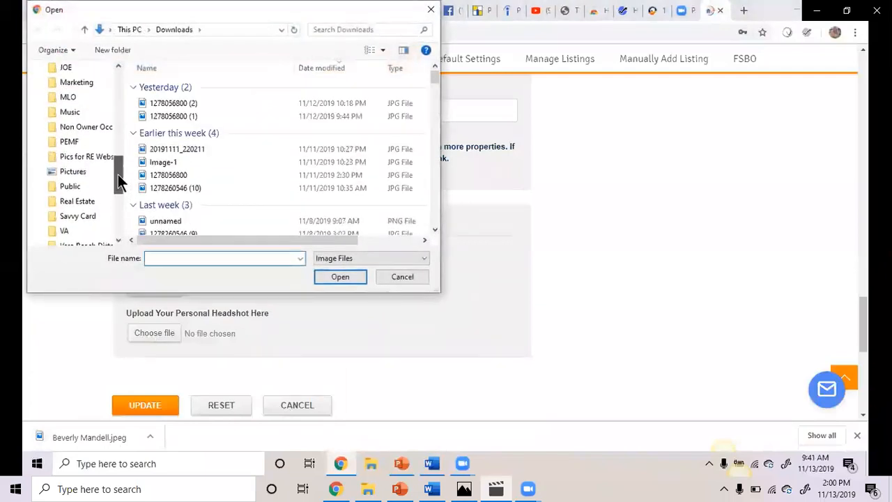
click(67, 112)
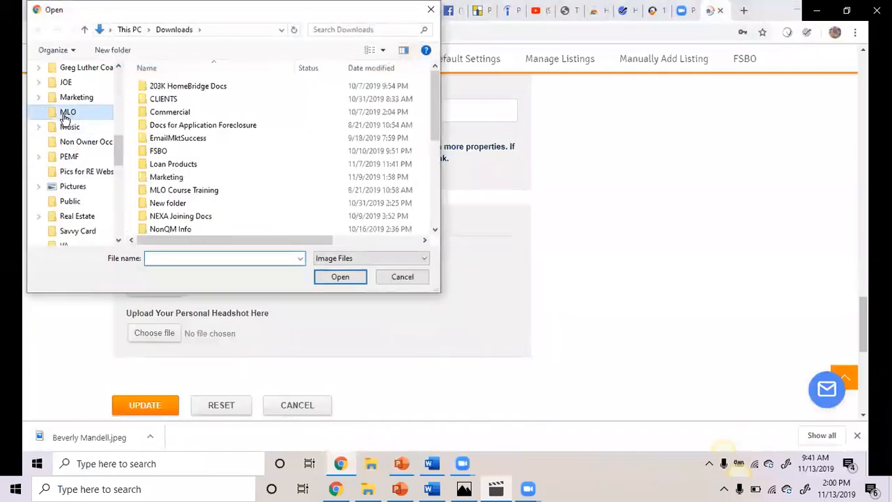
double_click(68, 112)
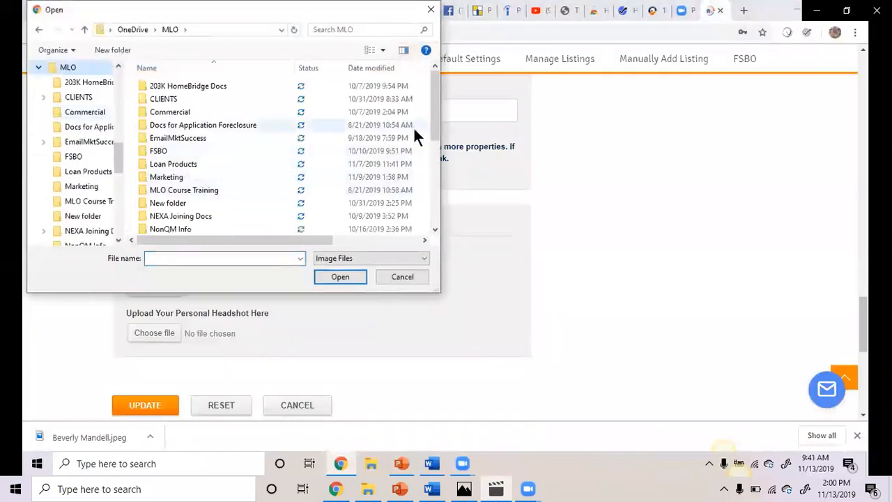
scroll(down, 3)
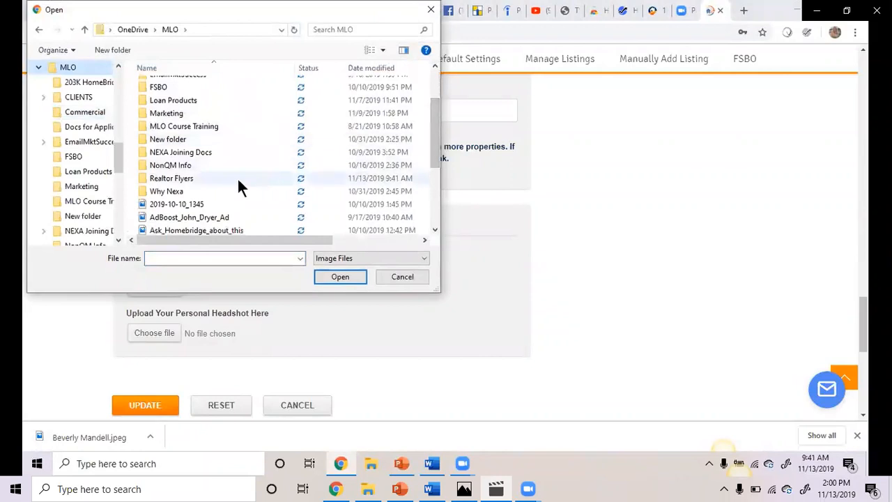
double_click(170, 178)
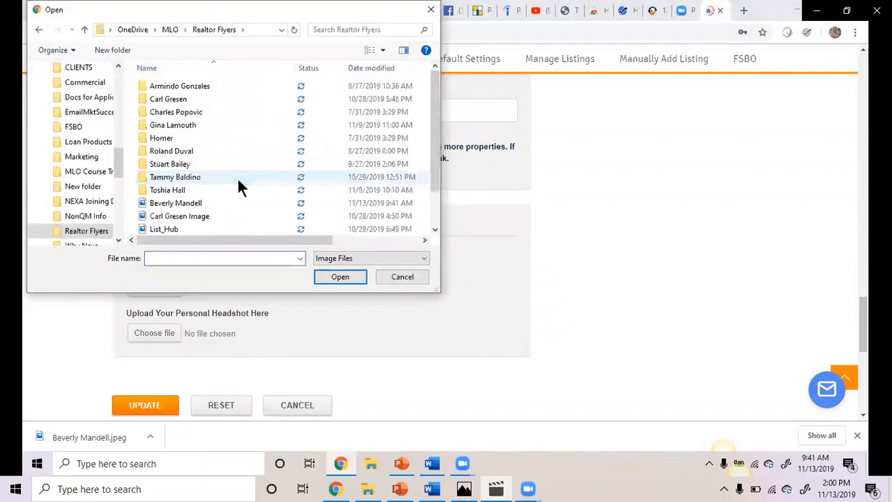
click(340, 277)
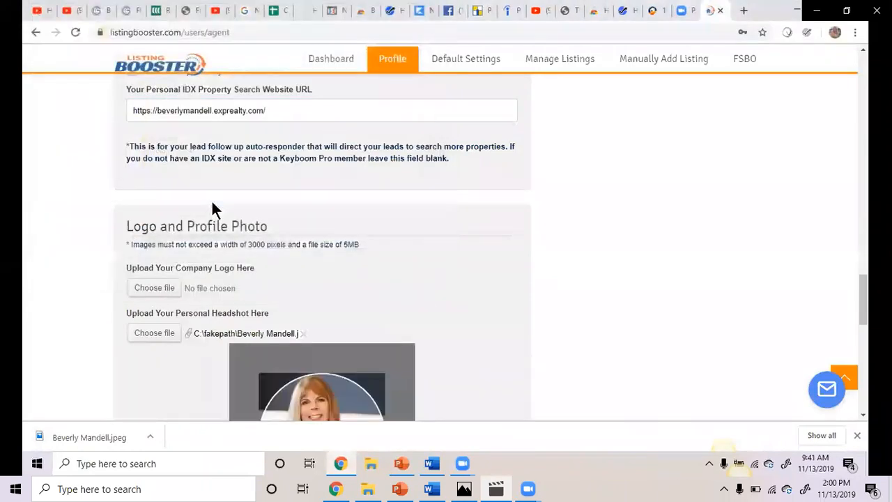
Attach eXp-Realty Logo_2 from AAA Real Estate > EXP > LOGOS as the company logo
click(154, 287)
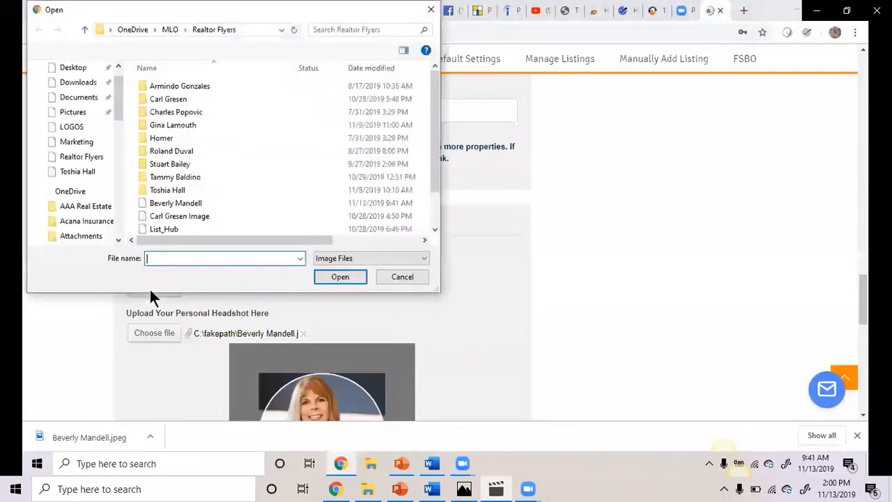
scroll(down, 3)
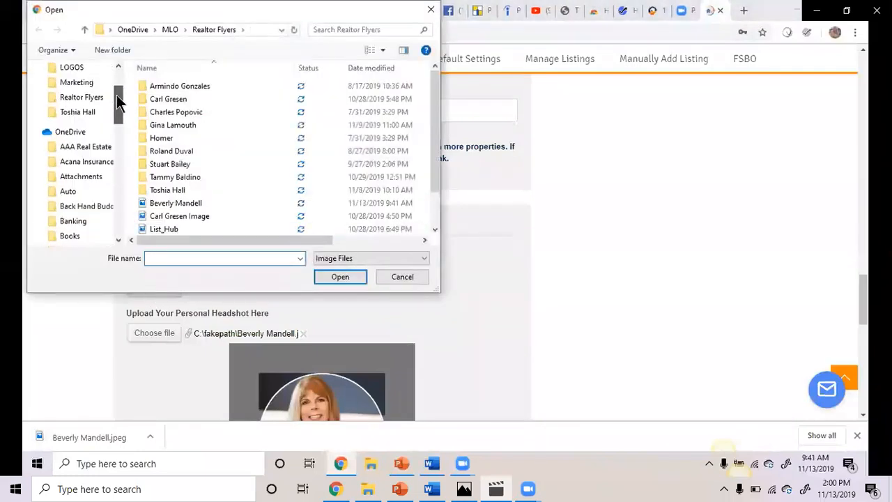
click(87, 146)
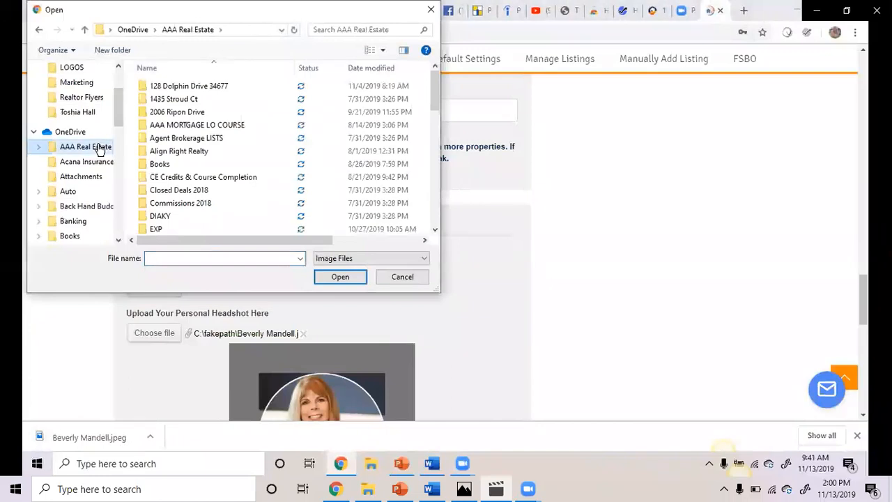
click(156, 227)
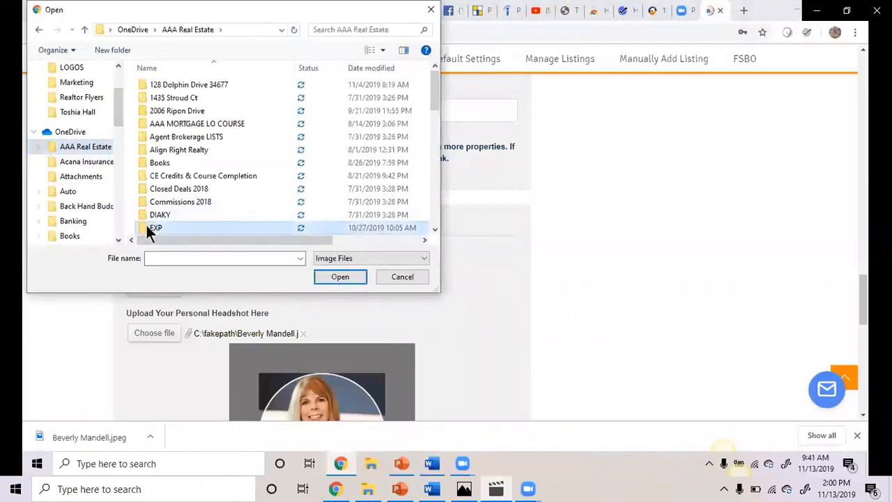
double_click(155, 227)
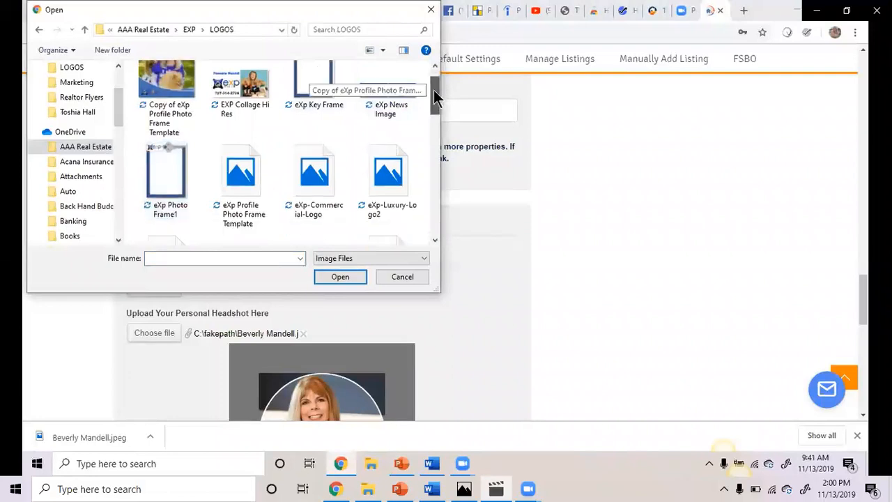
click(315, 174)
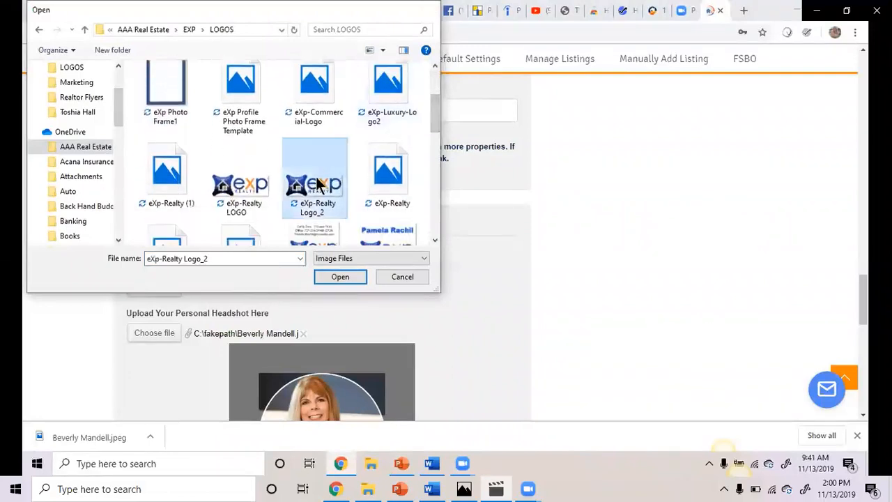
click(340, 276)
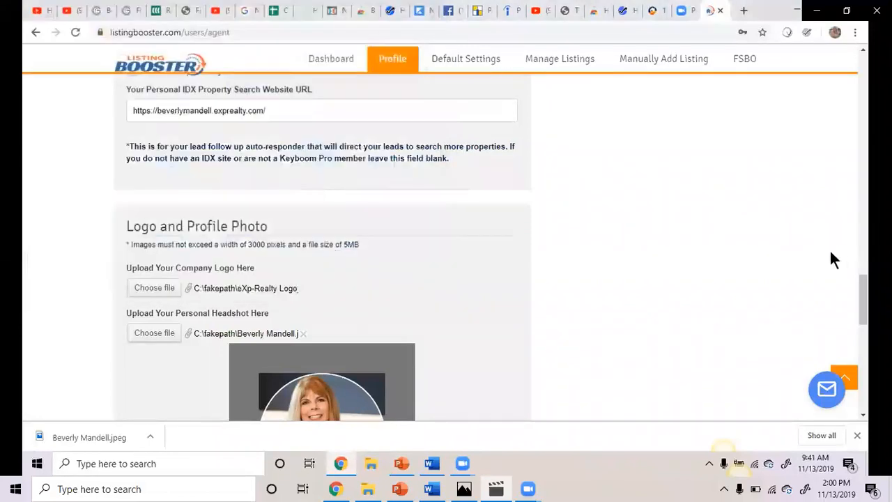
Update the profile with the new logo and headshot and move to Default Settings
scroll(down, 3)
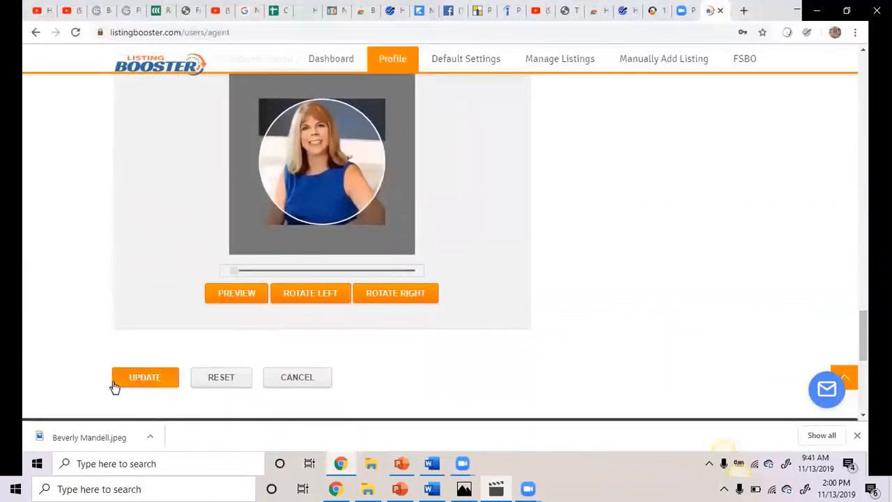
click(145, 377)
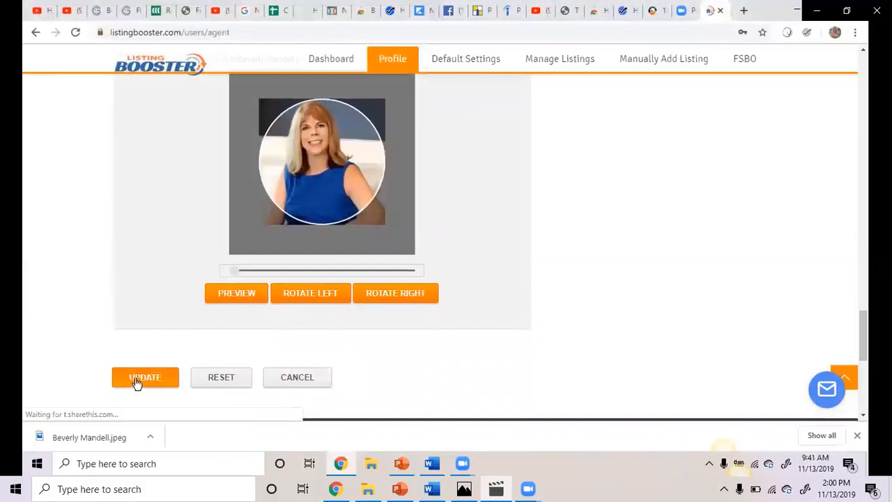
click(145, 376)
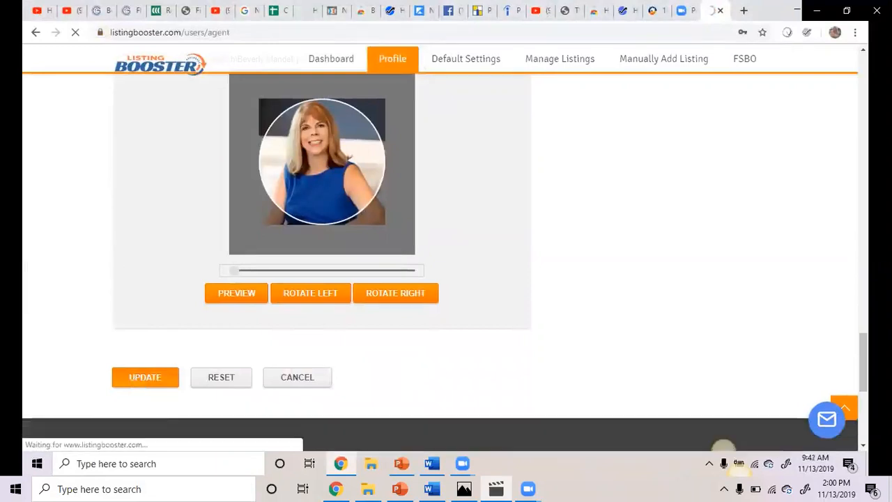
click(466, 58)
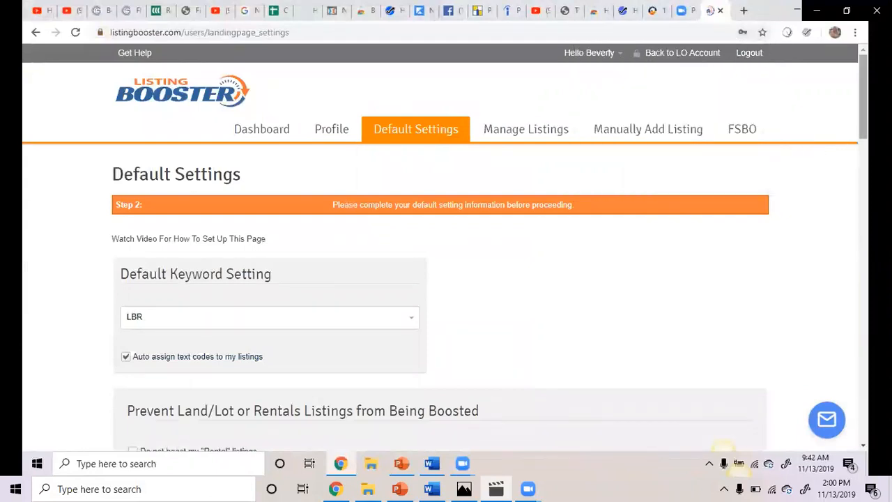
Change the default keyword from LBR to TOUR
scroll(down, 3)
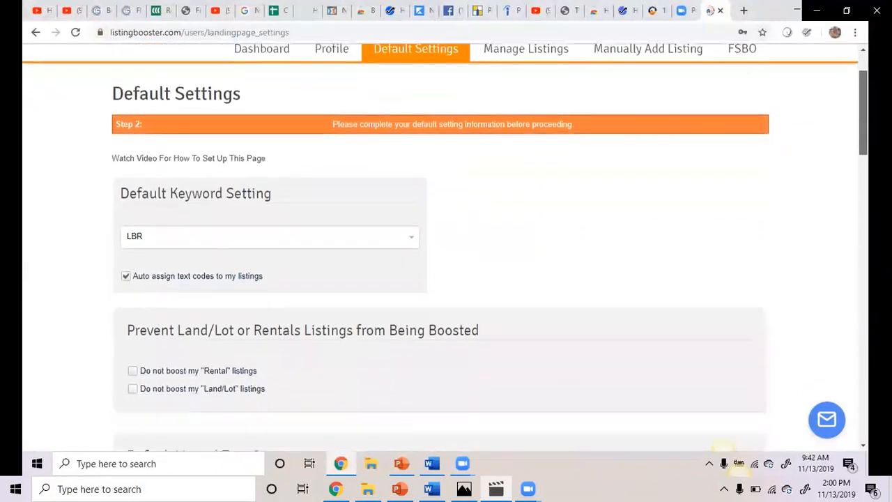
scroll(down, 3)
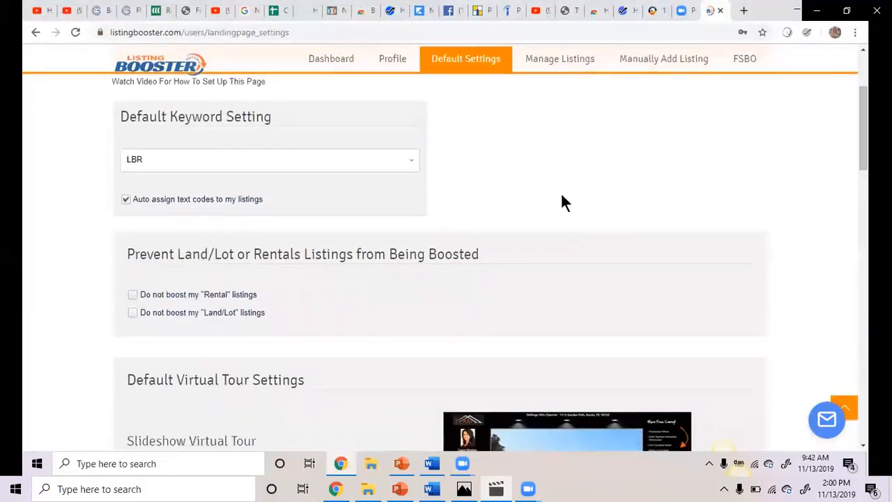
mouse_move(480, 199)
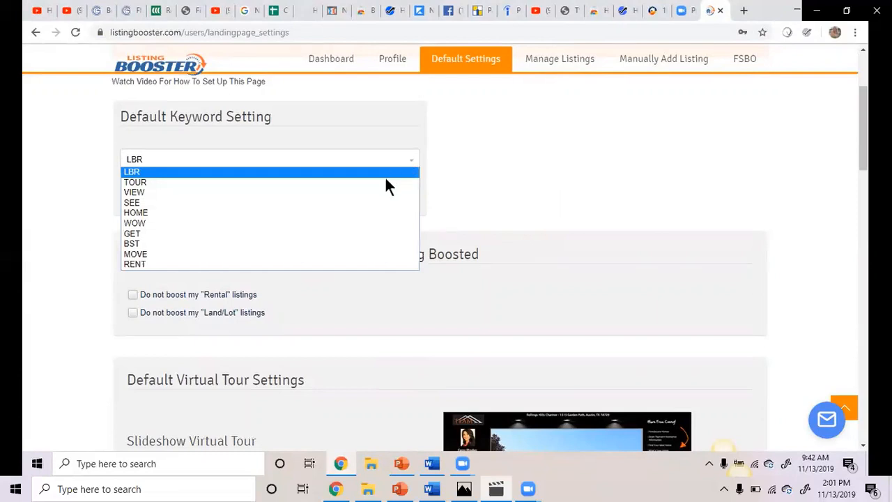
mouse_move(374, 179)
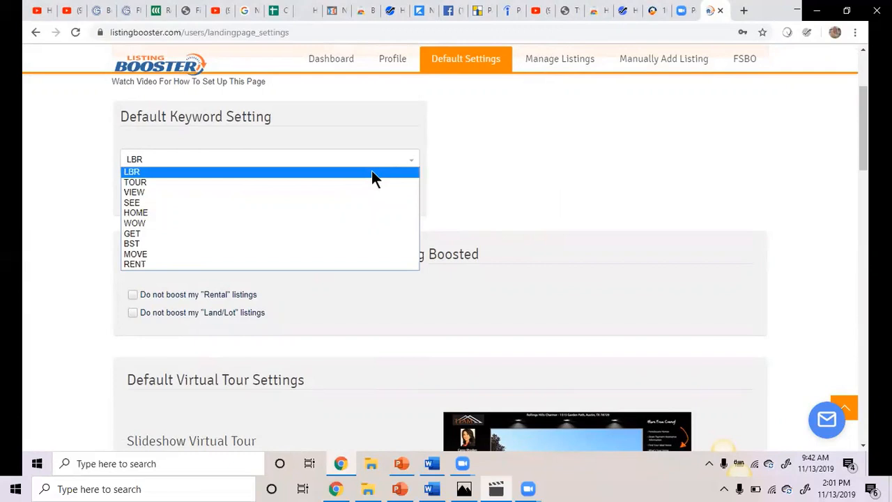
mouse_move(357, 184)
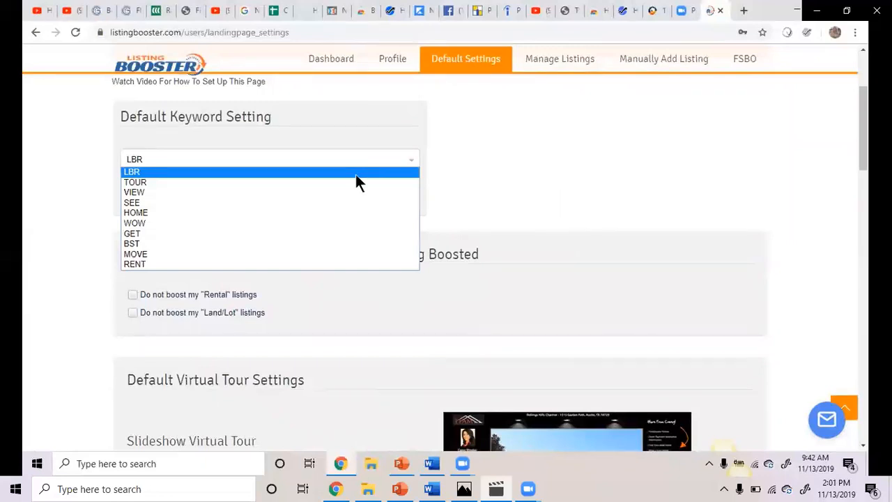
mouse_move(355, 182)
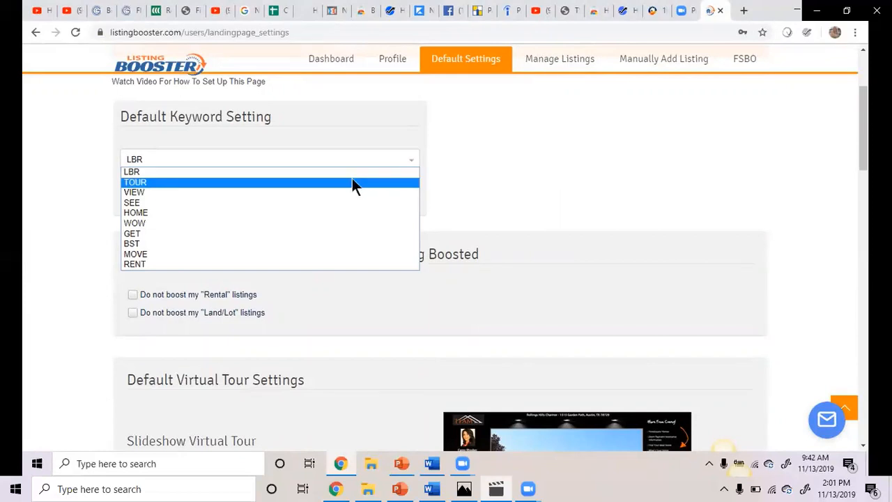
click(134, 181)
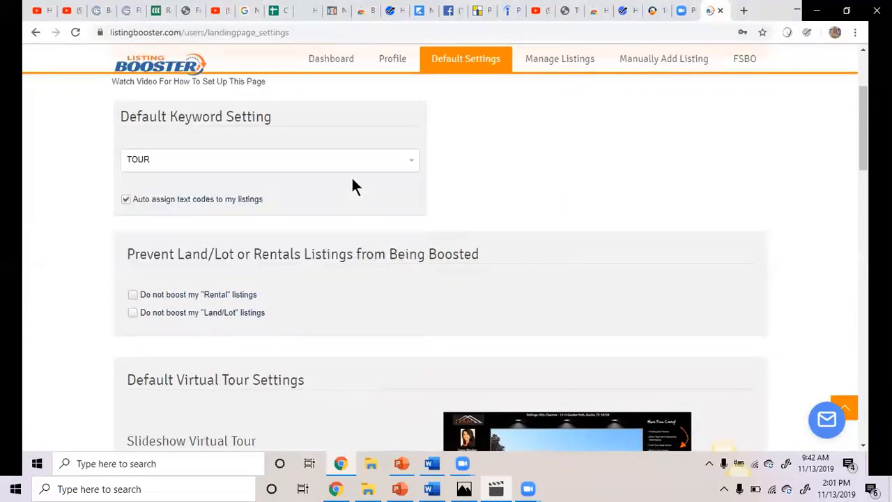
mouse_move(604, 206)
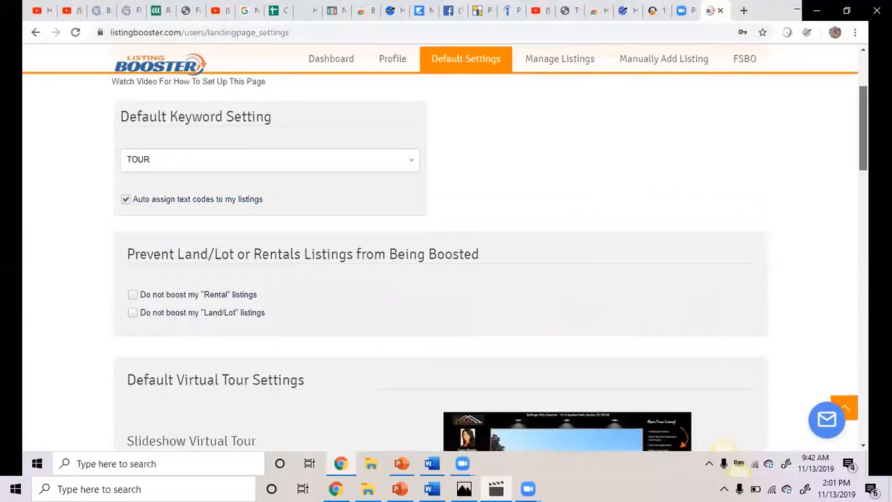
scroll(down, 3)
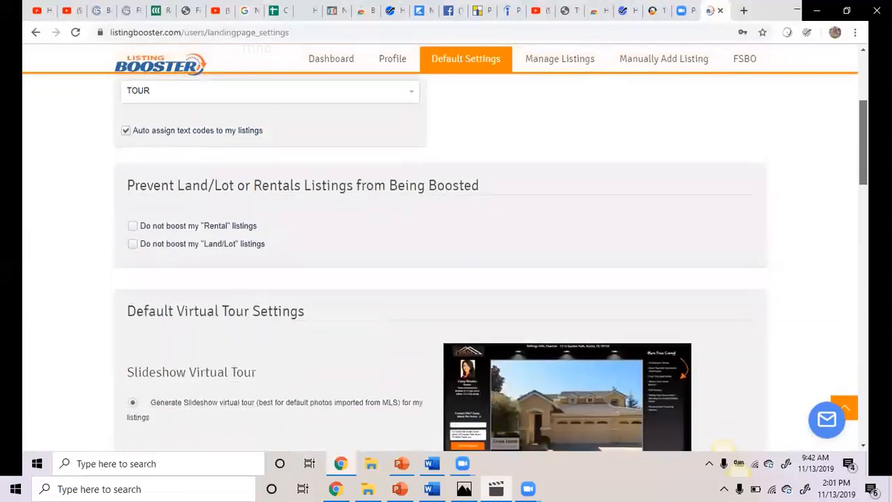
scroll(down, 3)
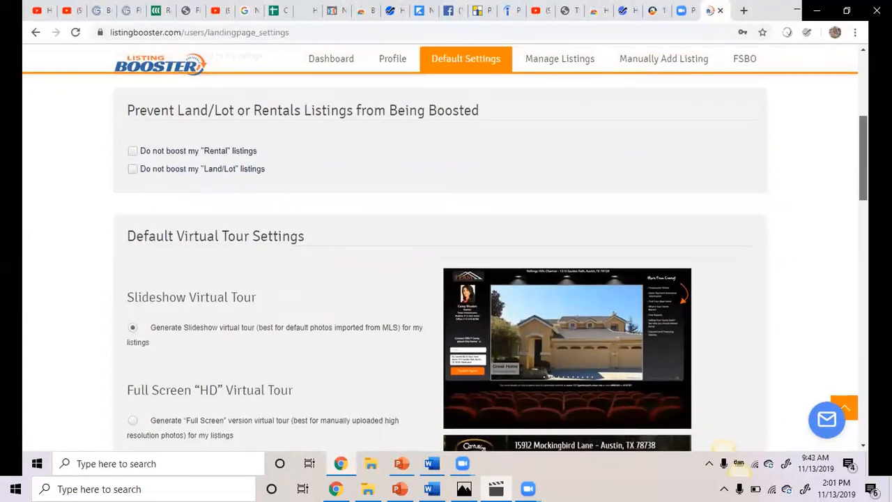
scroll(down, 3)
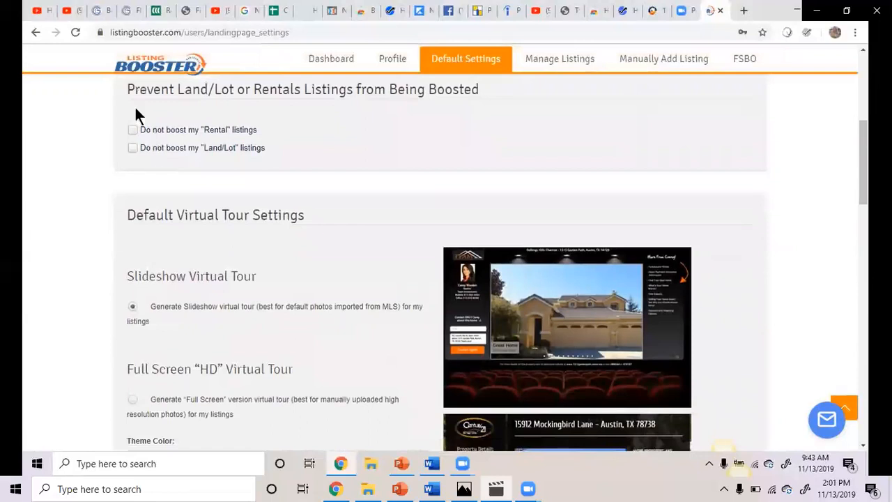
mouse_move(313, 147)
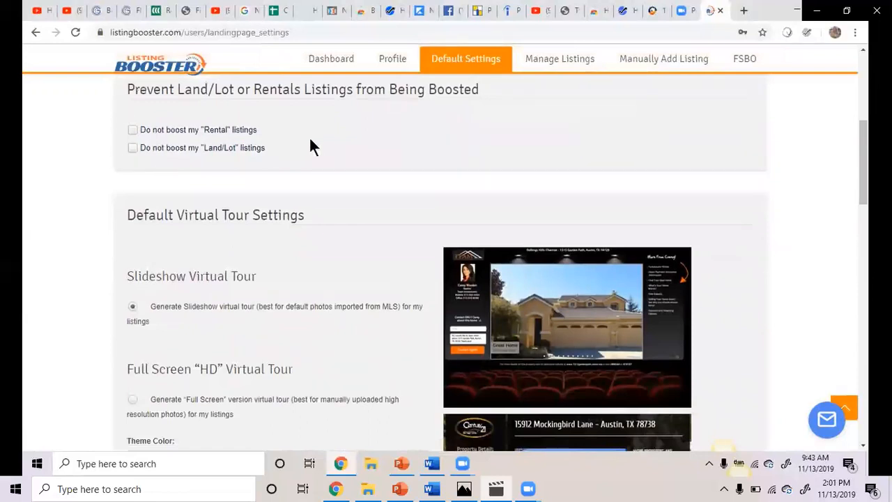
mouse_move(843, 146)
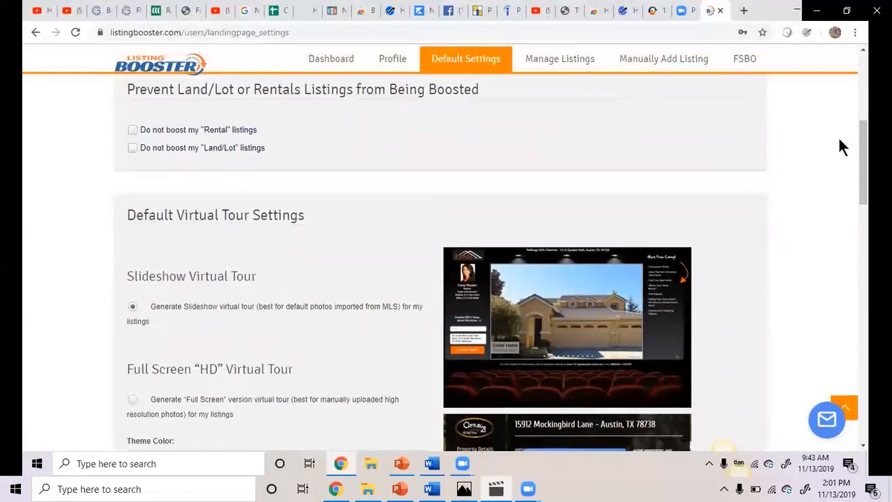
scroll(down, 3)
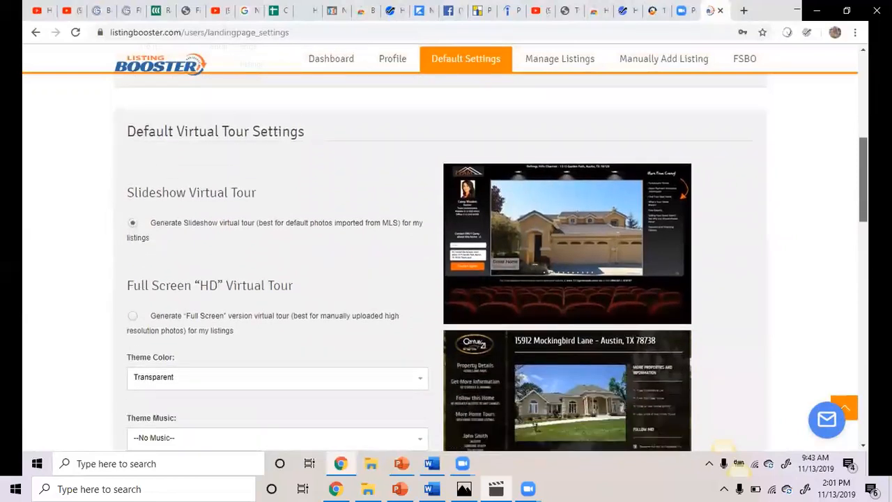
scroll(down, 3)
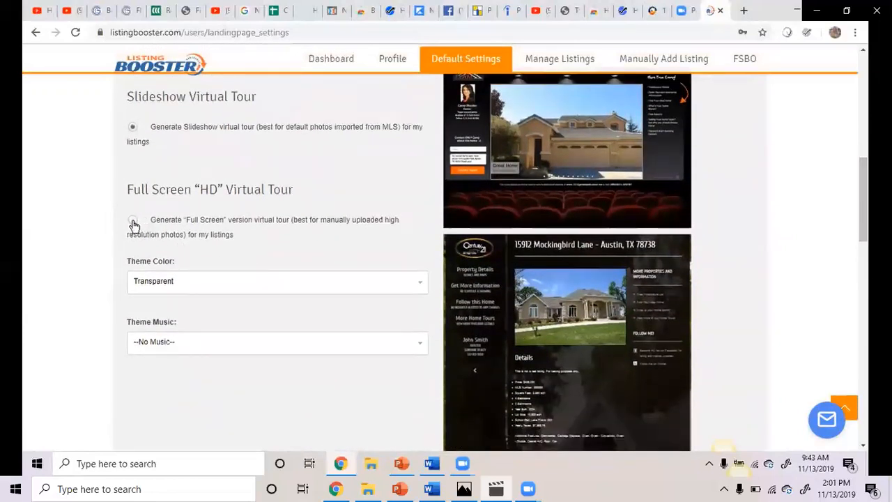
Choose the full screen HD virtual tour with Blue Jeans theme colour and The Tour music
click(132, 221)
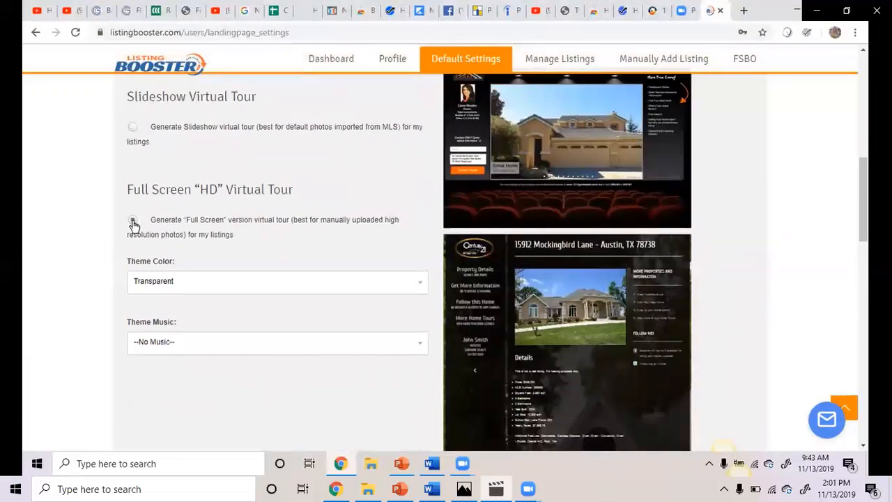
click(132, 220)
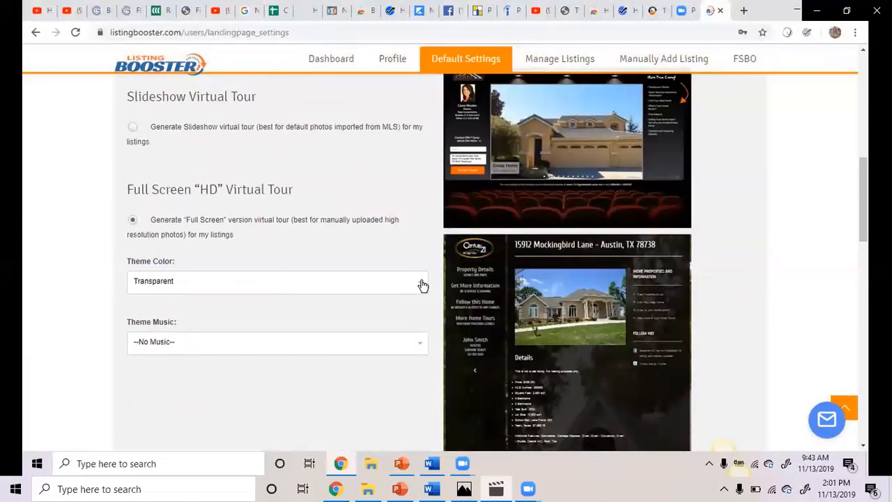
click(278, 281)
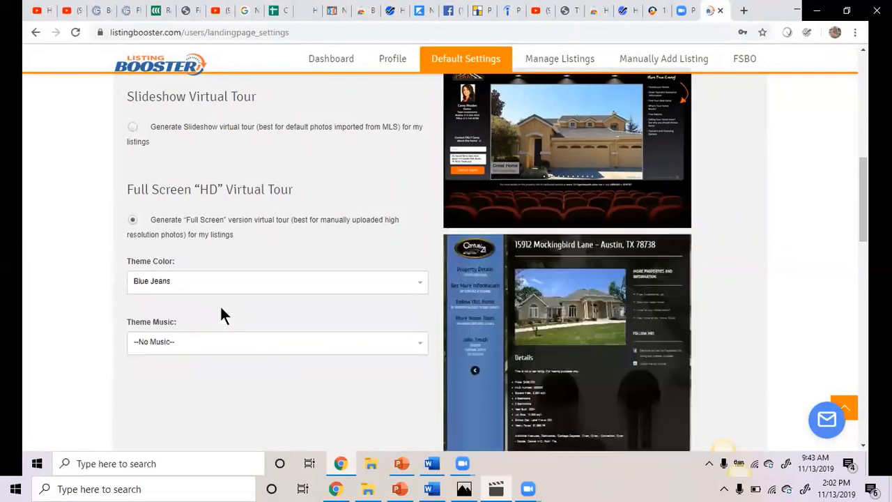
mouse_move(597, 278)
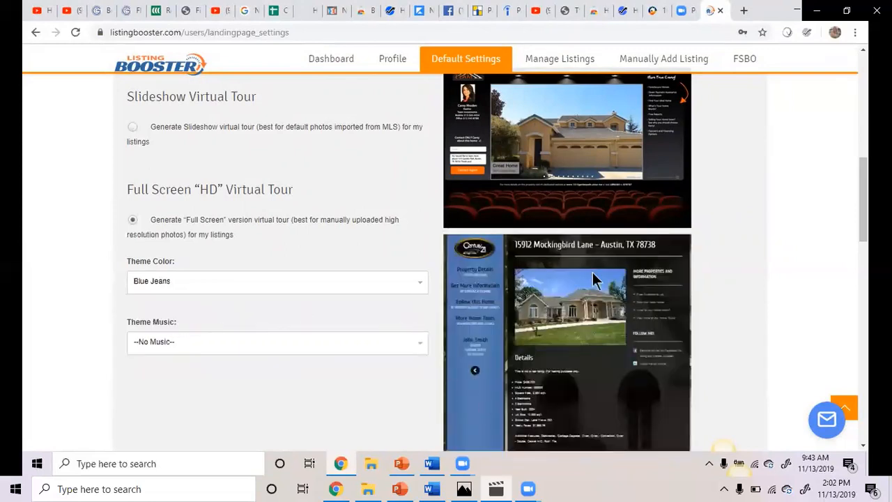
scroll(down, 3)
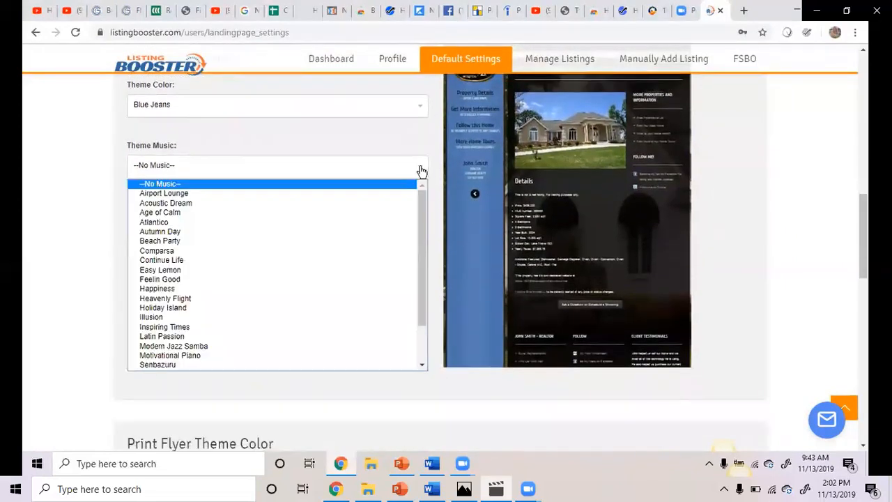
scroll(down, 3)
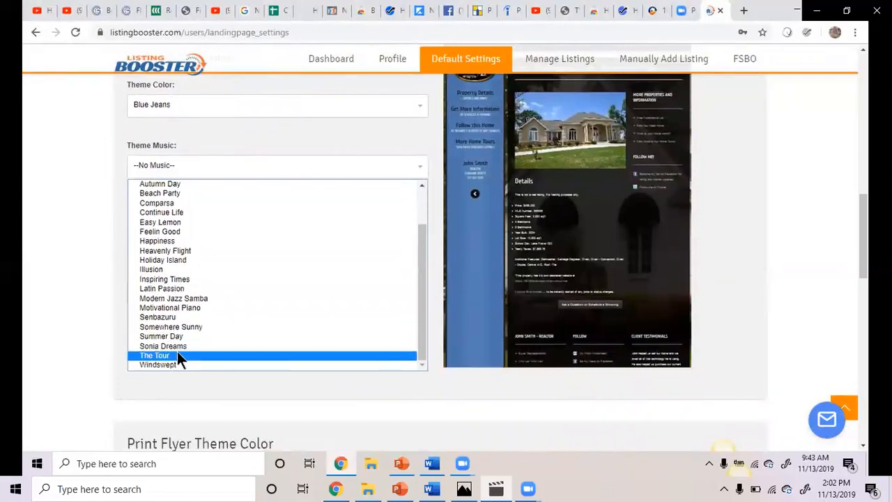
click(154, 356)
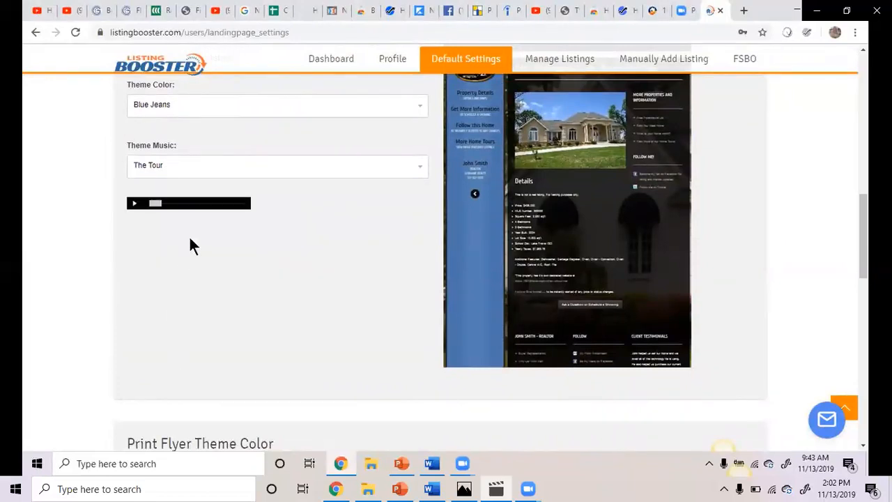
Preview The Tour theme music, stop it, and move down to Print Flyer Theme Color
click(133, 204)
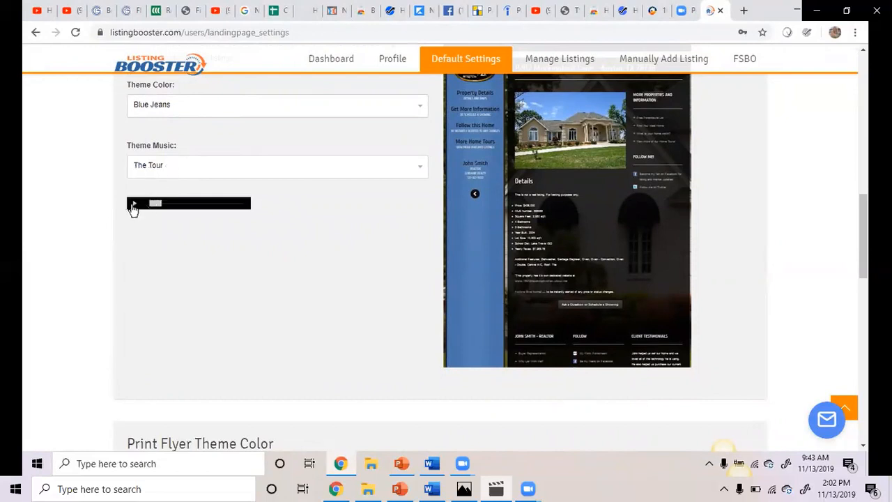
click(134, 203)
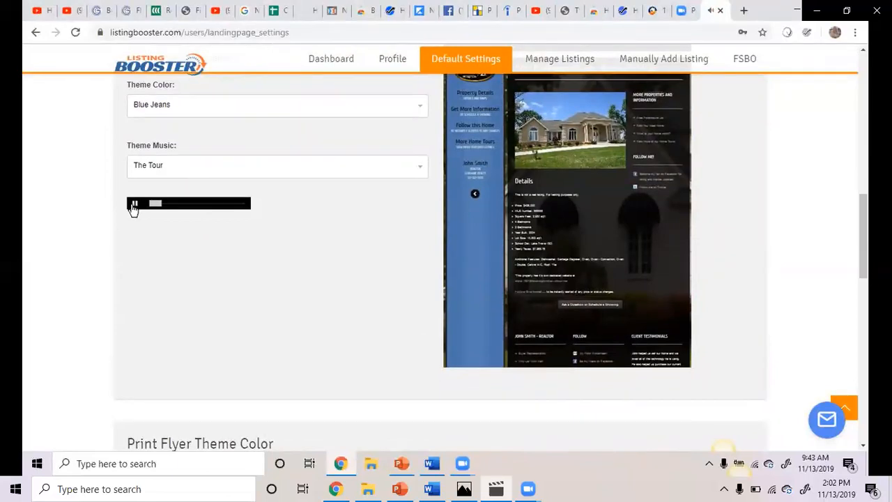
click(134, 203)
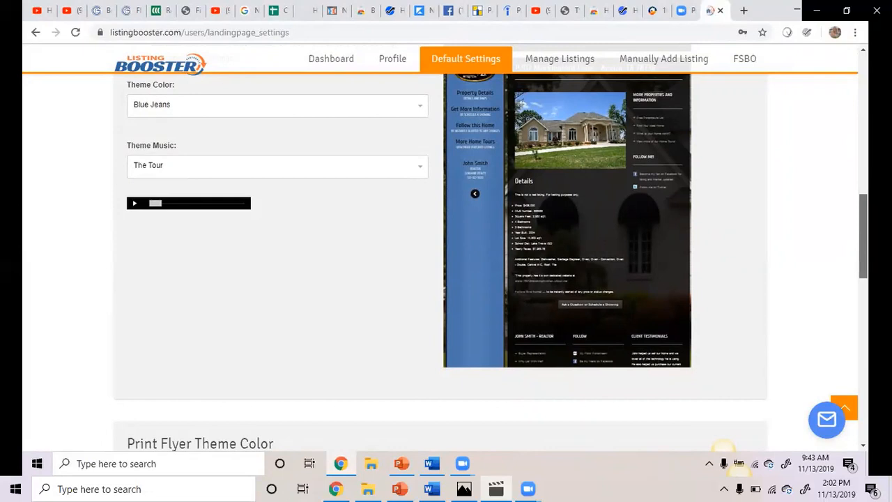
scroll(down, 3)
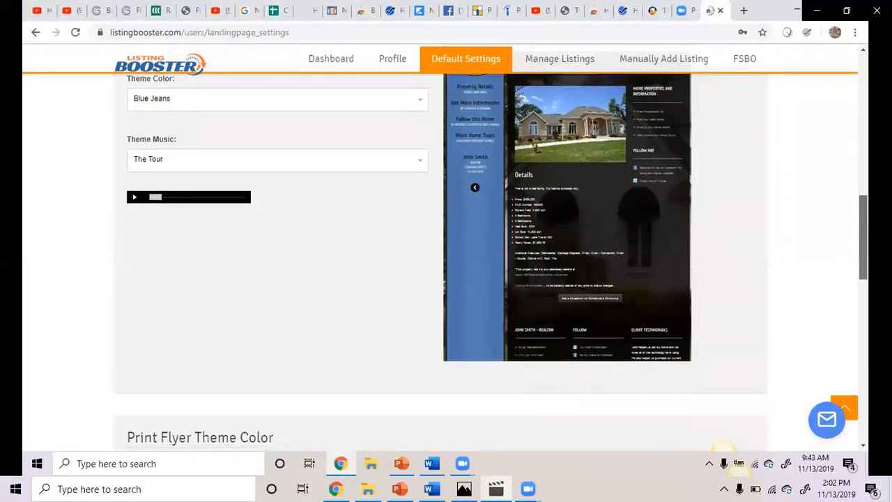
scroll(down, 3)
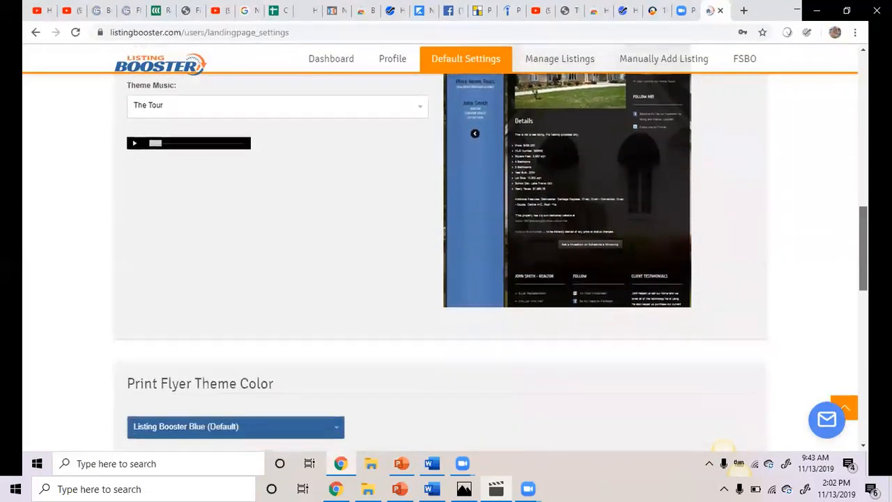
scroll(down, 3)
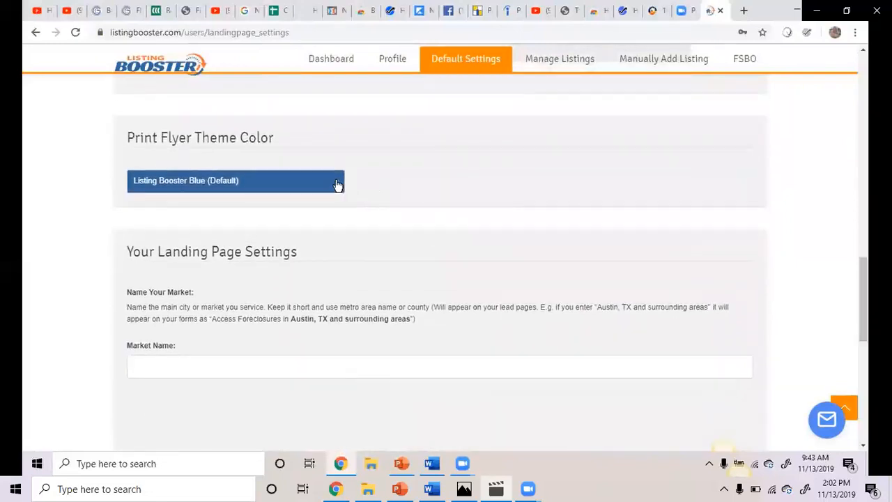
Set the print flyer theme colour to exp Realty
click(236, 181)
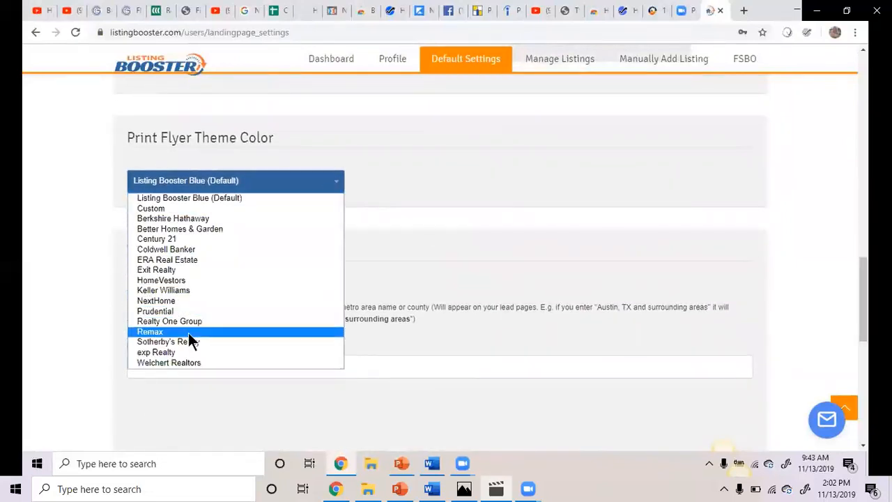
click(156, 351)
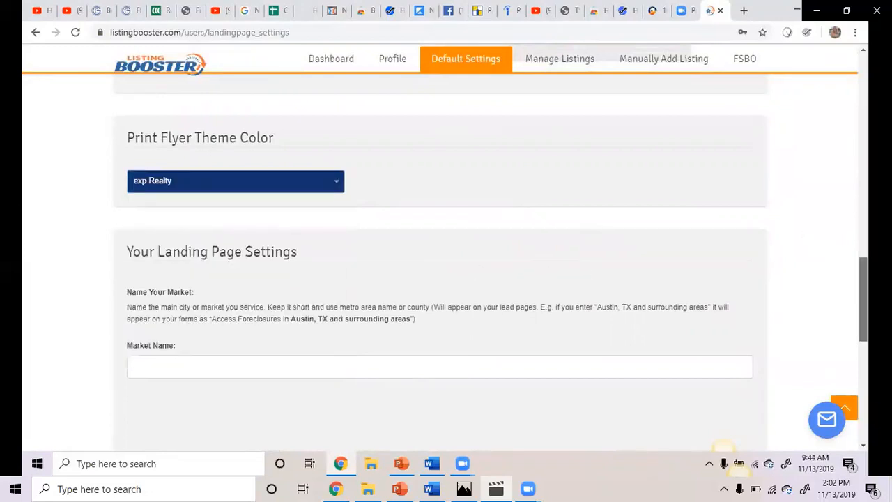
scroll(down, 3)
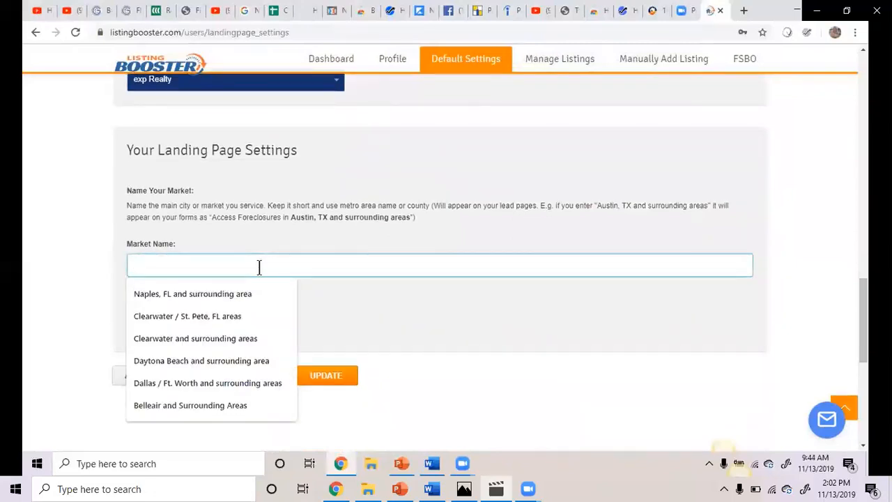
Name the market 'Boynton Beach and surroundings'
text(Boy)
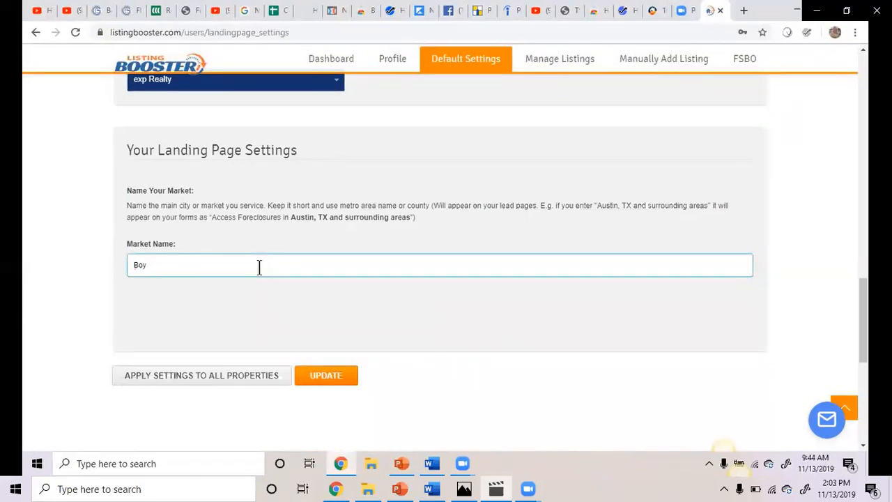
text(Boynton Be)
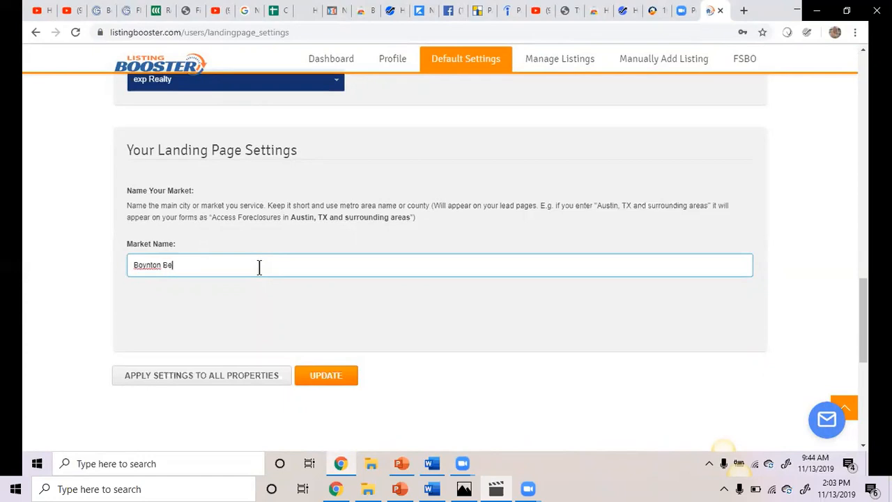
text(ach and s)
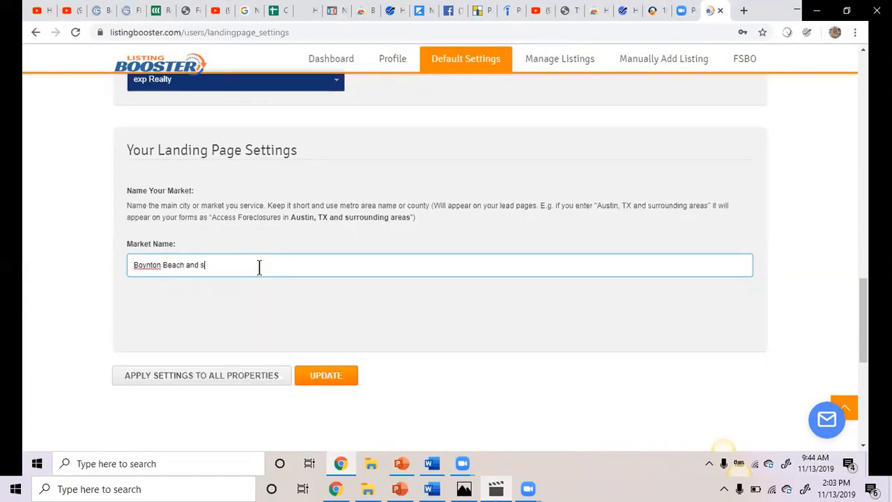
text(urroundi)
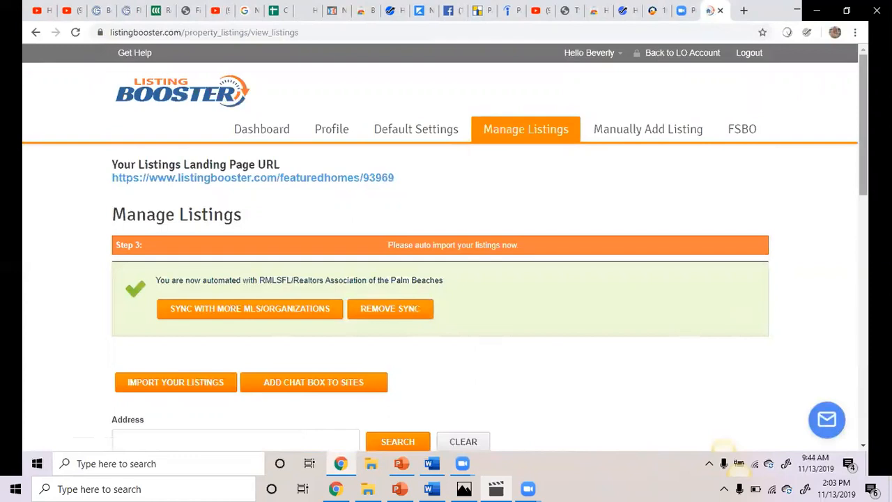
Import the MLS listings and review the Boynton Beach properties table in Manage Listings
scroll(down, 3)
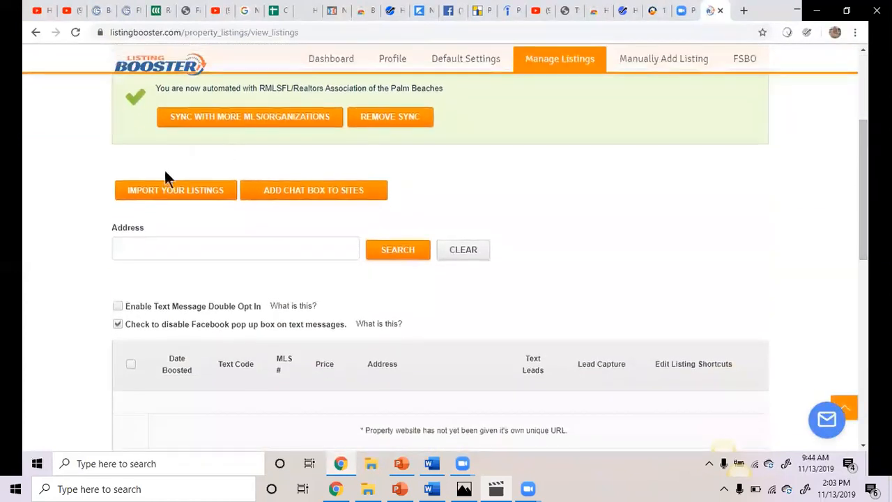
click(175, 189)
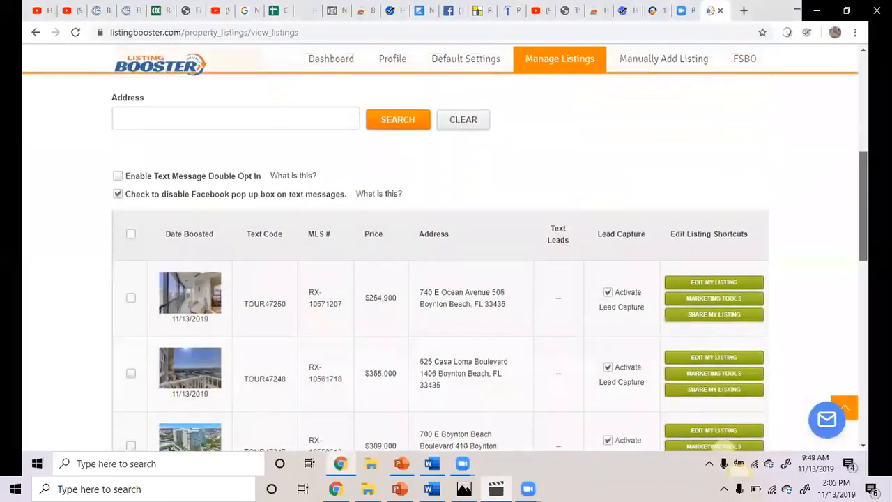
scroll(down, 3)
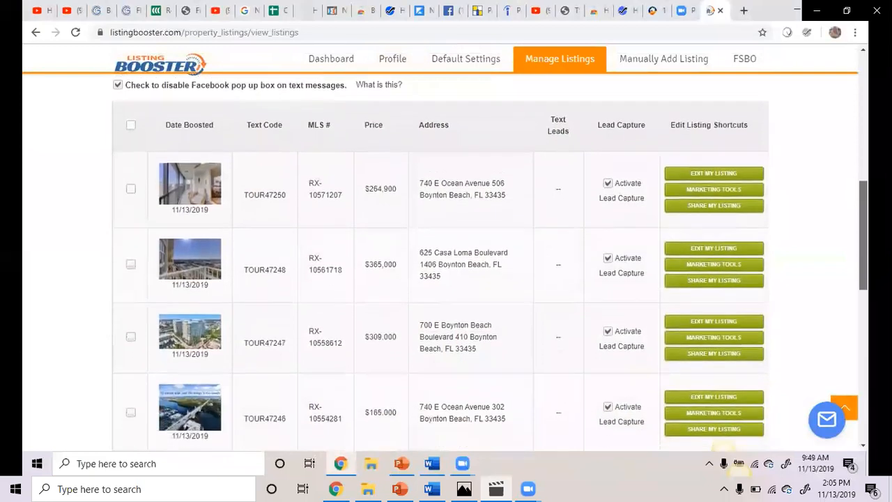
scroll(down, 3)
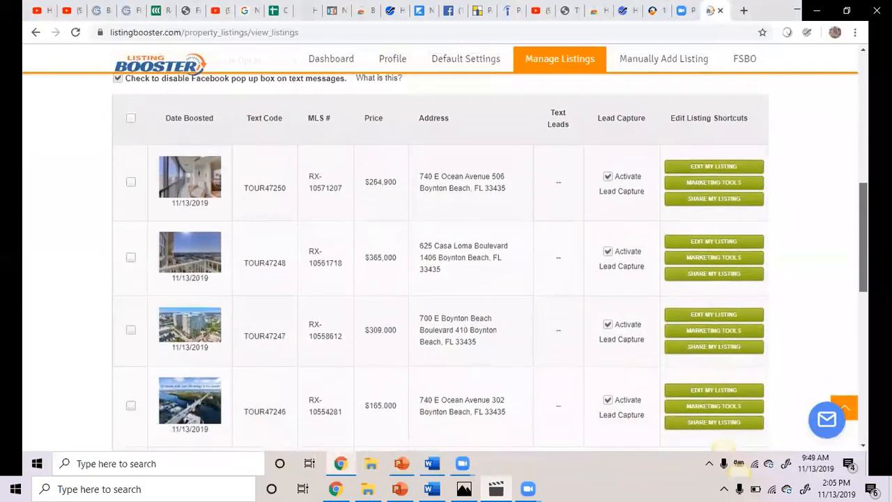
scroll(down, 3)
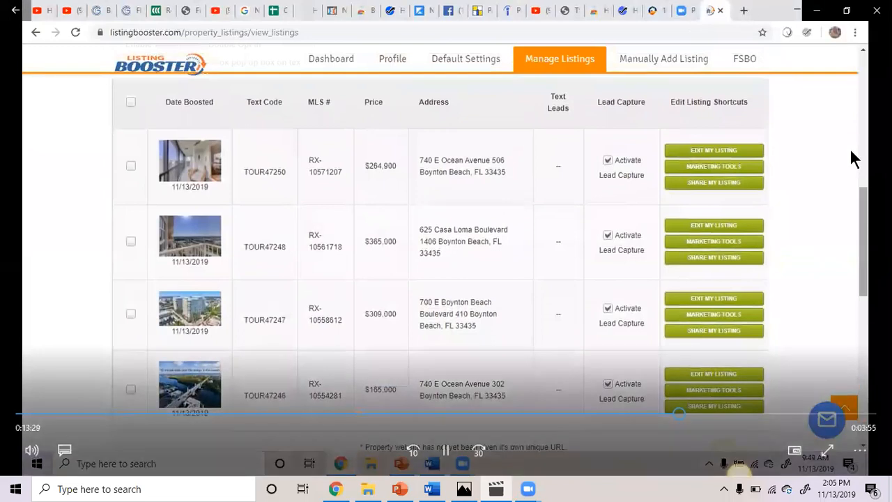
mouse_move(853, 265)
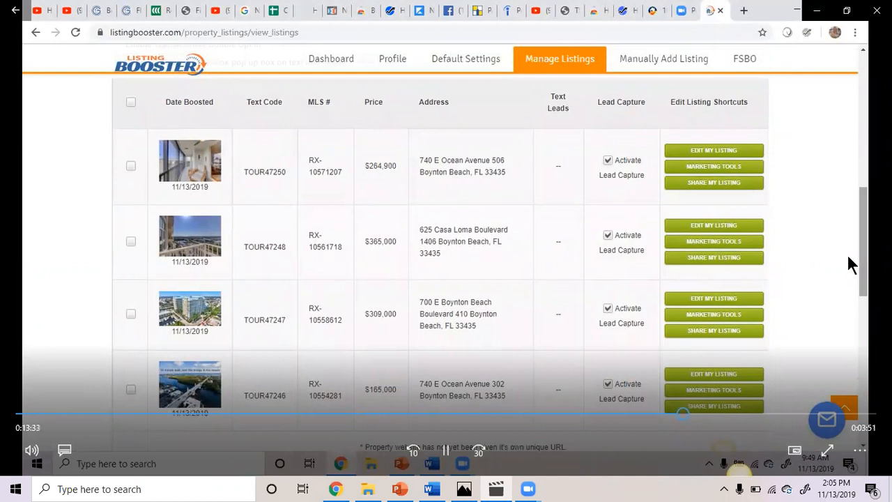
mouse_move(668, 8)
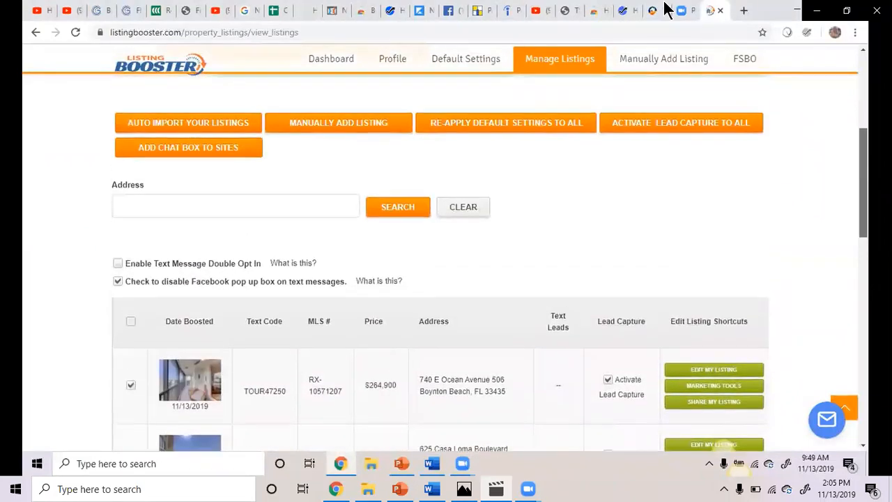
scroll(down, 3)
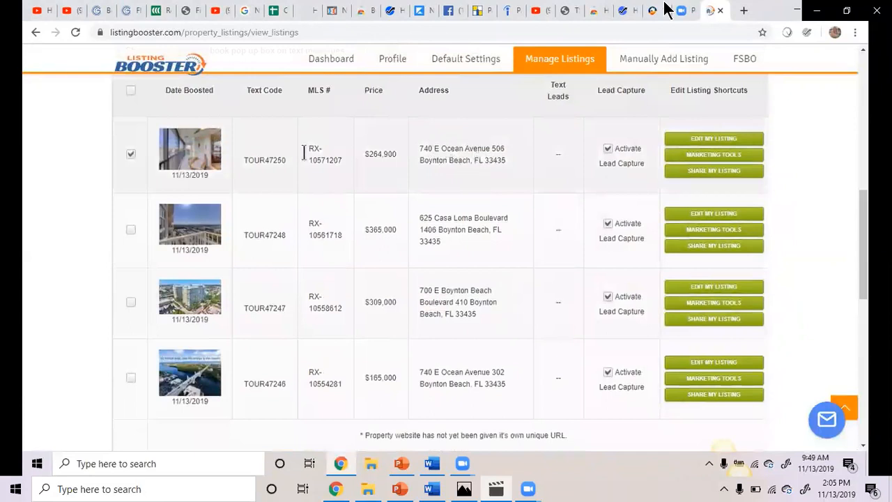
click(131, 153)
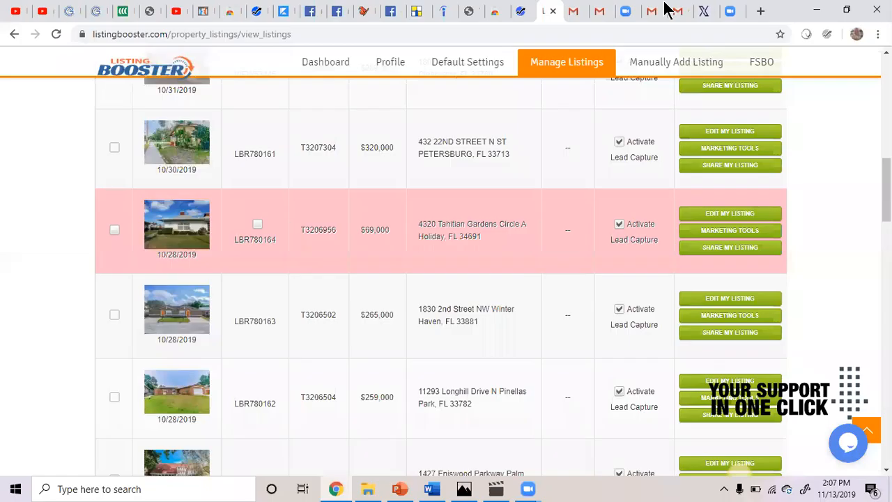
mouse_move(655, 95)
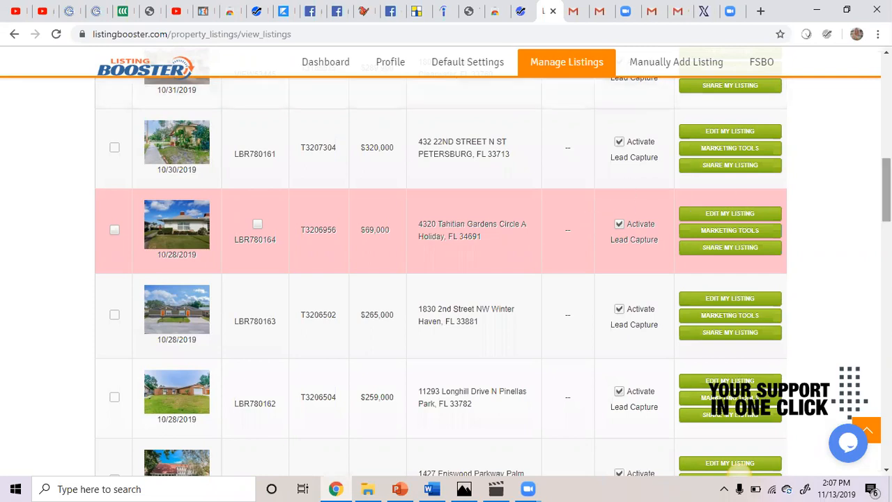
mouse_move(818, 193)
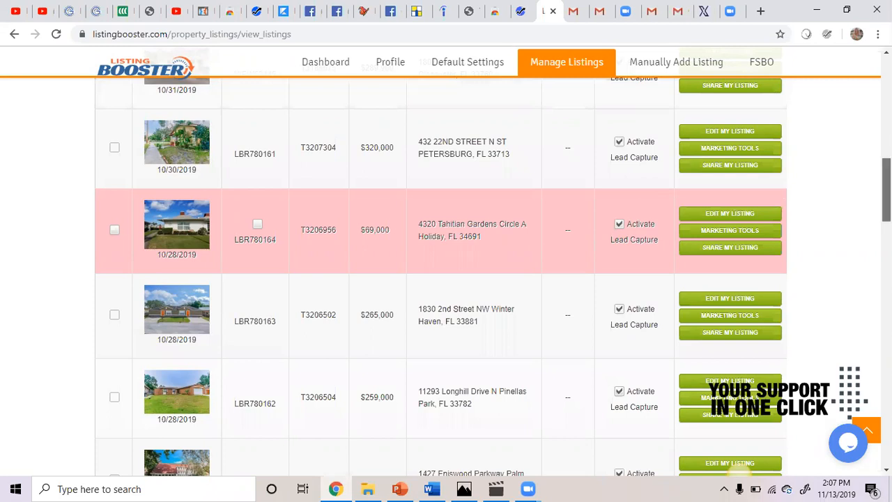
scroll(down, 3)
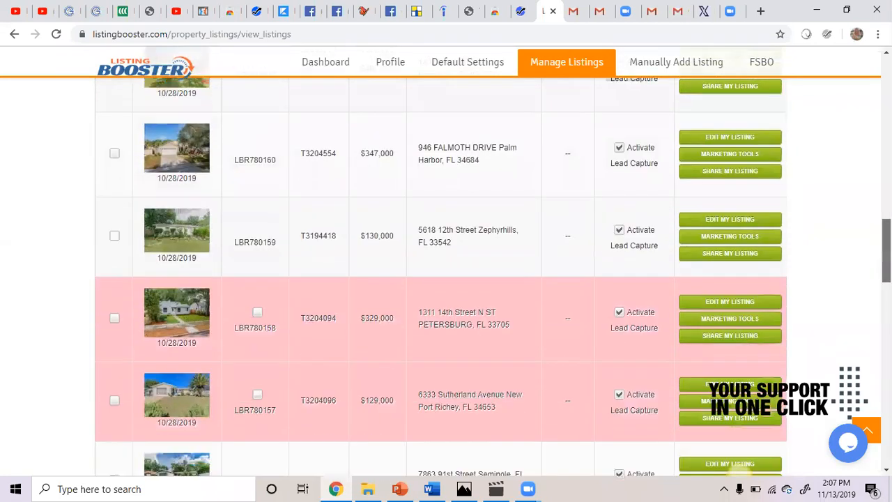
scroll(down, 3)
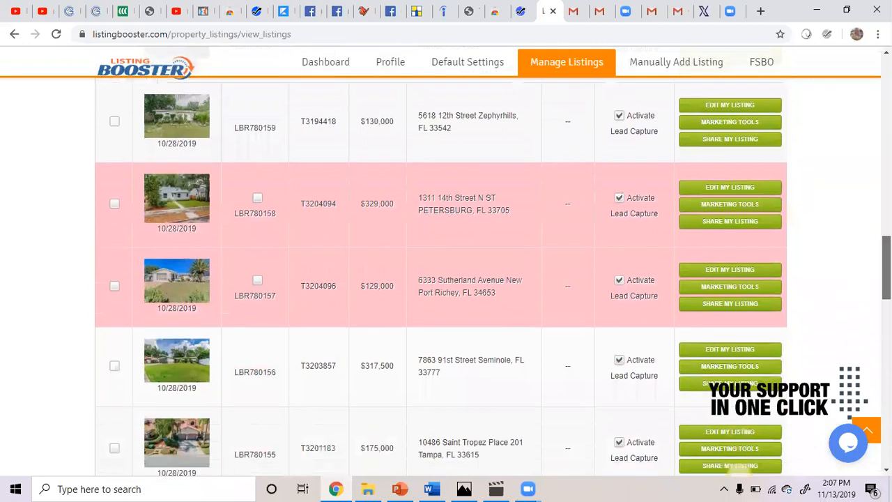
scroll(down, 3)
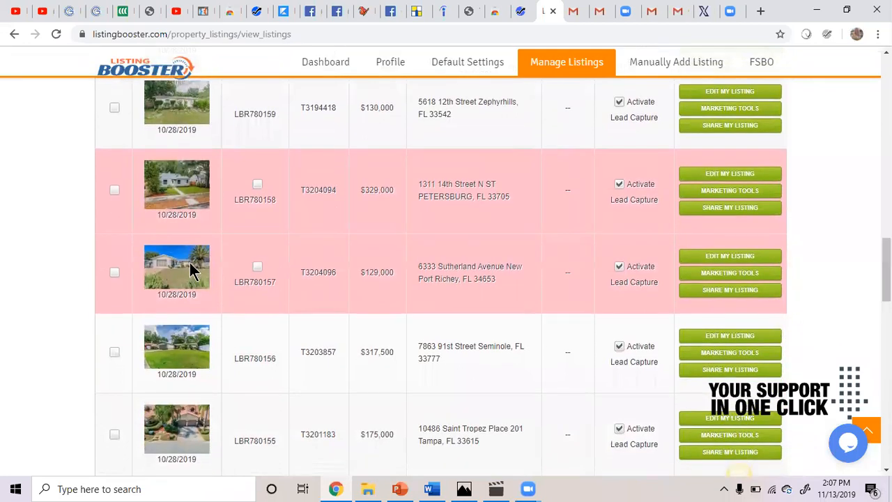
mouse_move(129, 282)
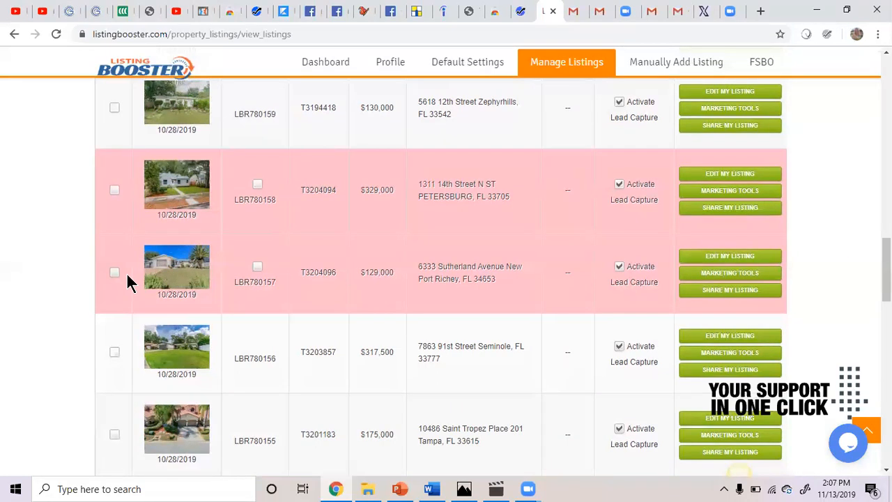
mouse_move(844, 235)
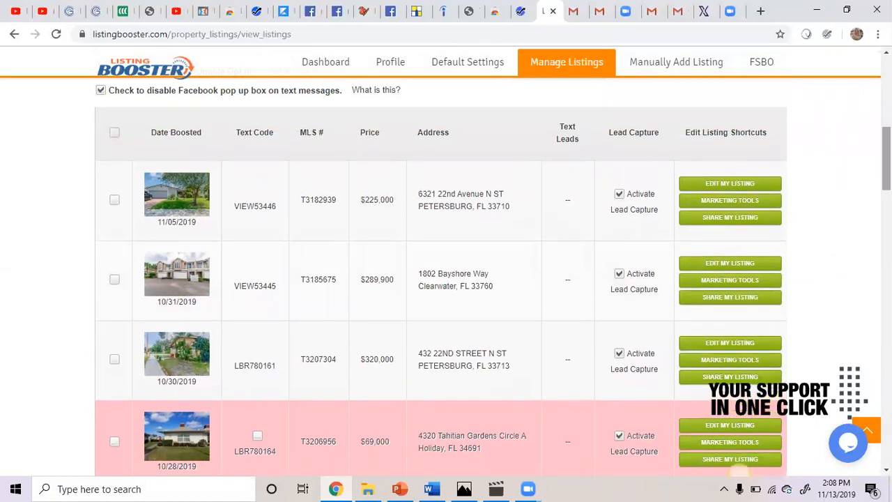
mouse_move(840, 173)
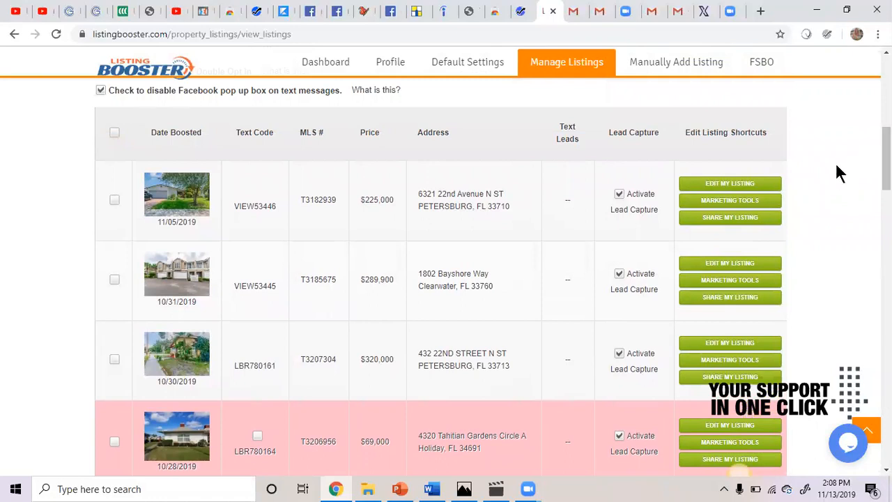
mouse_move(834, 179)
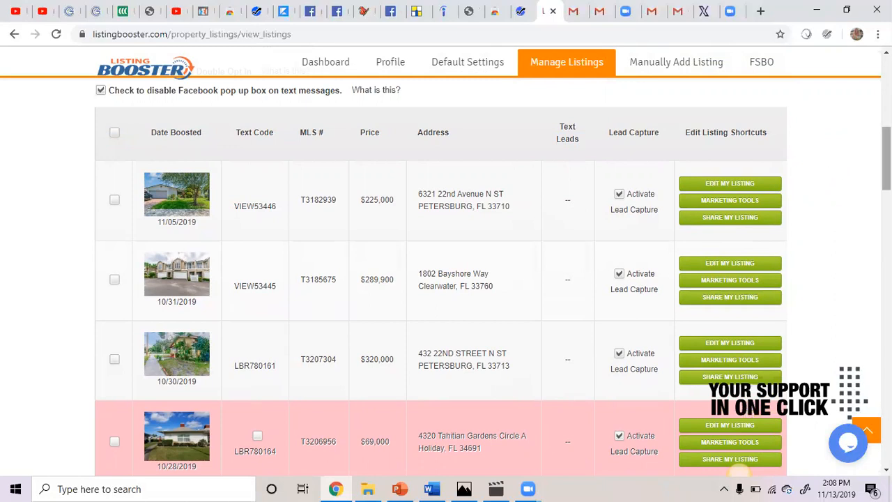
mouse_move(699, 87)
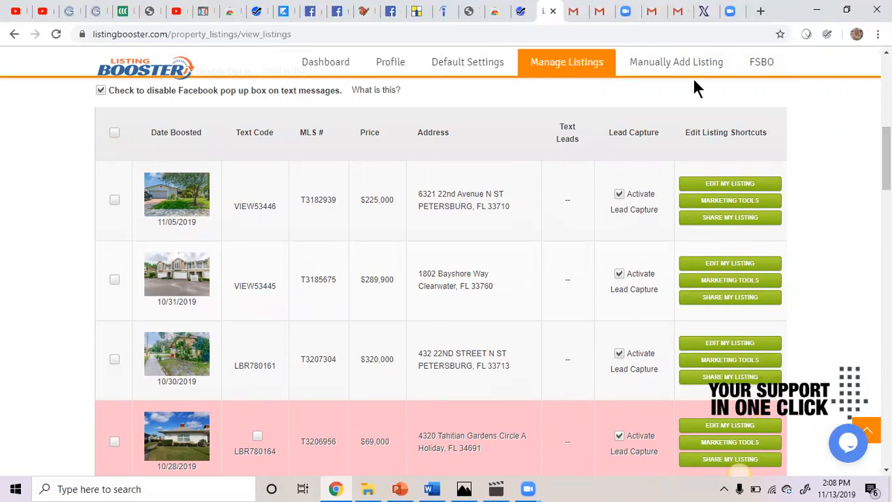